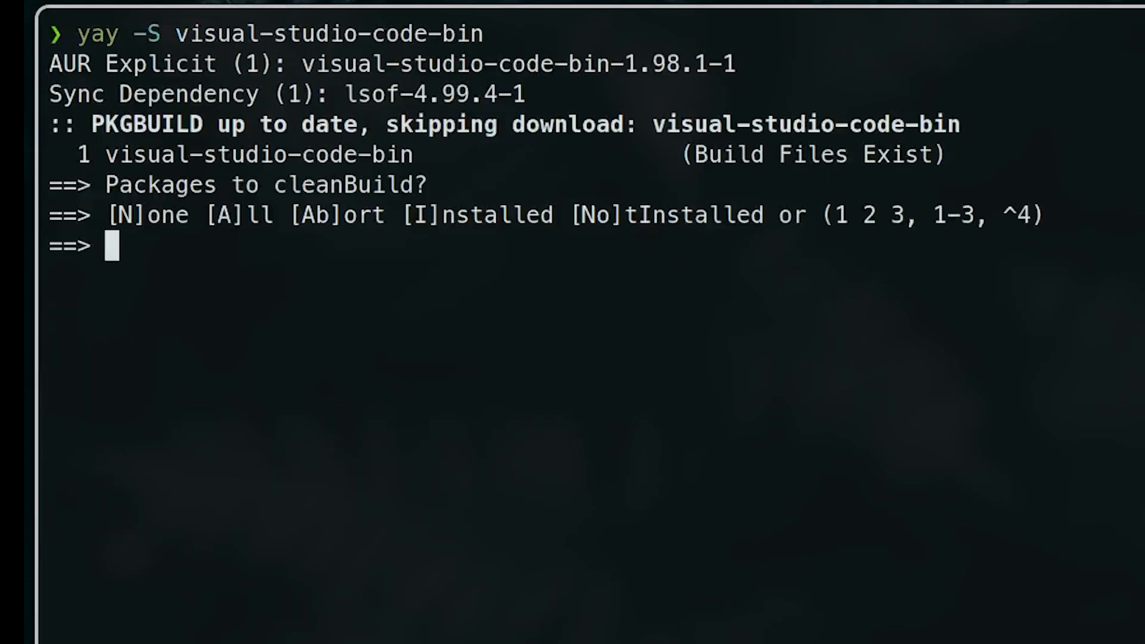
# Step: Accept the clean-build prompt to finish installing visual-studio-code-bin, then type clear
pyautogui.press('Return')
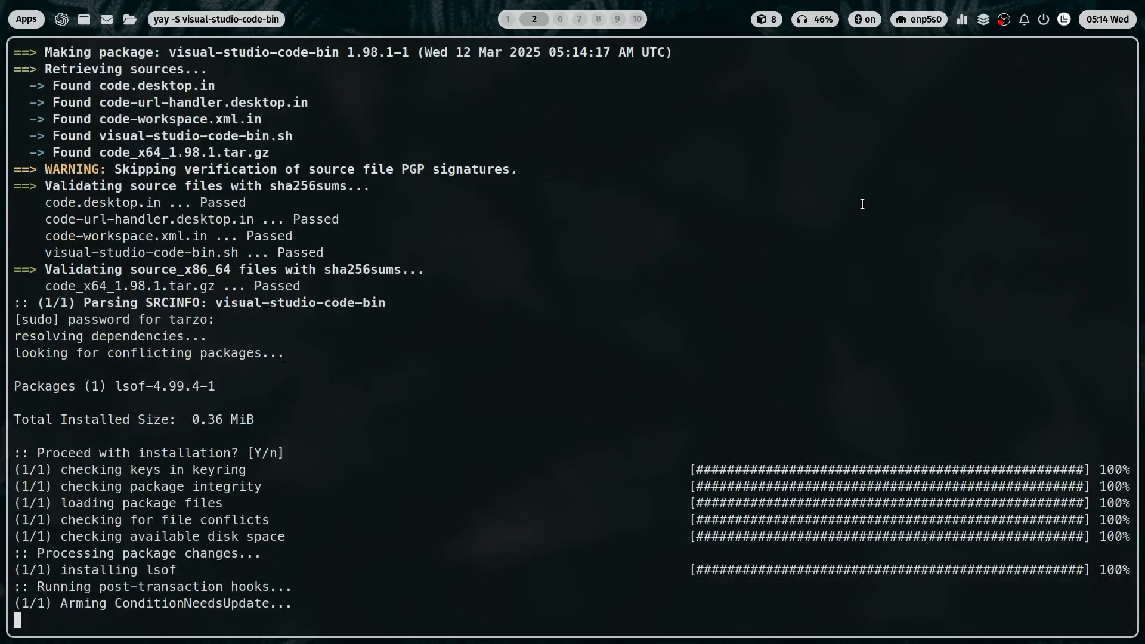
pyautogui.write('cleaer')
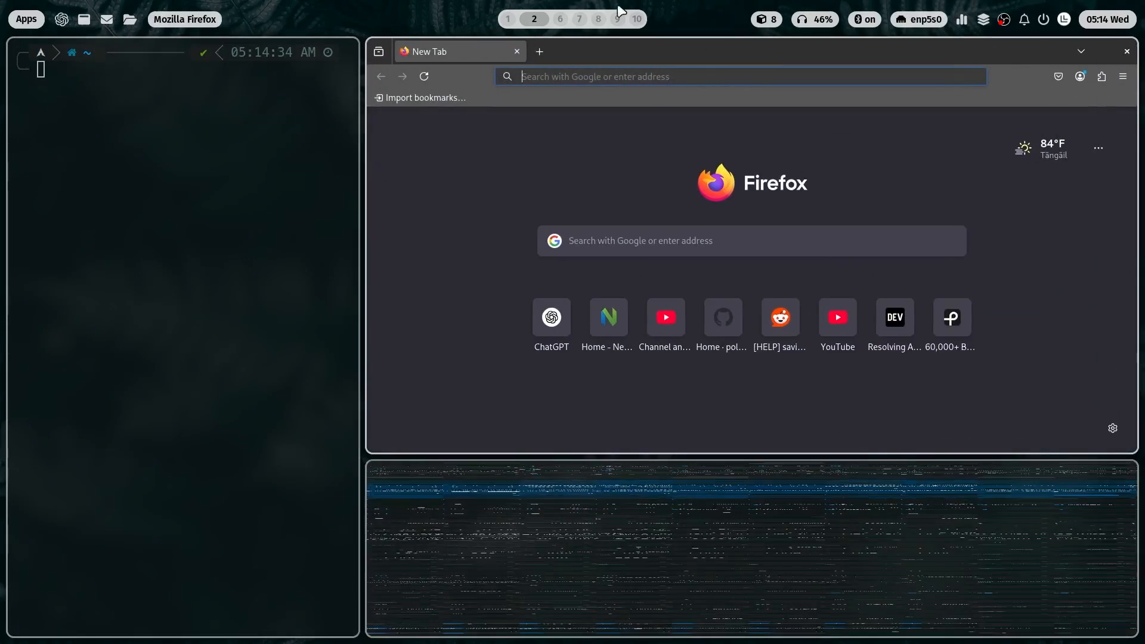
# Step: Search 'visual glitch in vscode in hyprland' and follow Reddit's link to the Hyprland Wiki XWayland page
pyautogui.write('visual gl')
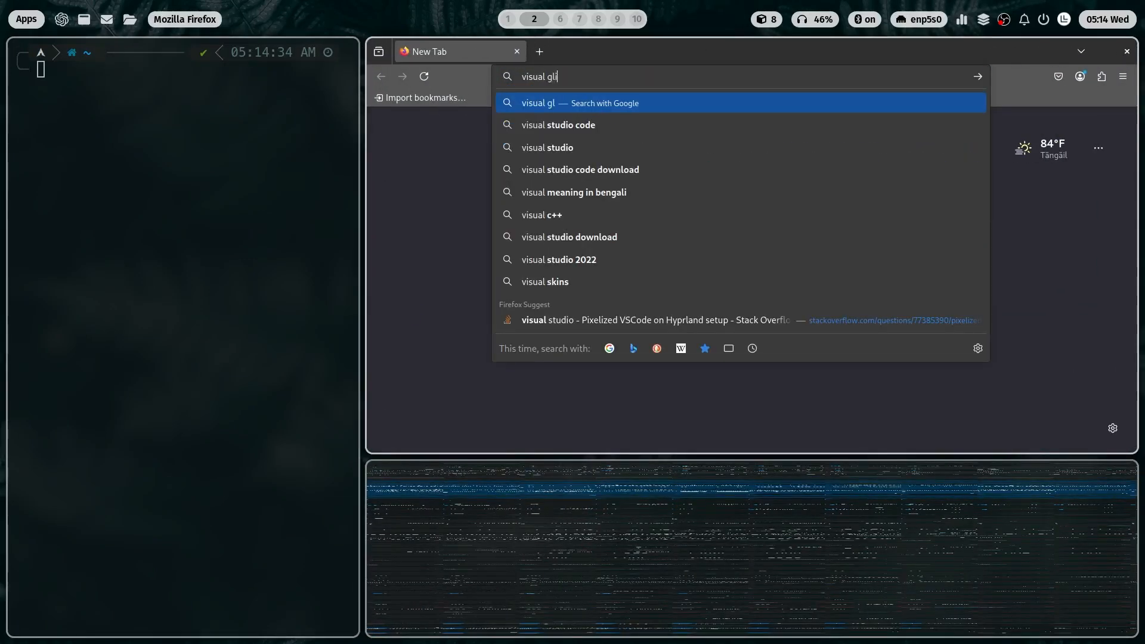
pyautogui.write('itch in vscode in hyprlan')
pyautogui.click(183, 62)
pyautogui.write('nvim /home/tarzo/.config/hypr/hypr.conf')
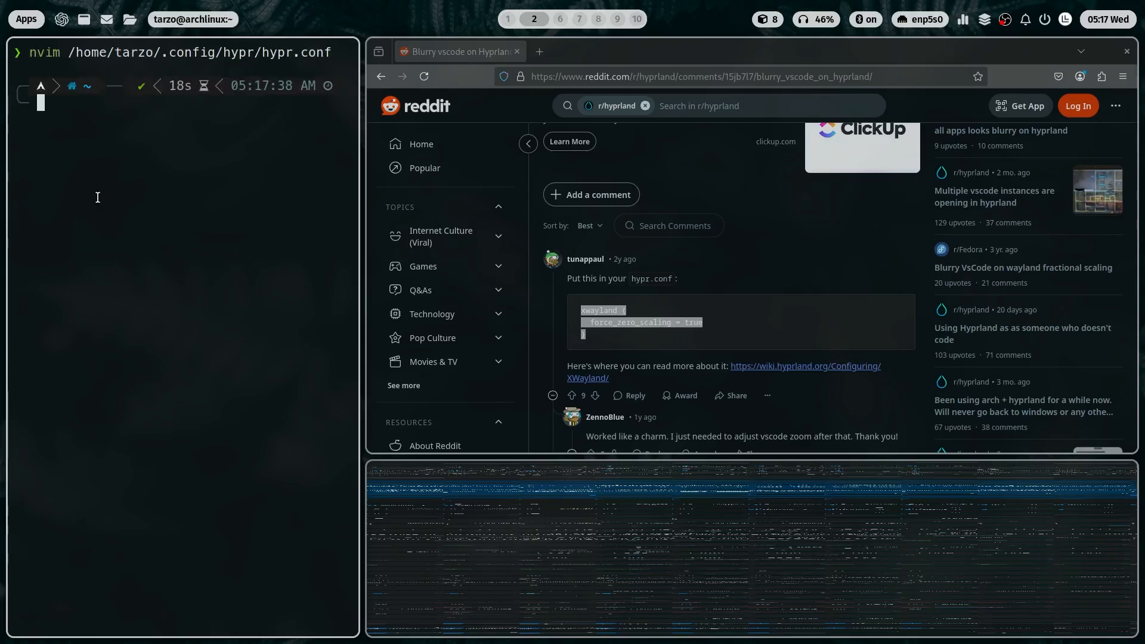
pyautogui.click(723, 365)
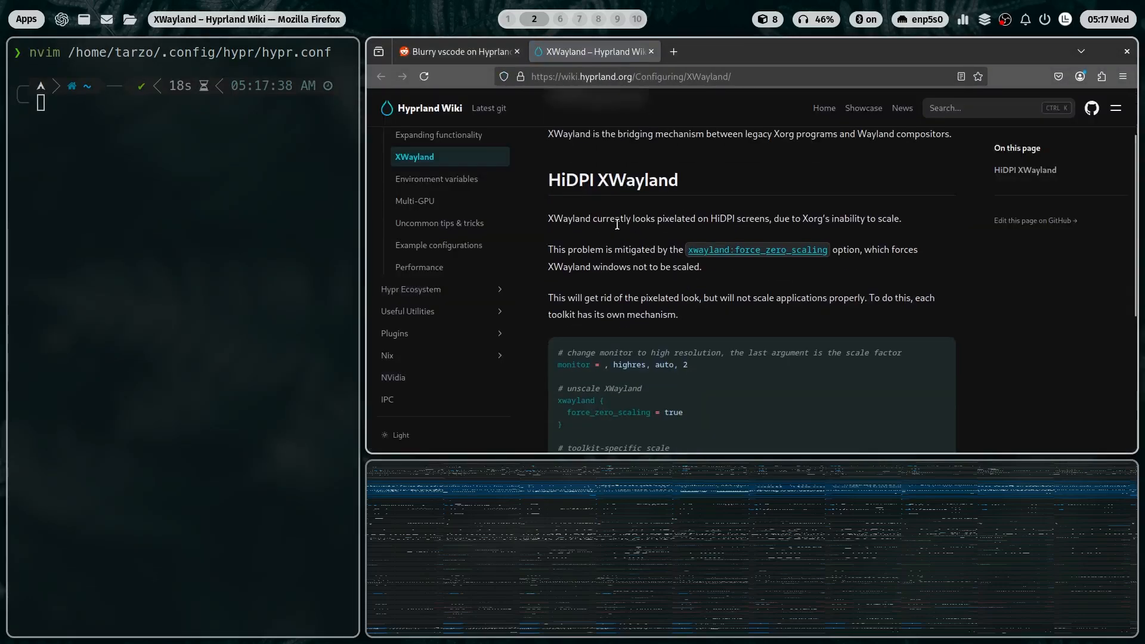
pyautogui.scroll(-3)
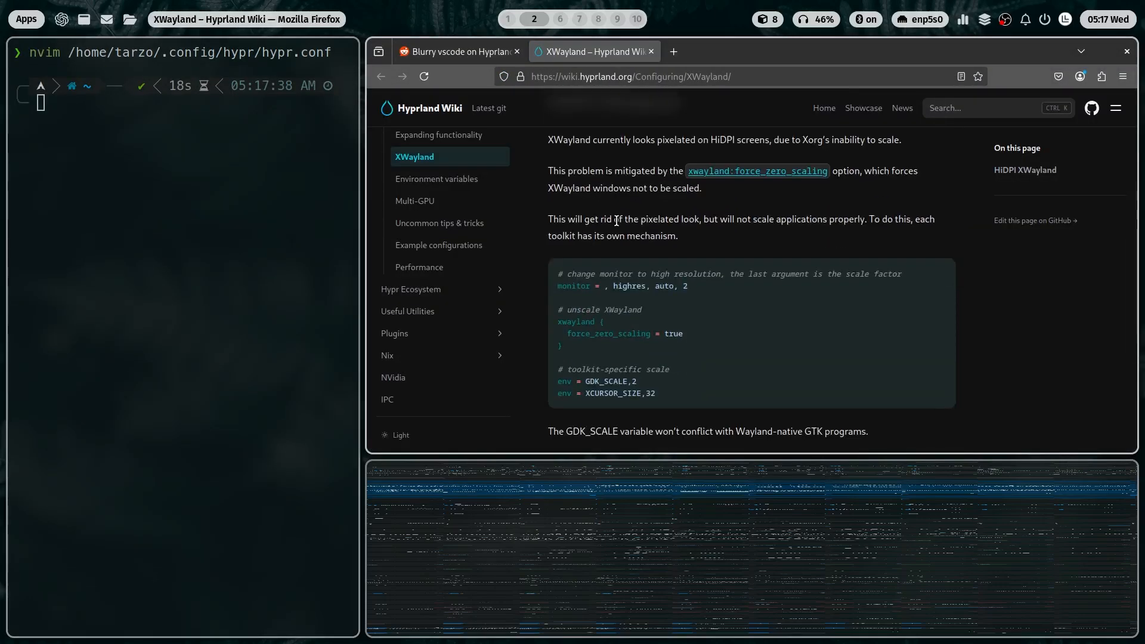
pyautogui.moveTo(632, 212)
pyautogui.write('nvim /home/tarzo/.config/hypr/conf/monitors/de')
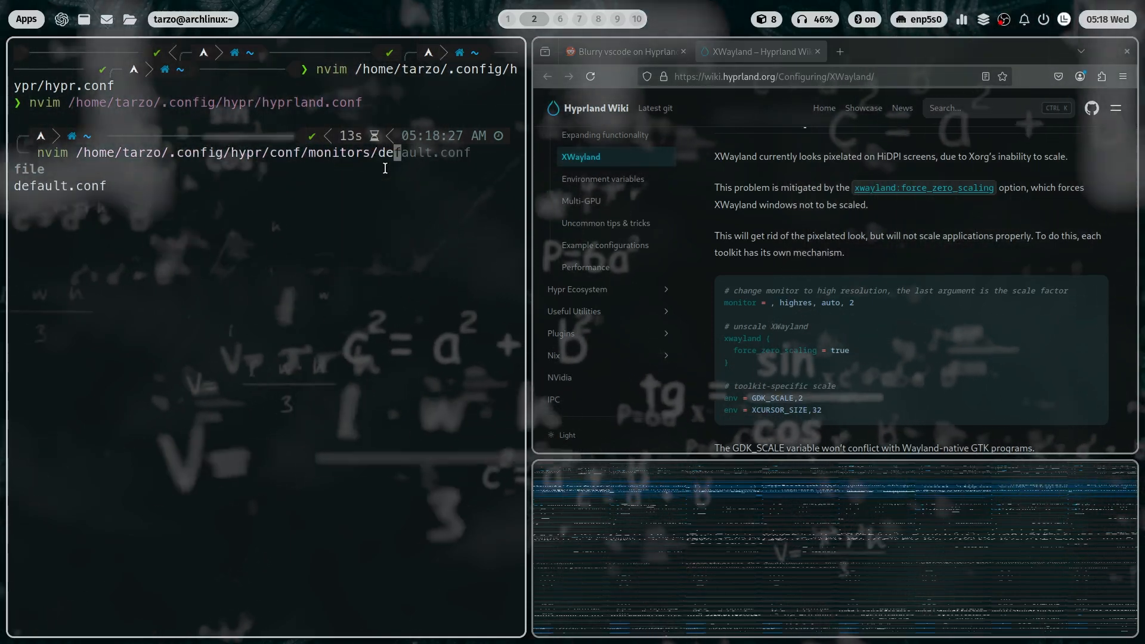
# Step: Edit default.conf past the swap warning, add xwayland { force_zero_scaling = true }, and save
pyautogui.press('Return')
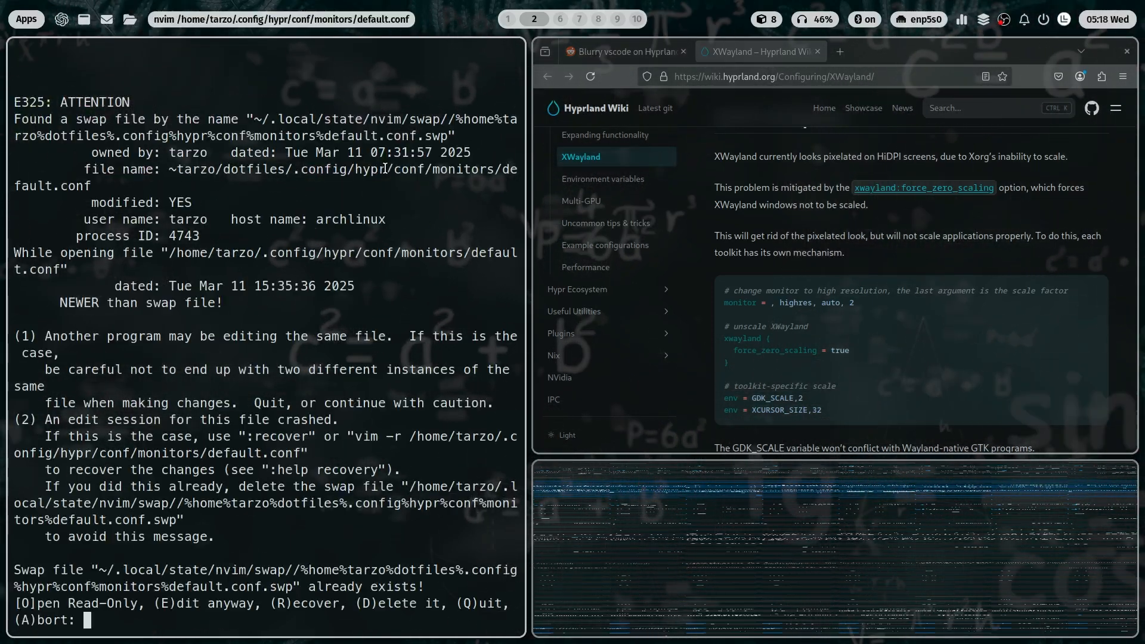
pyautogui.write('E')
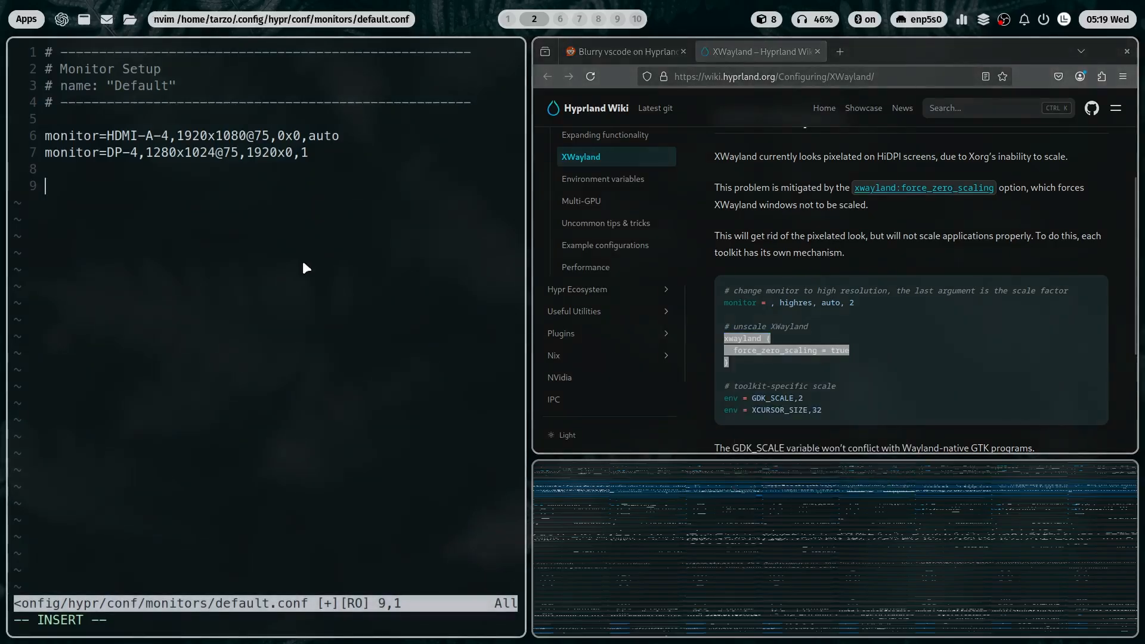
pyautogui.write('xwayland {')
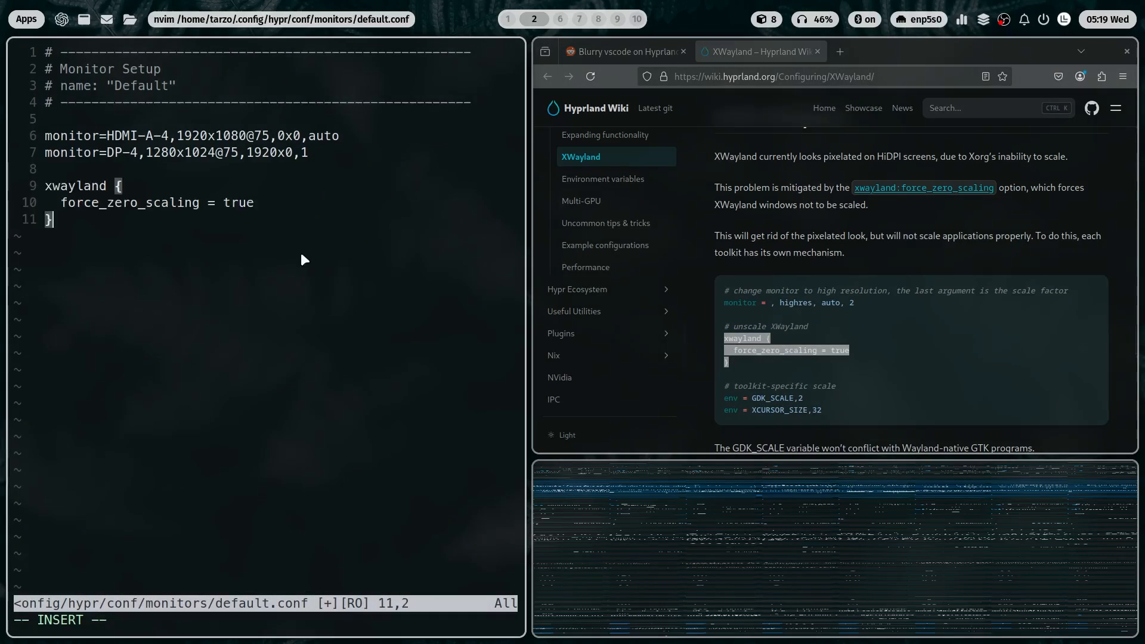
pyautogui.press('Escape')
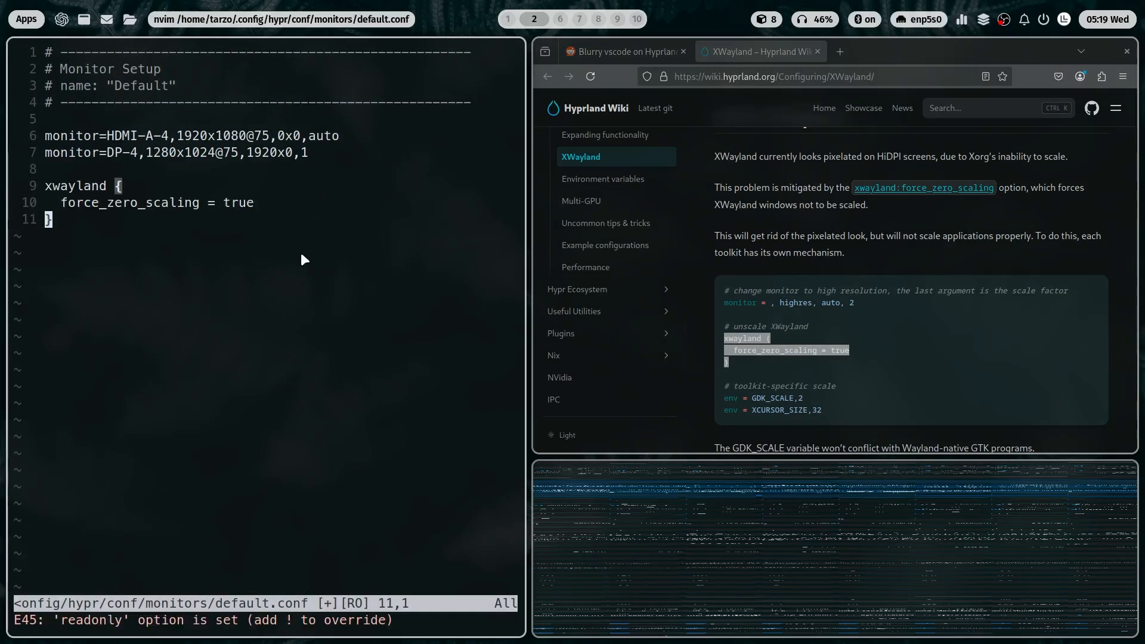
pyautogui.write(':w')
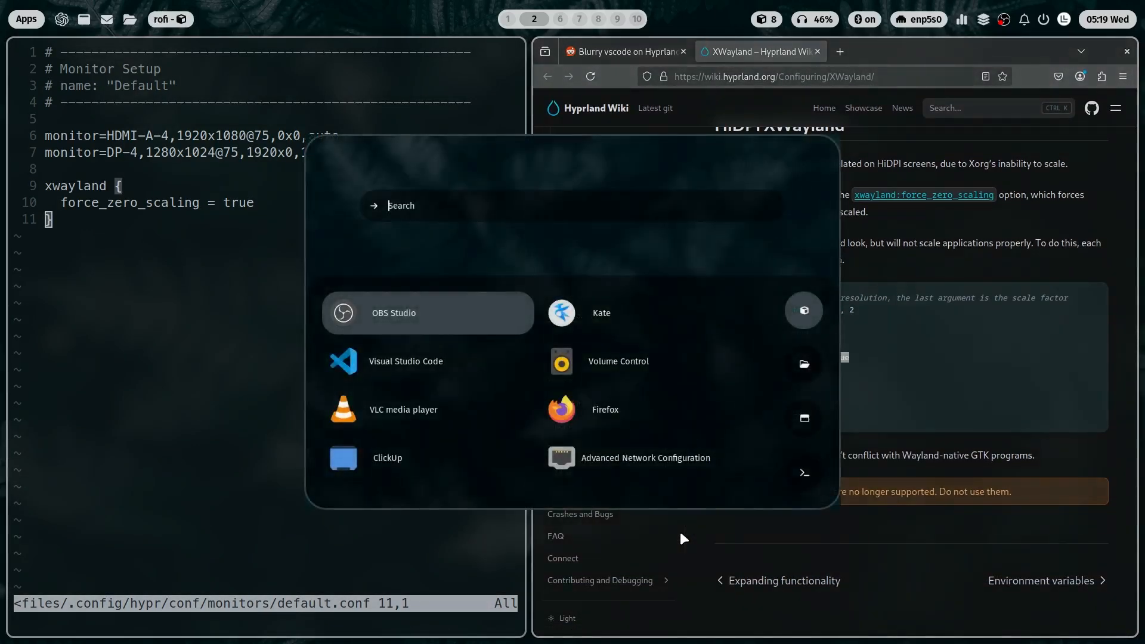
# Step: Open the EndeavourOS 'Visual Studio Code broken again in Wayland (Hyprland)?' thread and scroll to post 6
pyautogui.click(406, 361)
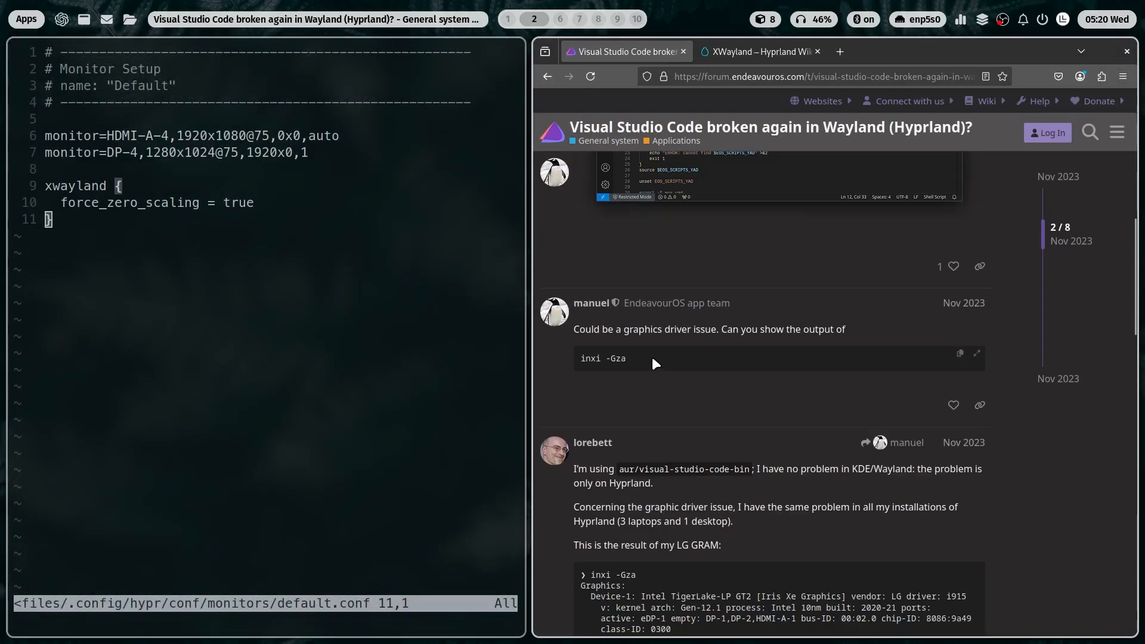
pyautogui.scroll(-3)
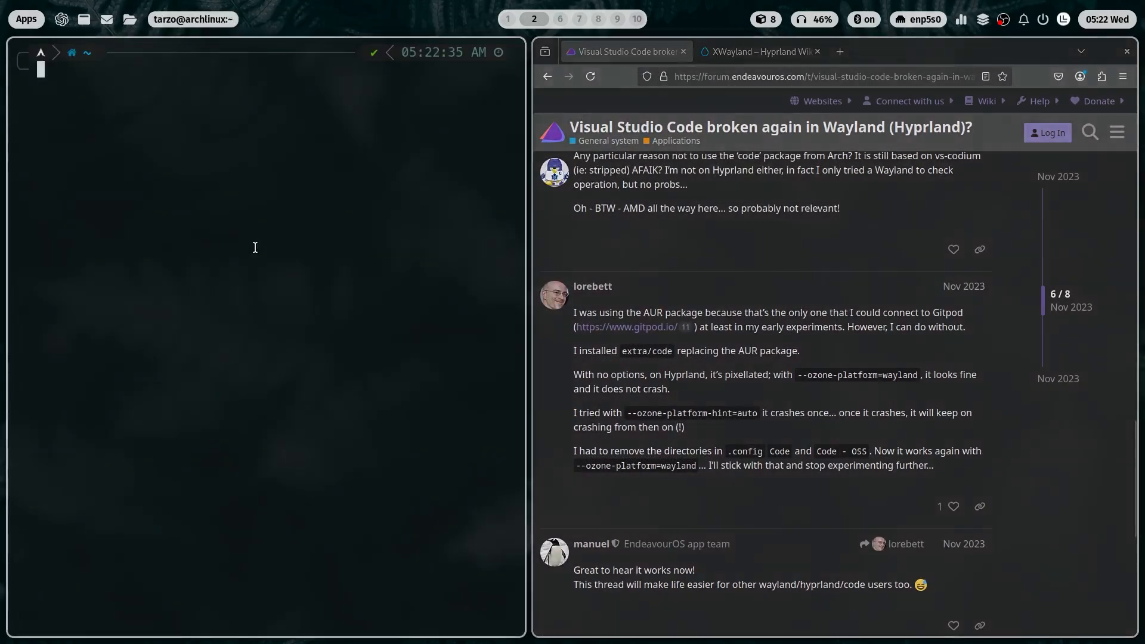
# Step: Launch VS Code with --ozone-platform=wayland, then try installing mesa with pacman
pyautogui.write('code')
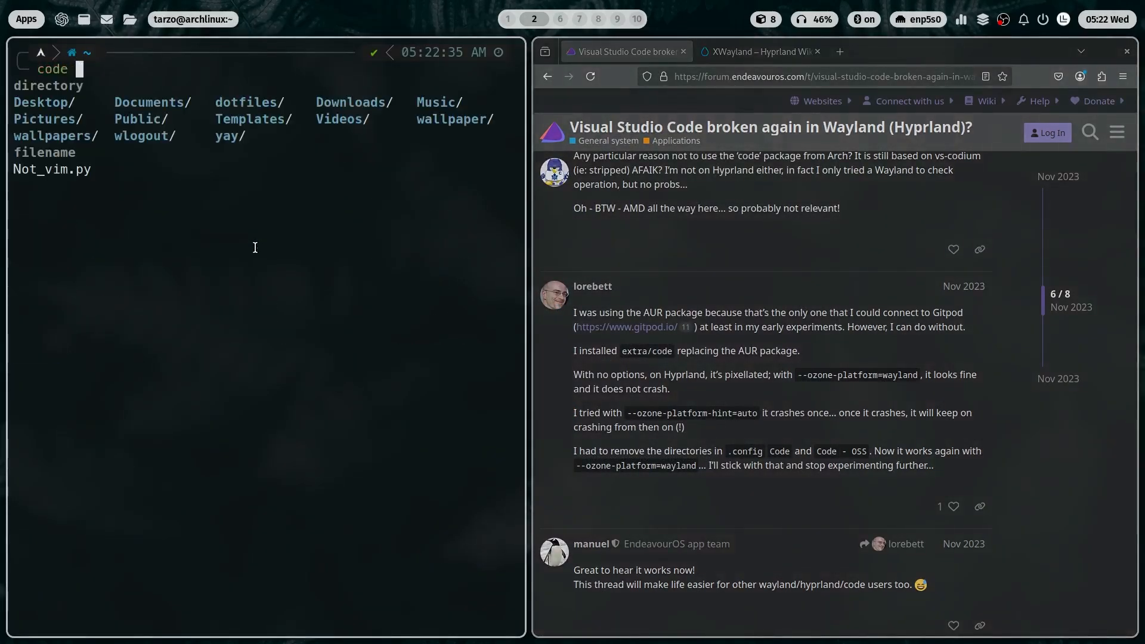
pyautogui.doubleClick(859, 374)
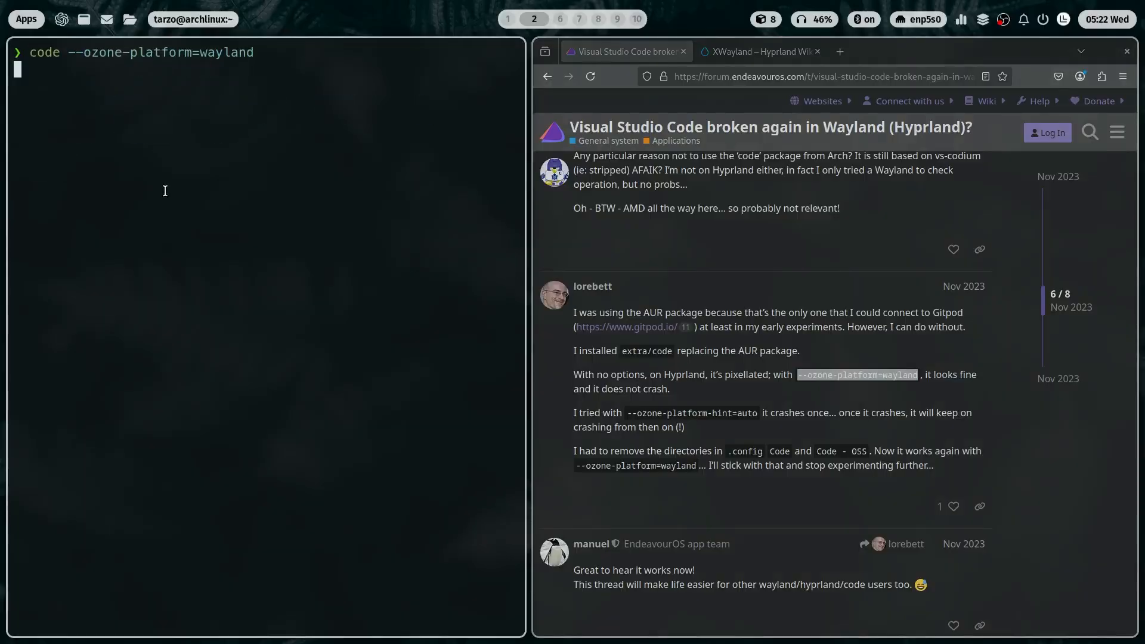
pyautogui.press('Return')
pyautogui.write('sudo pacman -S mesa')
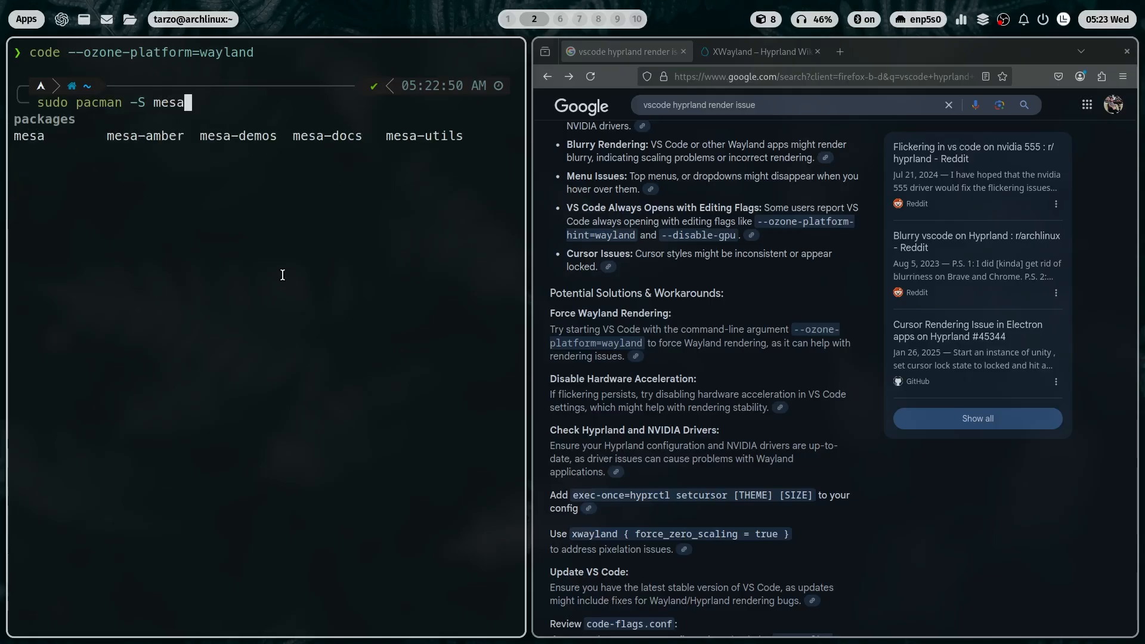
pyautogui.press('Return')
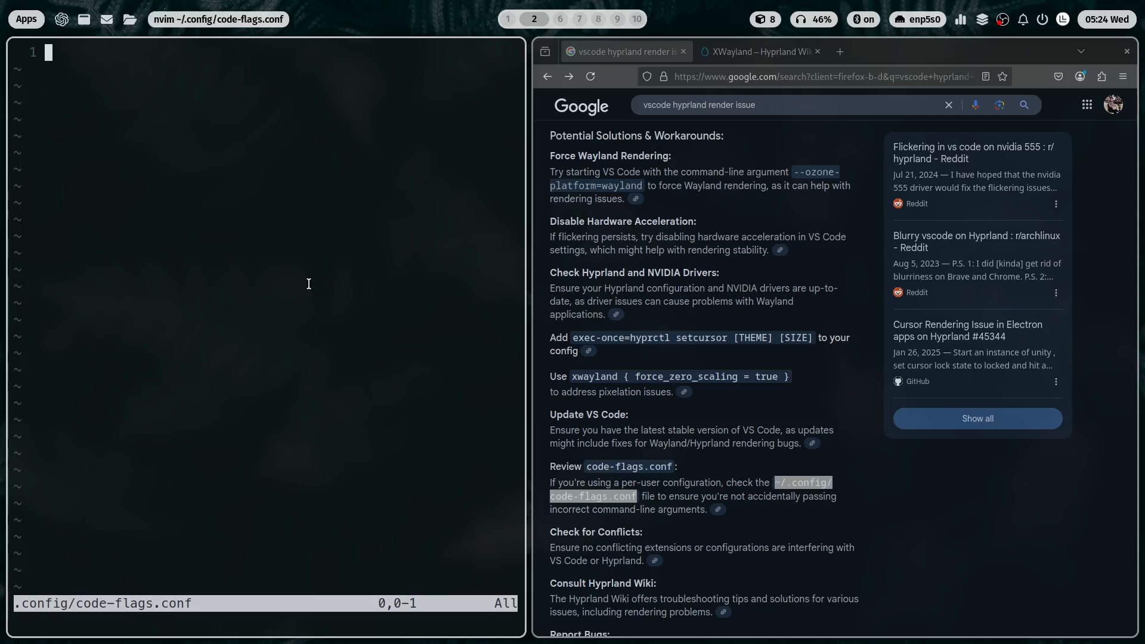
# Step: Run code --enable-features=UseOzonePlatform --ozone-platform=wayland in the terminal
pyautogui.click(976, 241)
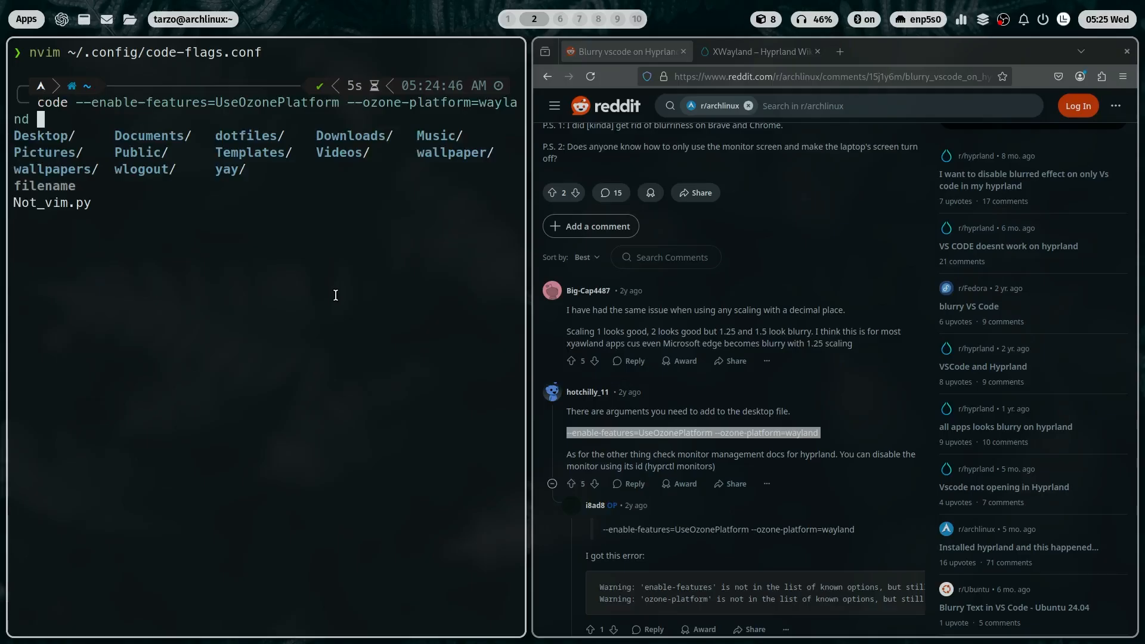
pyautogui.press('Return')
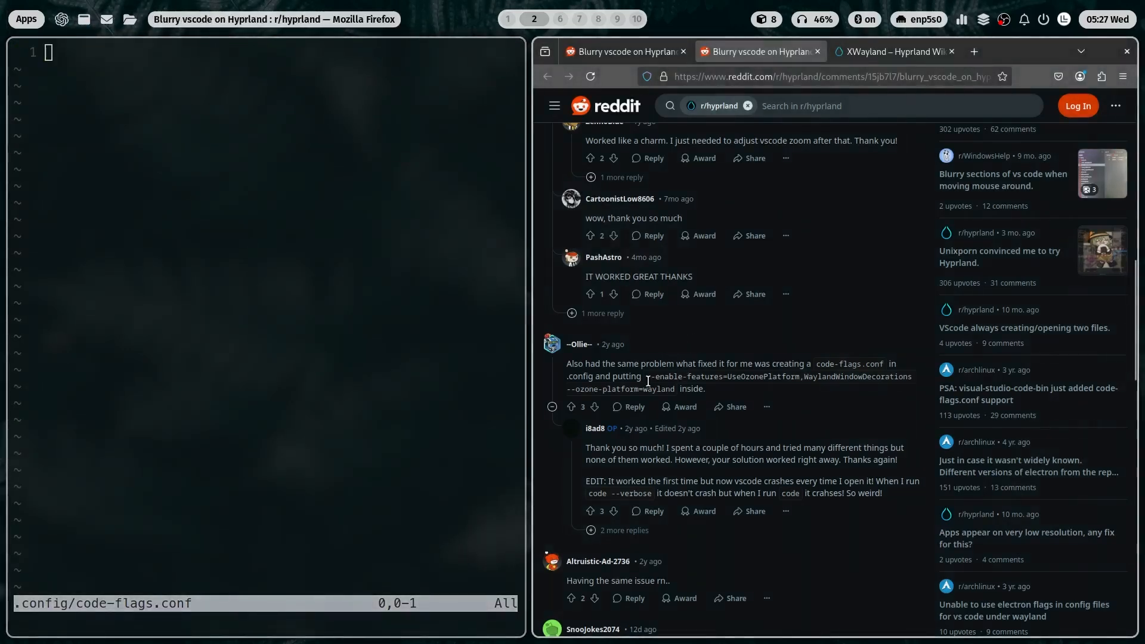
# Step: Copy the Wayland flags from the Reddit comment and relaunch VS Code with code --verbose
pyautogui.rightClick(648, 380)
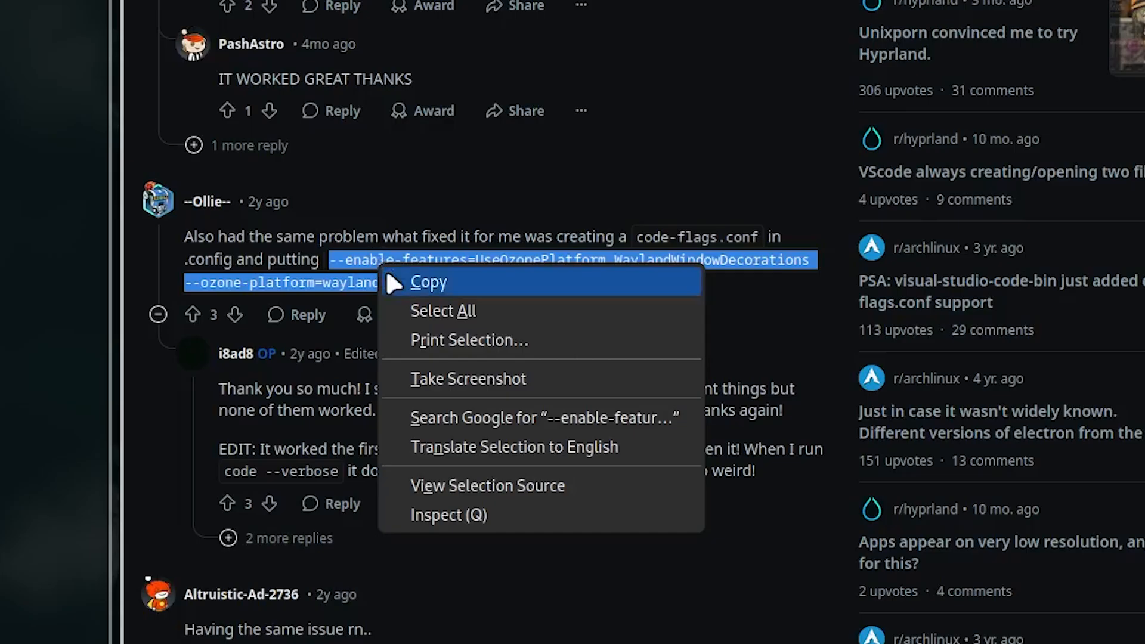
pyautogui.click(429, 282)
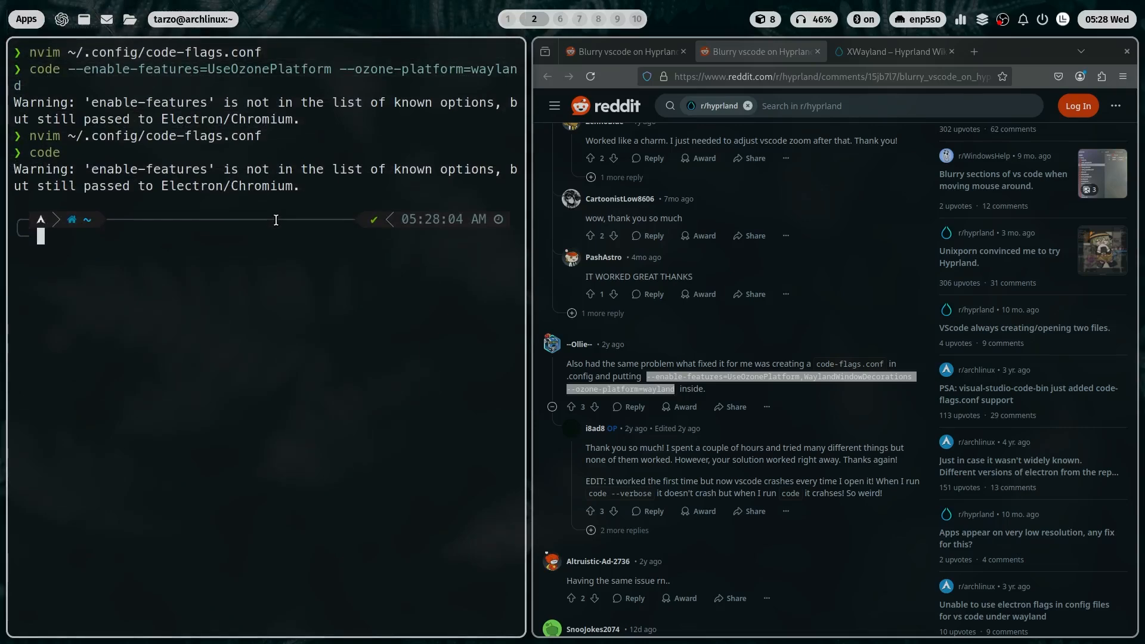
pyautogui.write('code --ve')
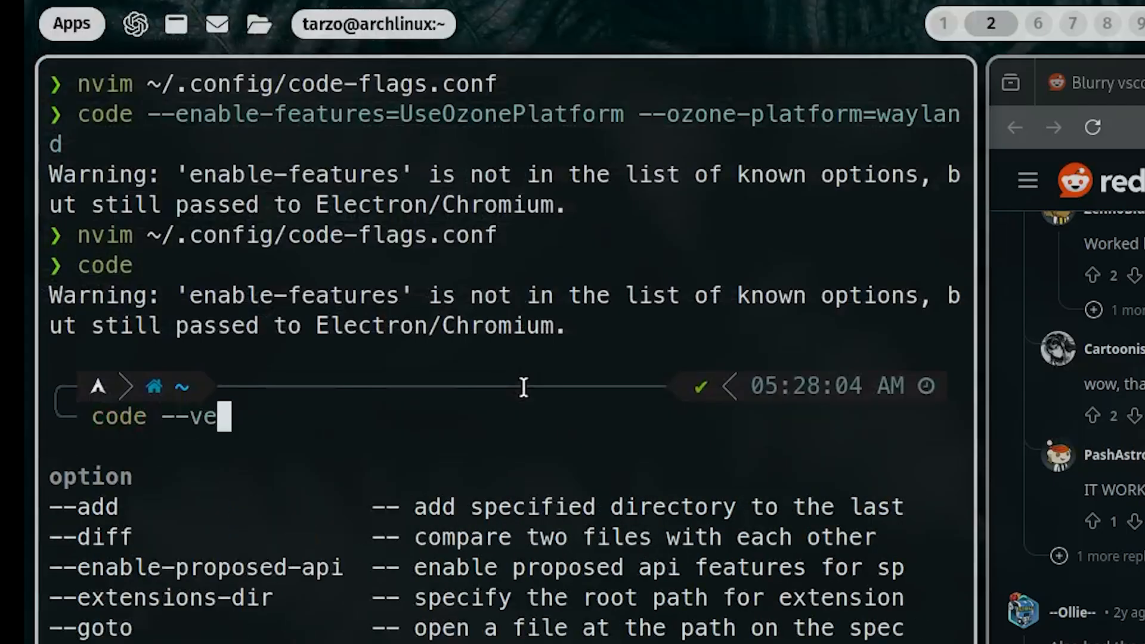
pyautogui.press('Return')
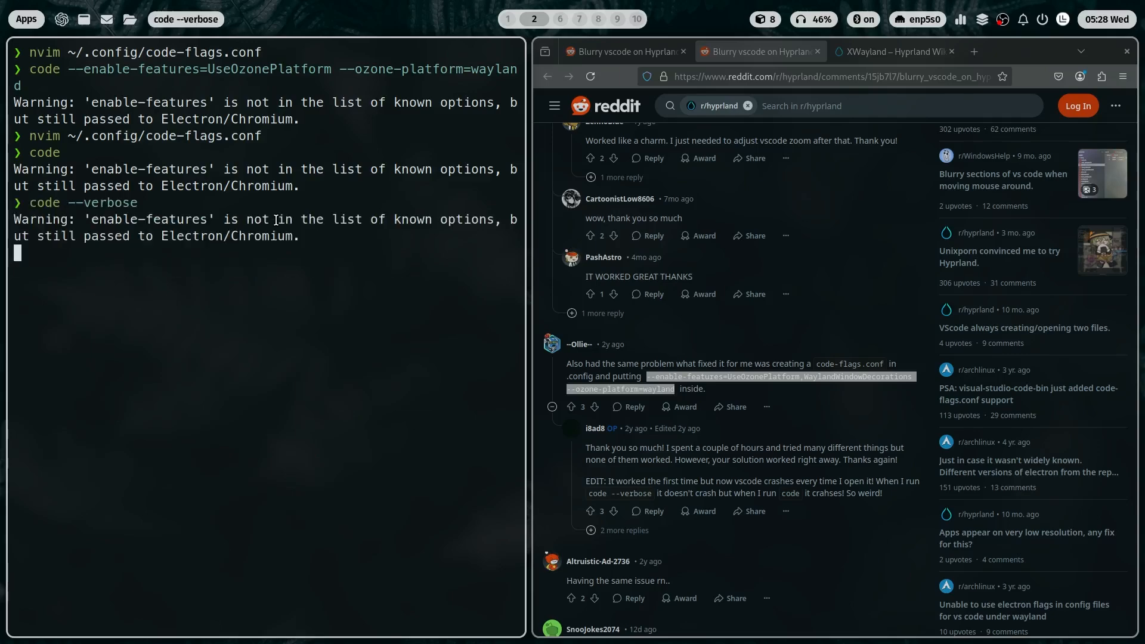
# Step: Stop the verbose VS Code run, scroll back through its log, and clear the screen
pyautogui.press('Return')
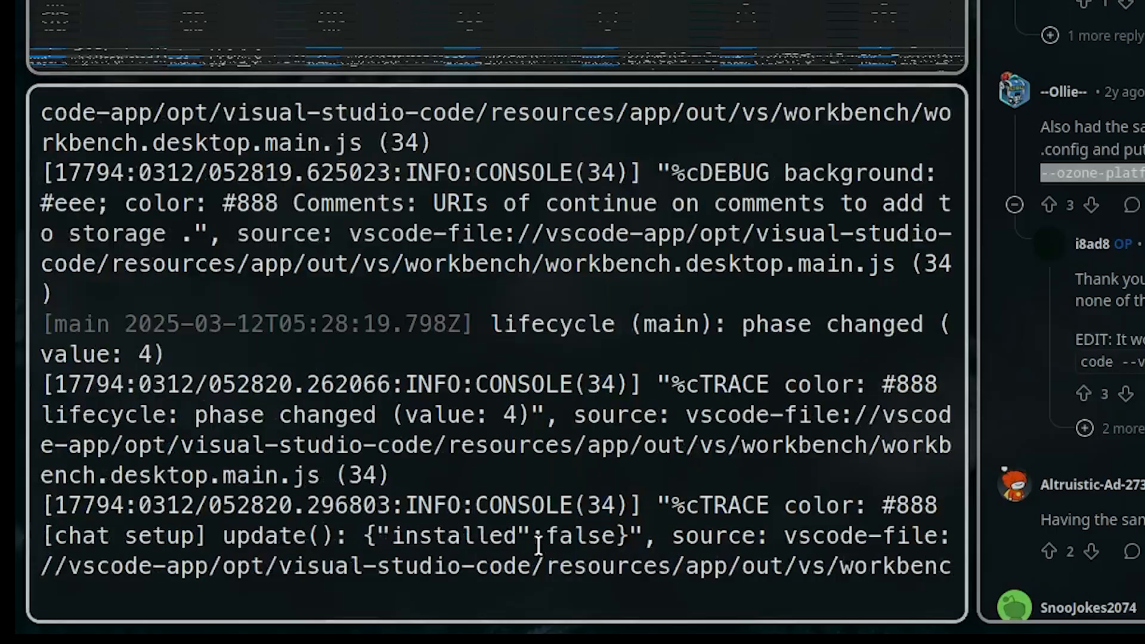
pyautogui.scroll(3)
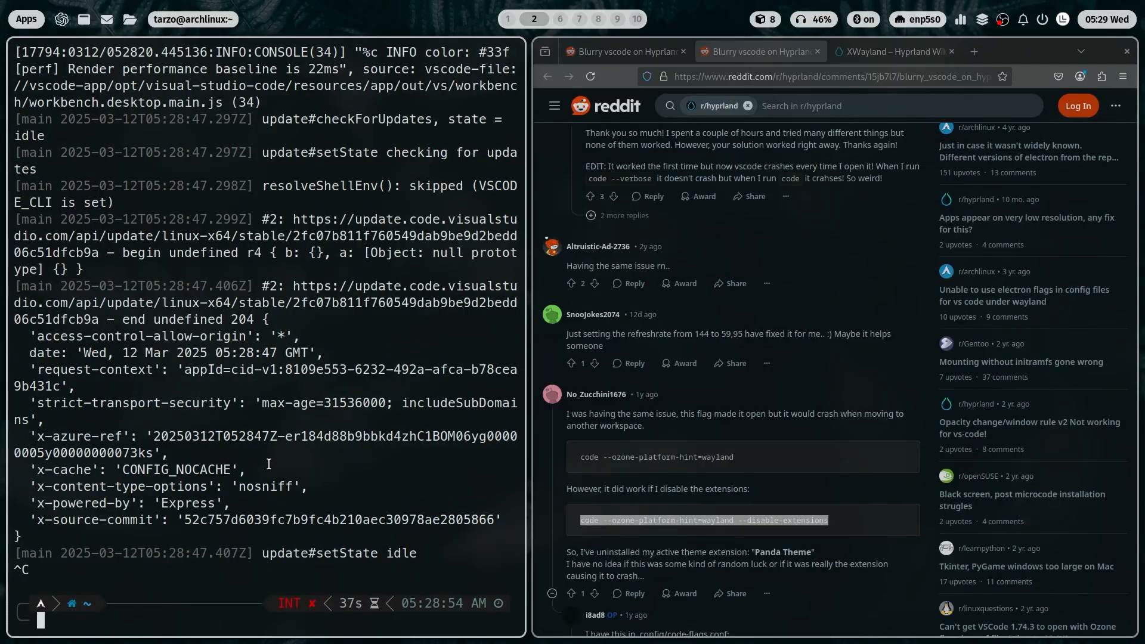
pyautogui.write('clear')
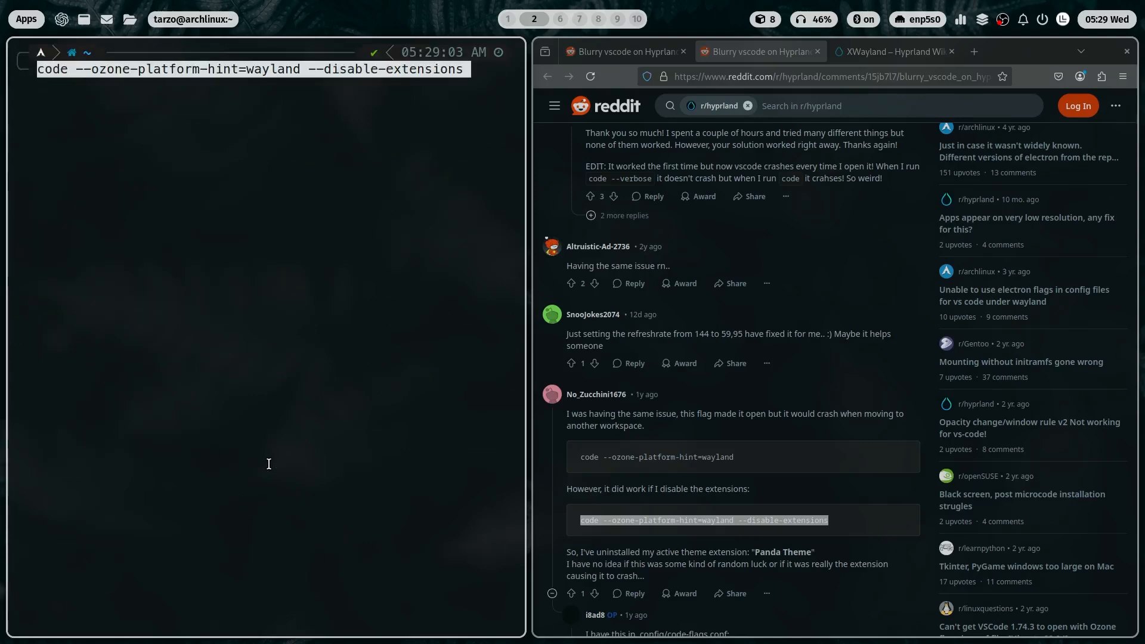
# Step: Run the Wayland launch with --disable-extensions, read the Reddit thread, then start sudo pacman -S code
pyautogui.press('Return')
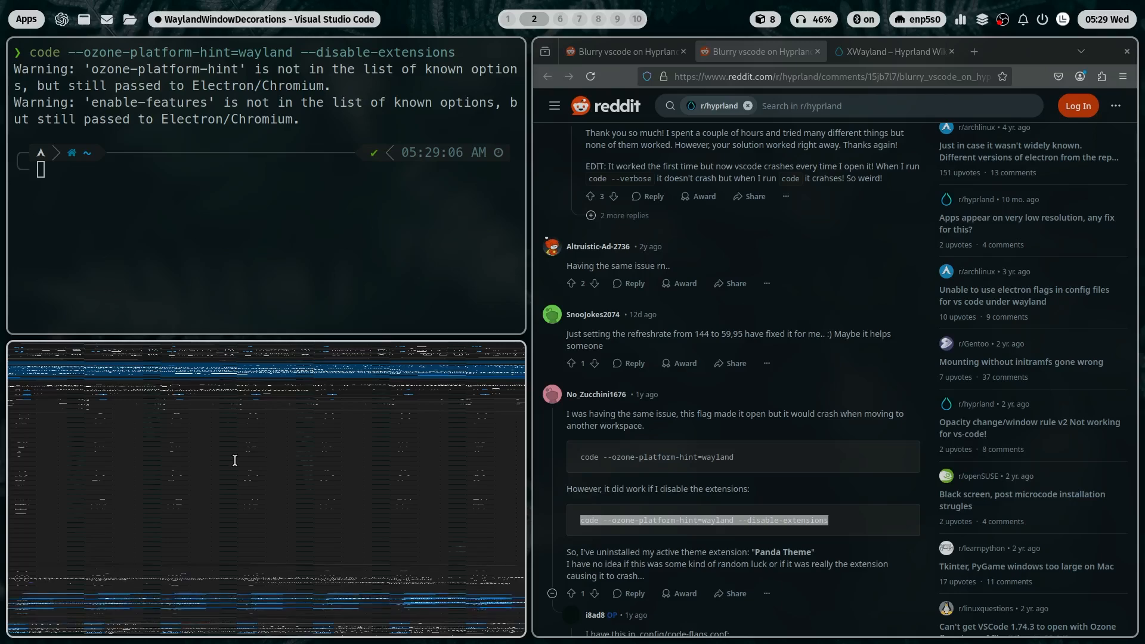
pyautogui.scroll(-3)
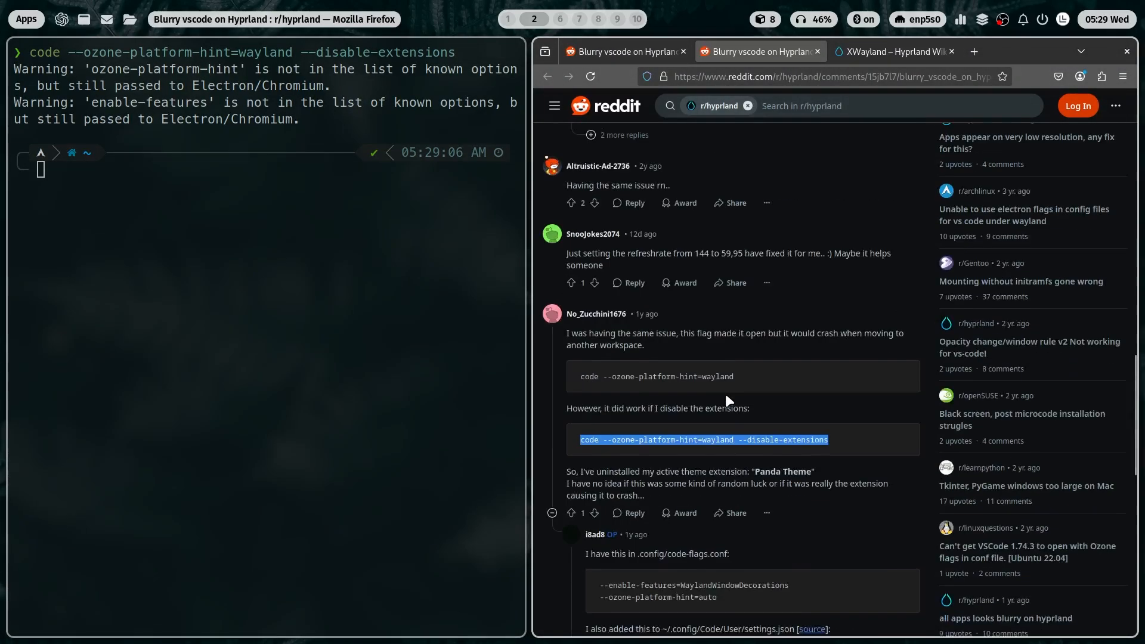
pyautogui.scroll(3)
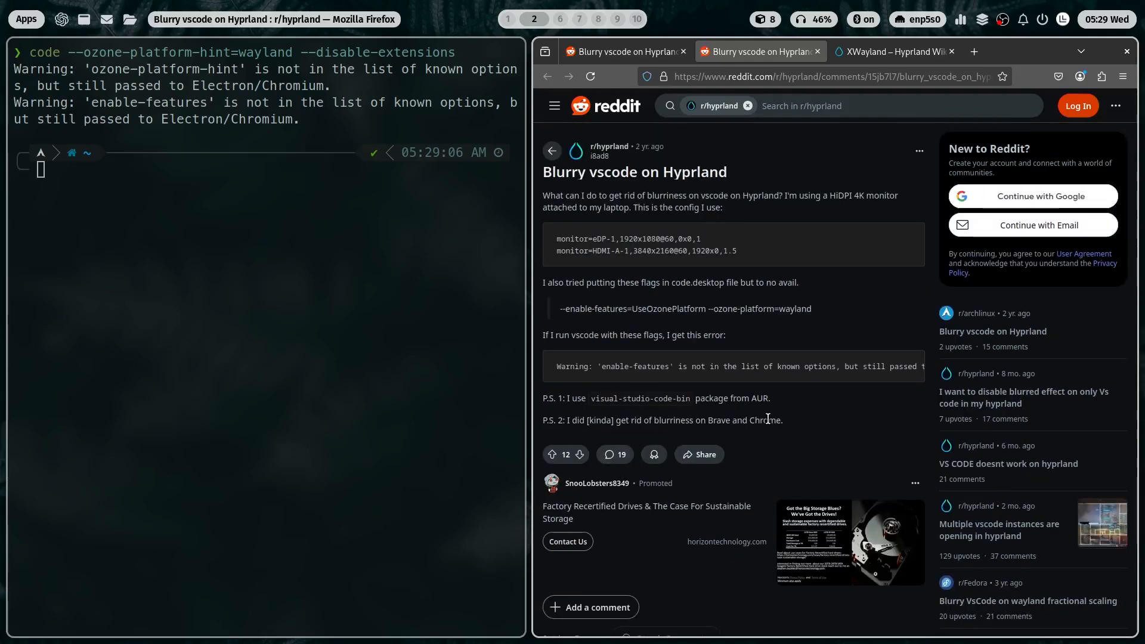
pyautogui.moveTo(773, 409)
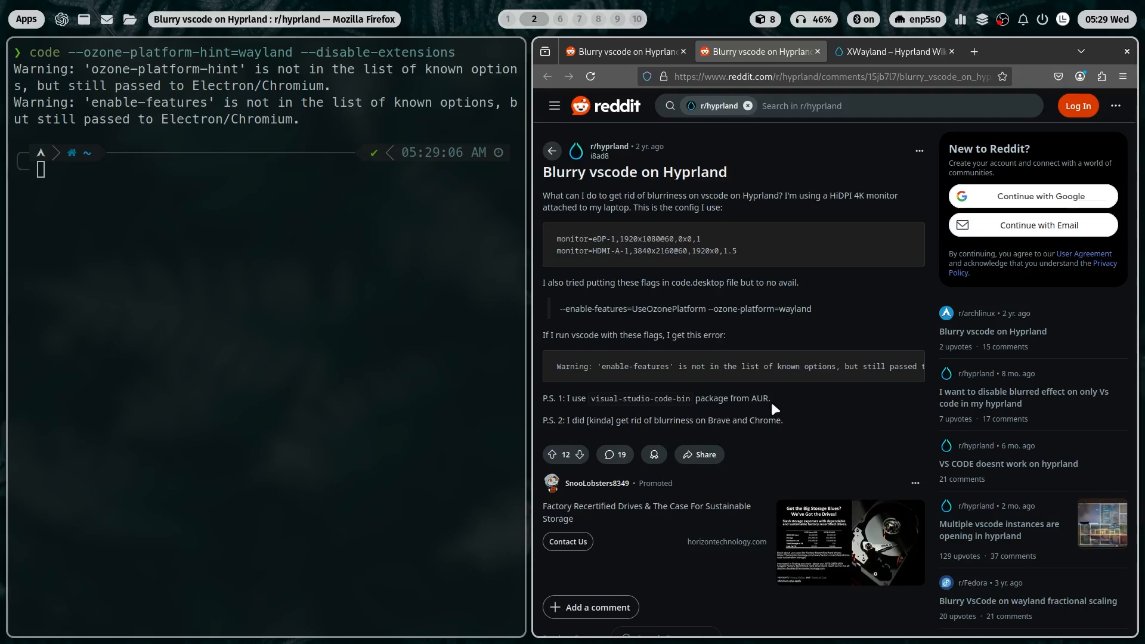
pyautogui.scroll(-3)
pyautogui.write('sudo pacman -S code')
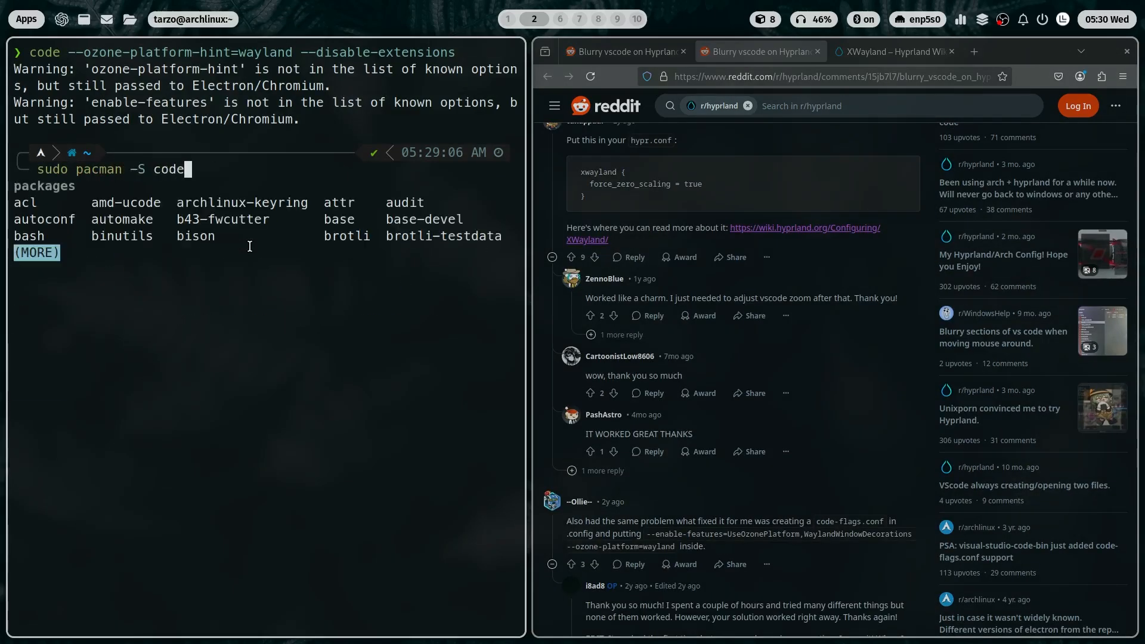
pyautogui.press('Return')
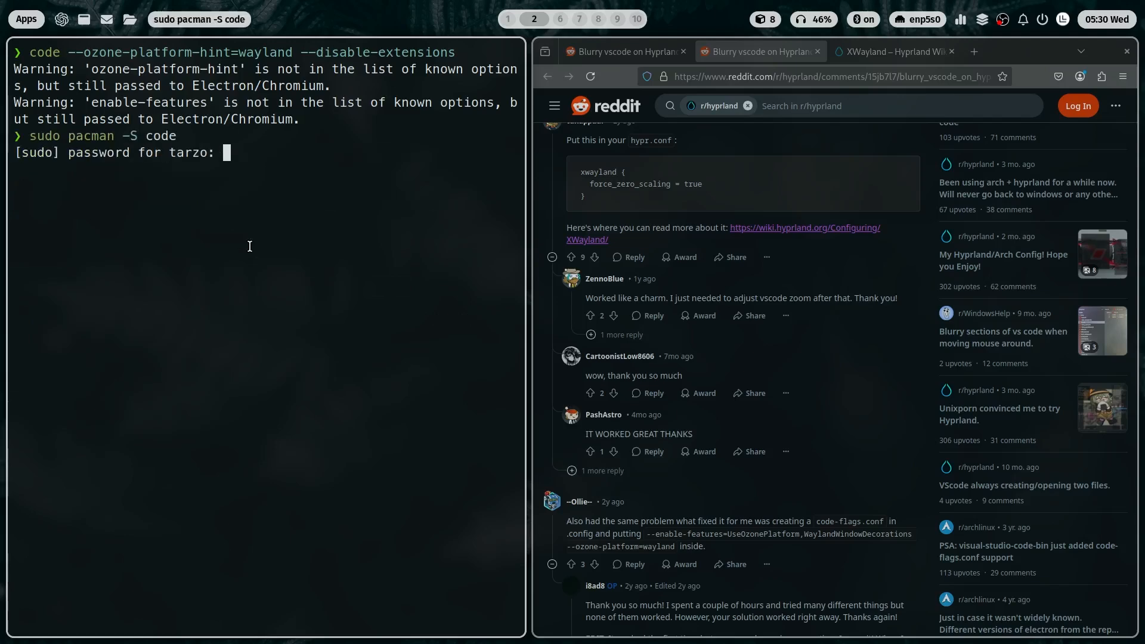
# Step: Enter the sudo password to install code, then rerun yay -S visual-studio-code-bin with default clean-build
pyautogui.press('Return')
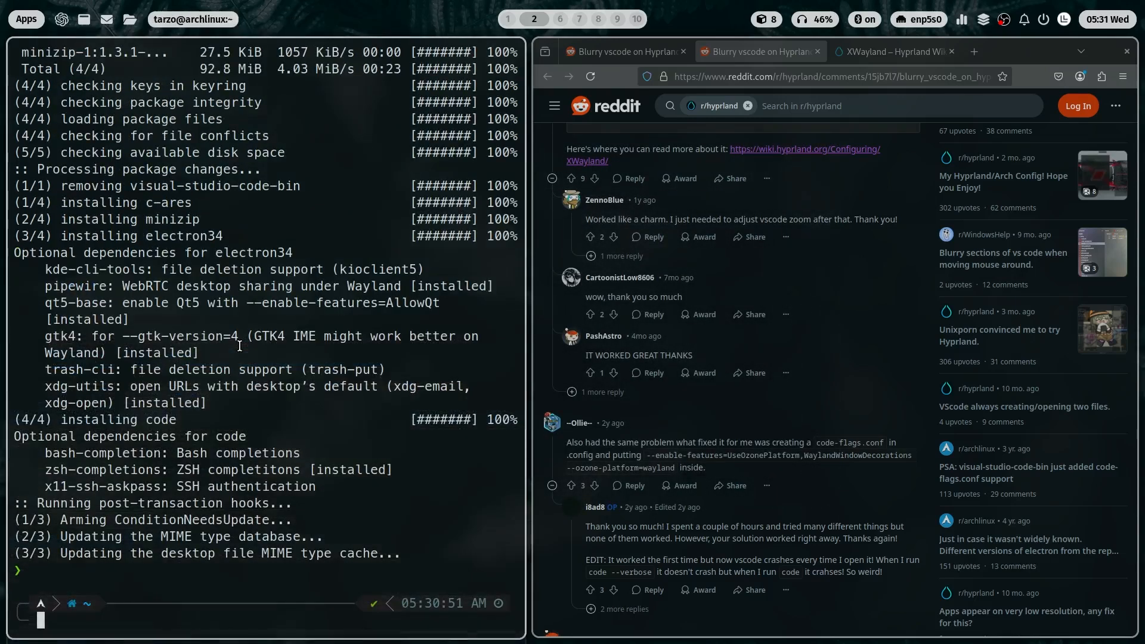
pyautogui.write('yay -S visual-studio-code-bin')
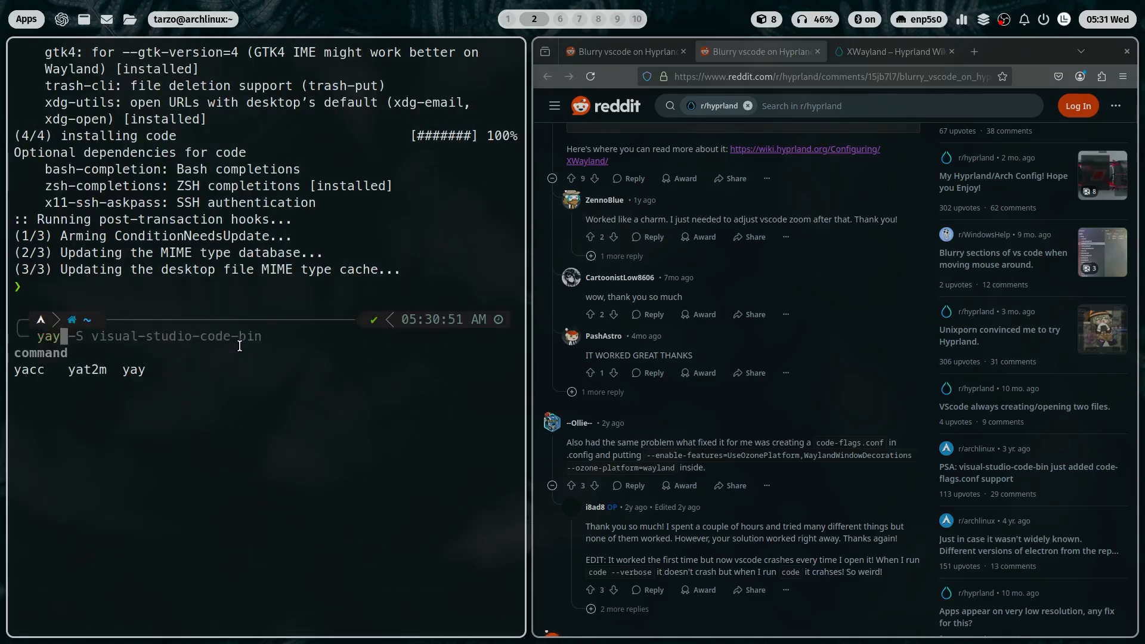
pyautogui.press('Return')
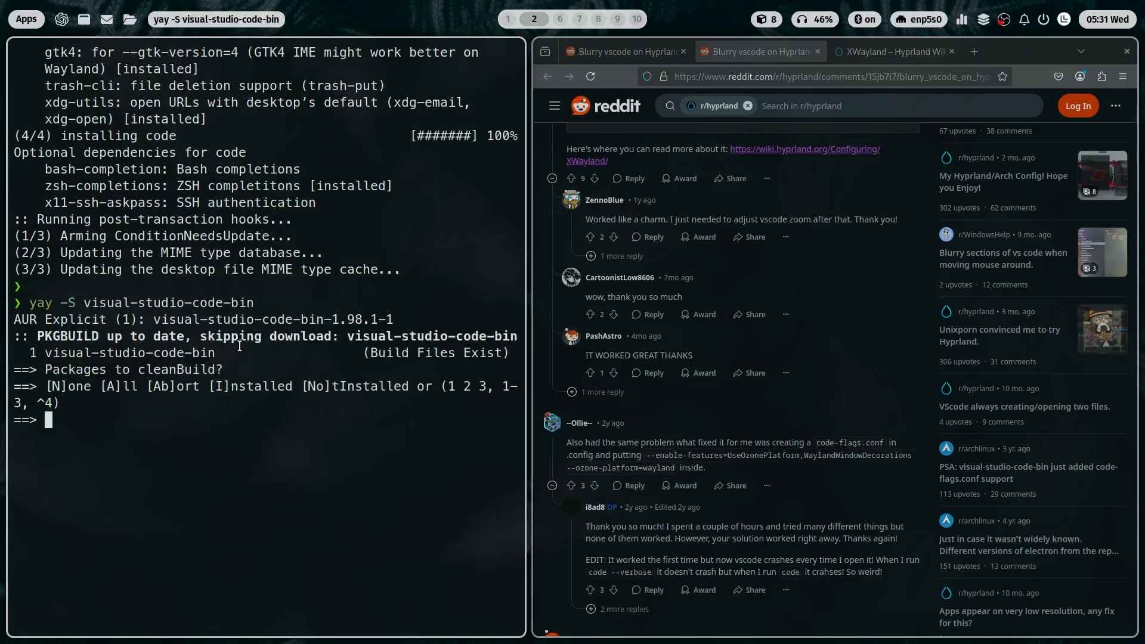
pyautogui.press('Return')
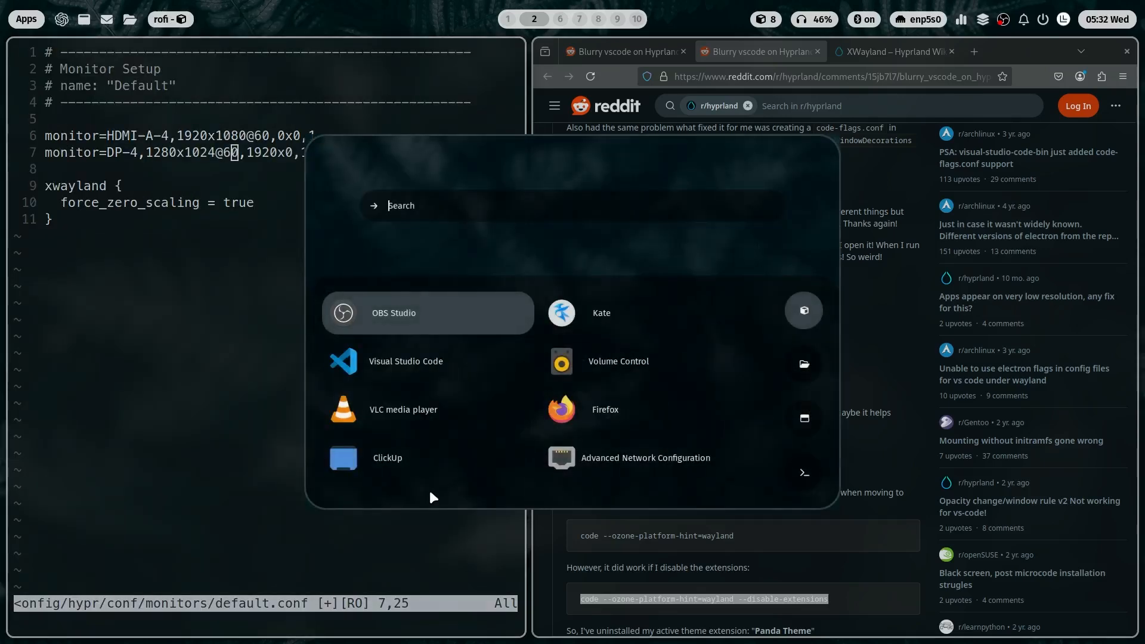
# Step: Add an xwayland { force_zero_scaling = true } block to hyprland.conf and quit nvim
pyautogui.click(406, 361)
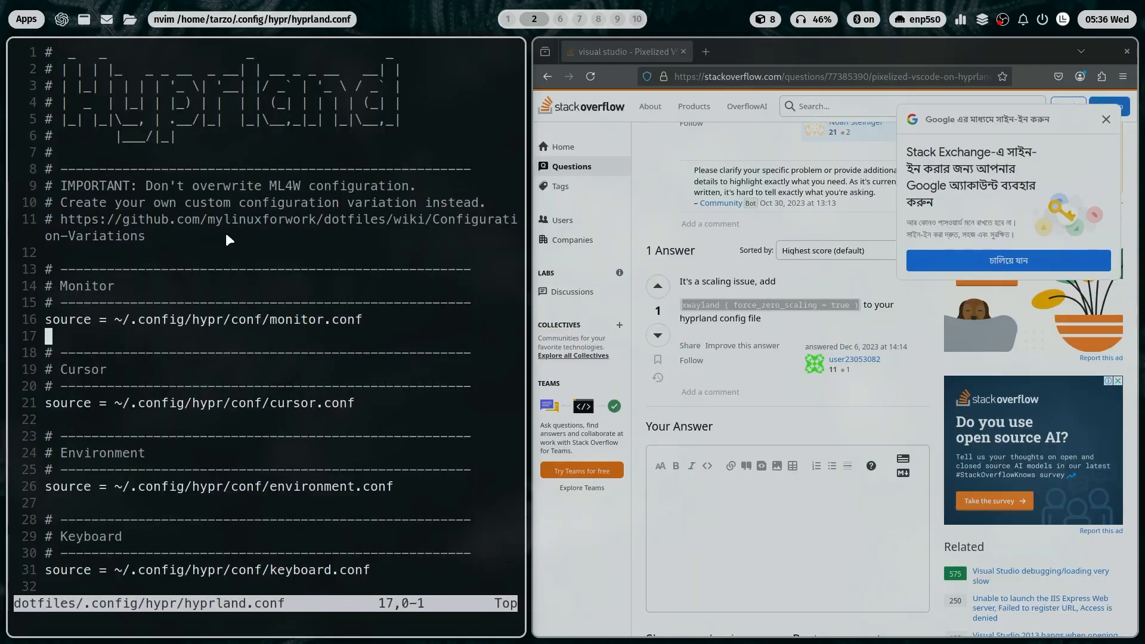
pyautogui.write('xwayland { force_zero_scaling = true }')
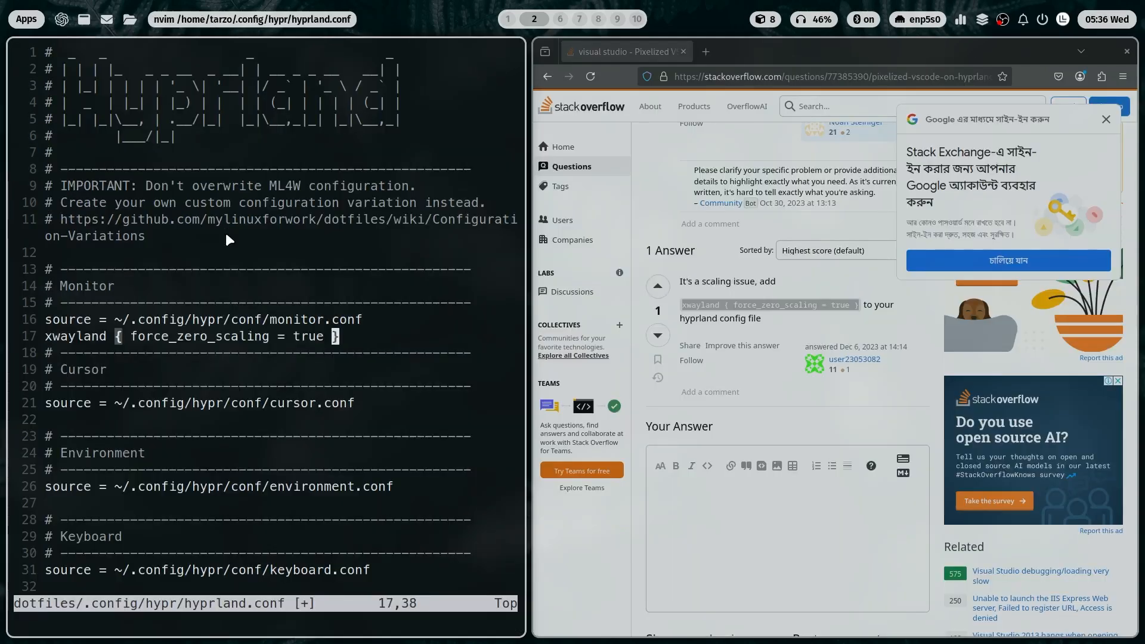
pyautogui.write(':q')
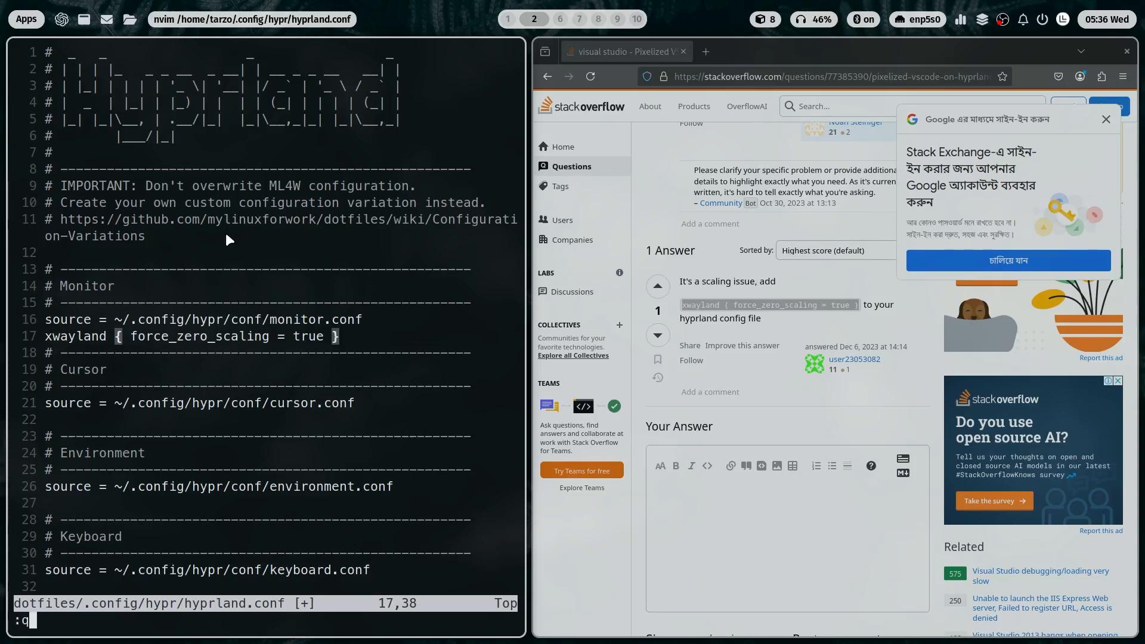
pyautogui.press('Return')
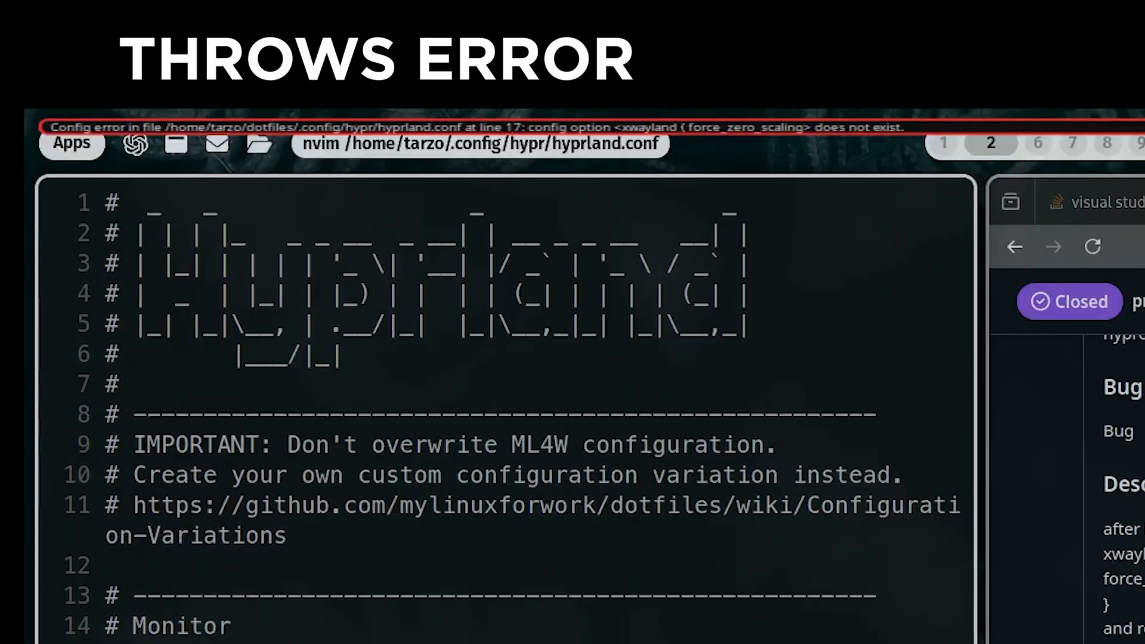
pyautogui.scroll(-3)
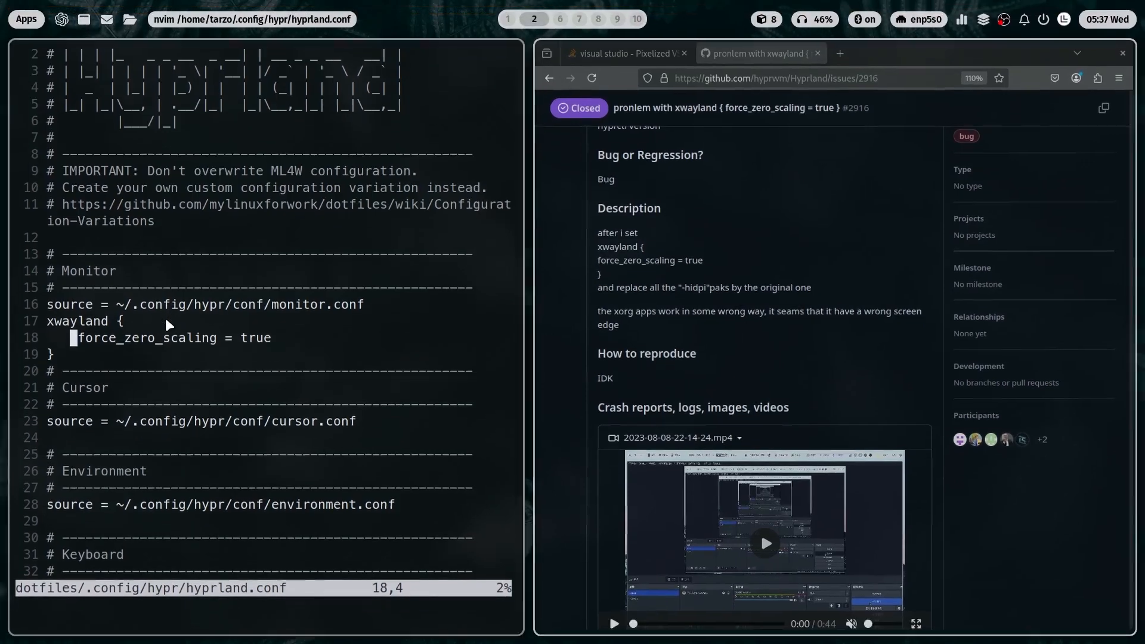
pyautogui.scroll(-3)
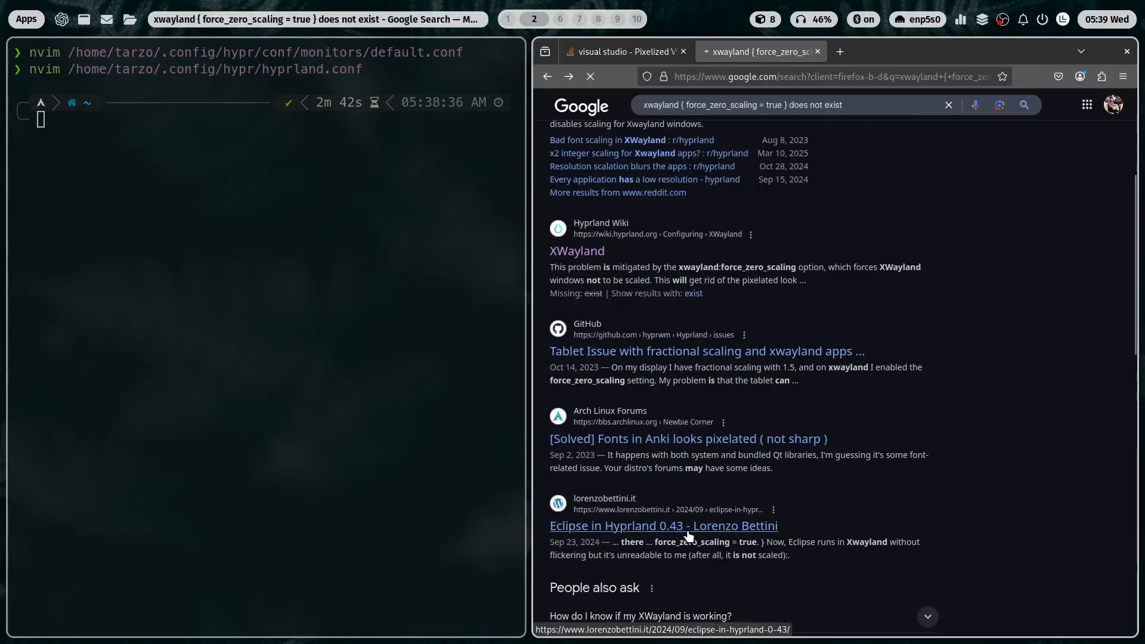
# Step: Open the Eclipse in Hyprland 0.43 article and view ml4w.conf's GDK_BACKEND x11,wayland line
pyautogui.click(663, 526)
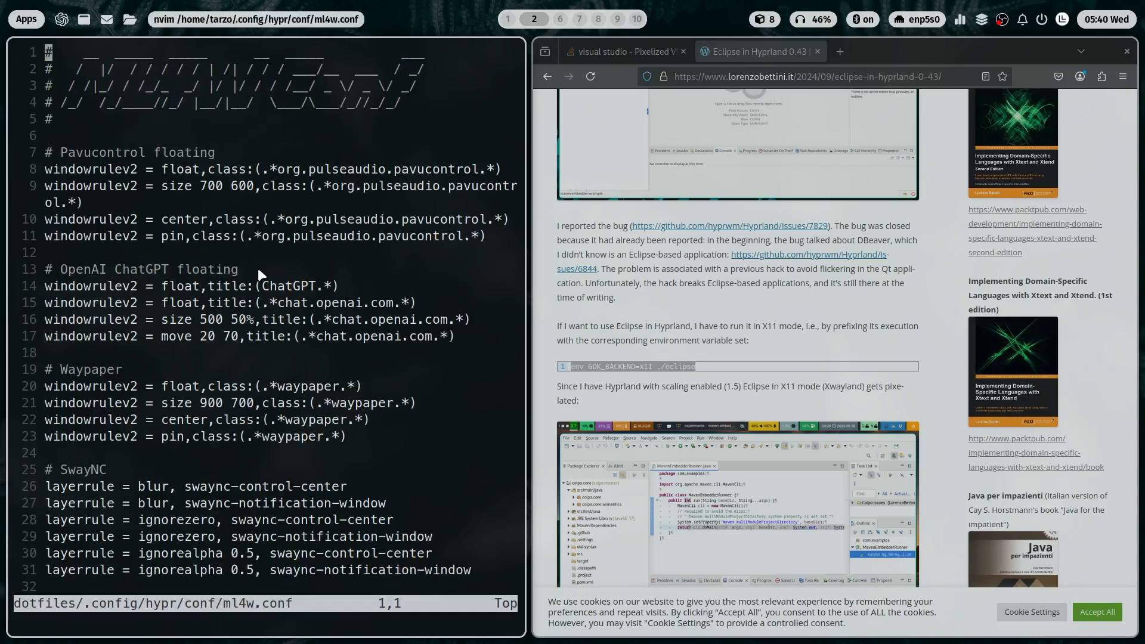
pyautogui.scroll(-3)
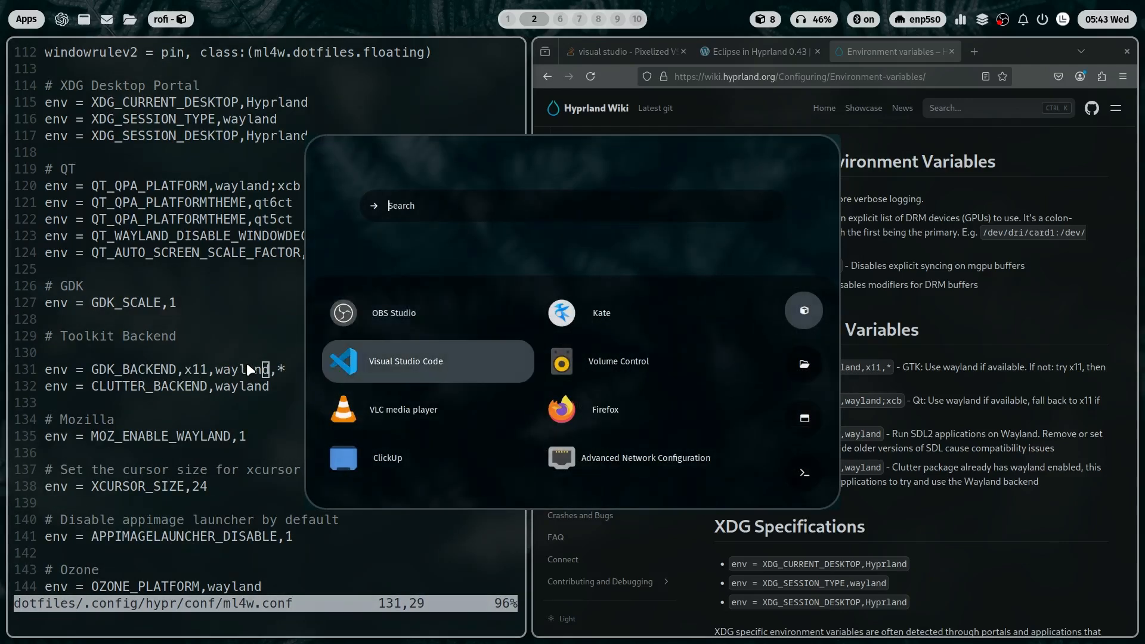
# Step: Consult the solved Code-under-Wayland thread and set ELECTRON_OZONE_PLATFORM_HINT in ml4w.conf to x11
pyautogui.click(405, 361)
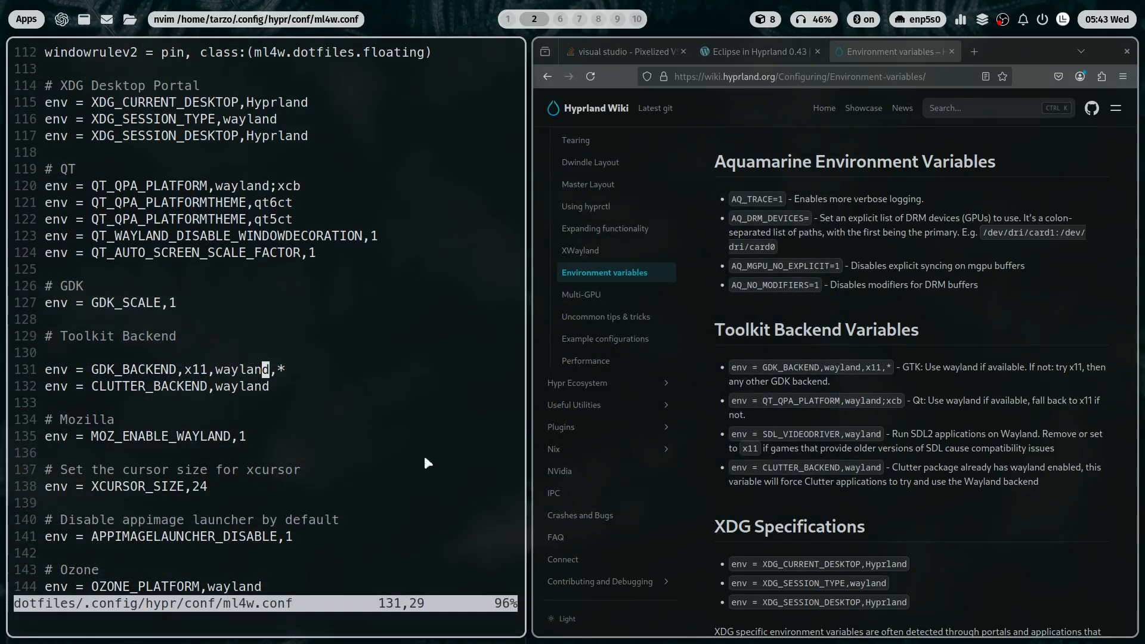
pyautogui.scroll(-3)
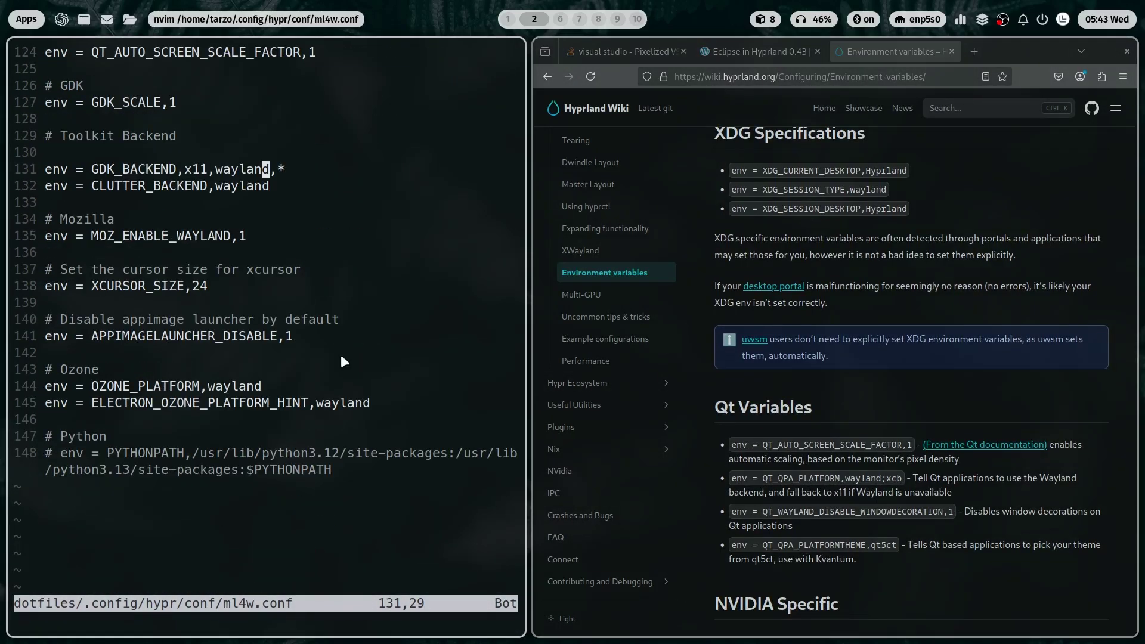
pyautogui.write('electrone ozone platform')
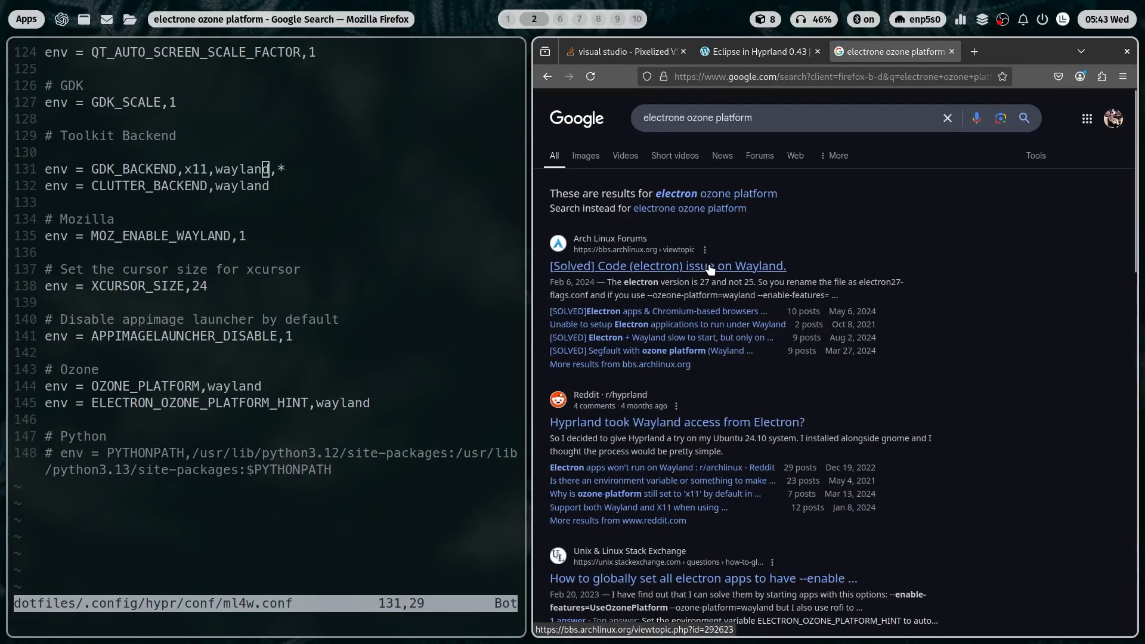
pyautogui.click(666, 266)
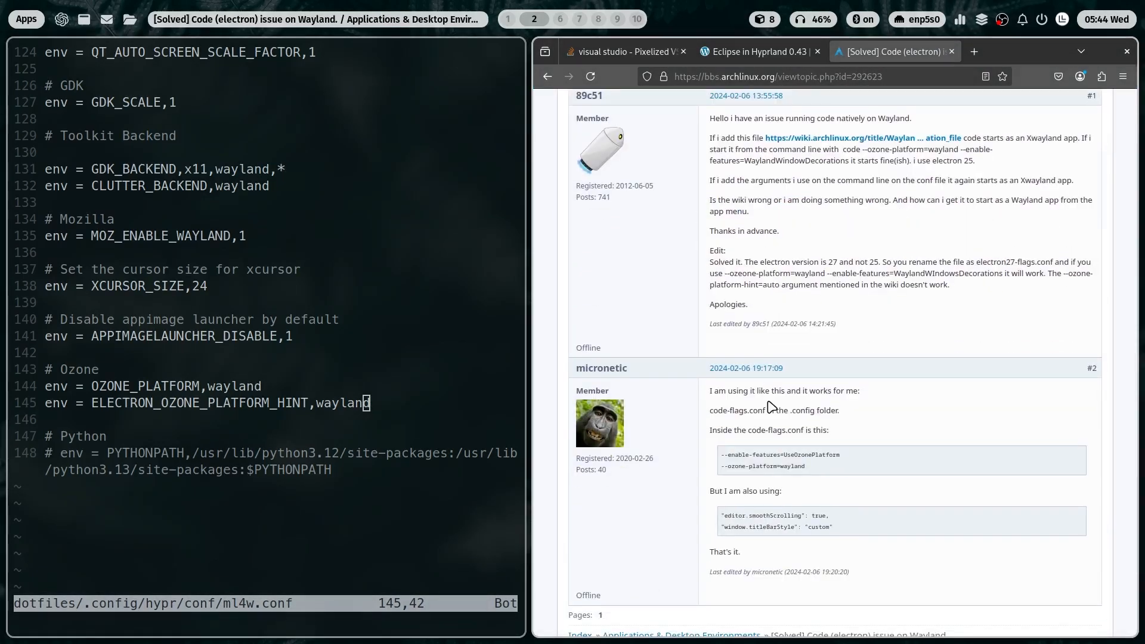
pyautogui.scroll(3)
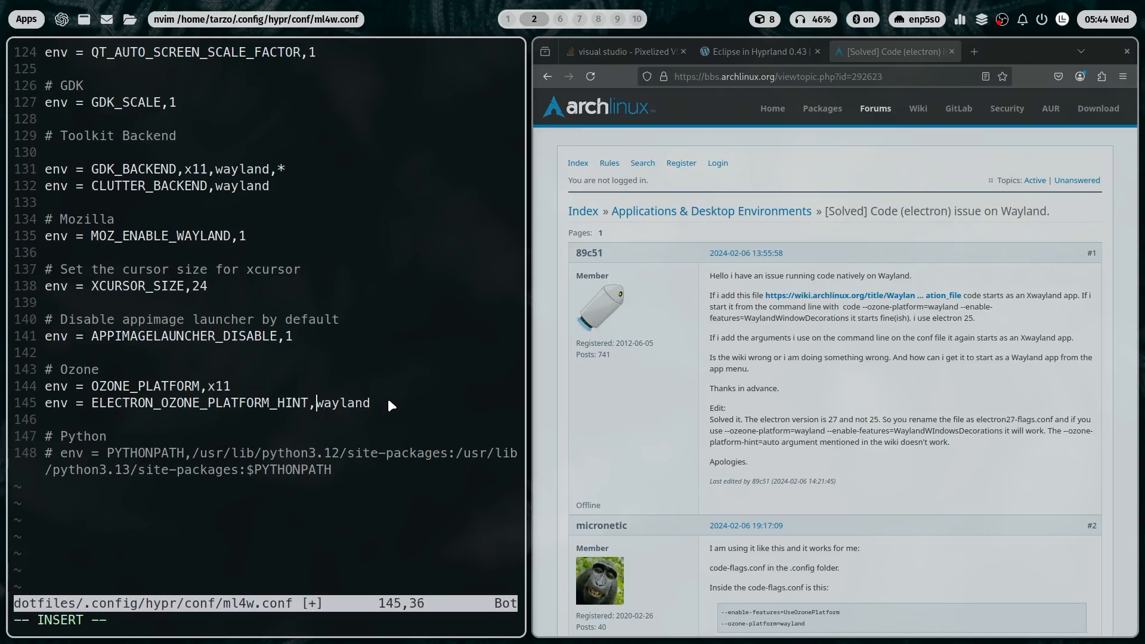
pyautogui.write('x11')
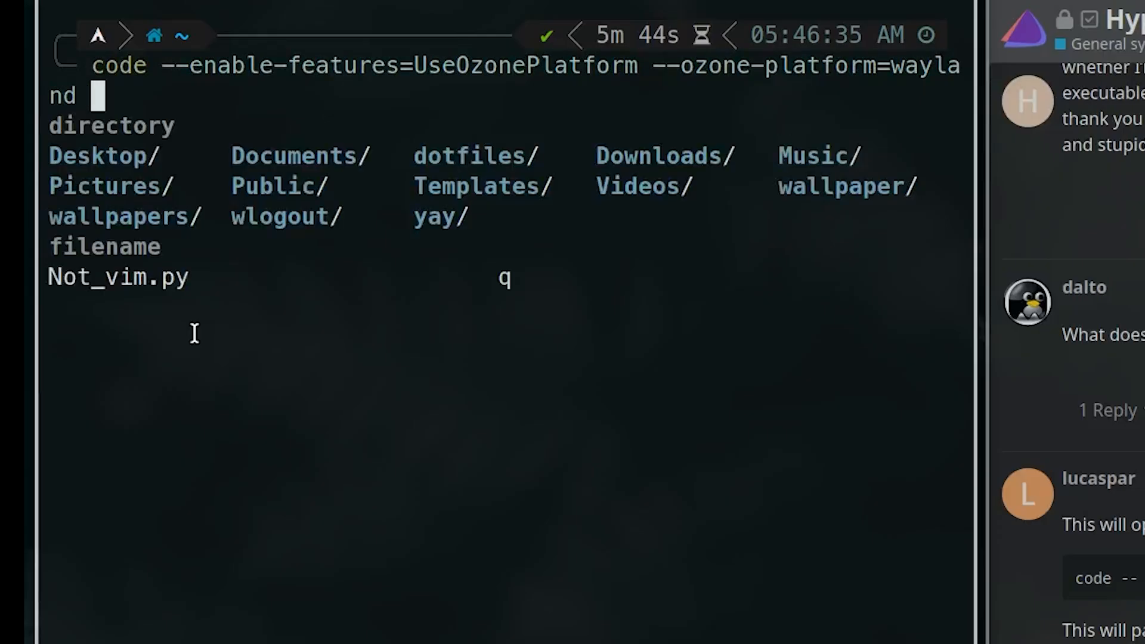
# Step: Run the Wayland Ozone VS Code launch command with --disable-gpu appended
pyautogui.write('--disable-gpu')
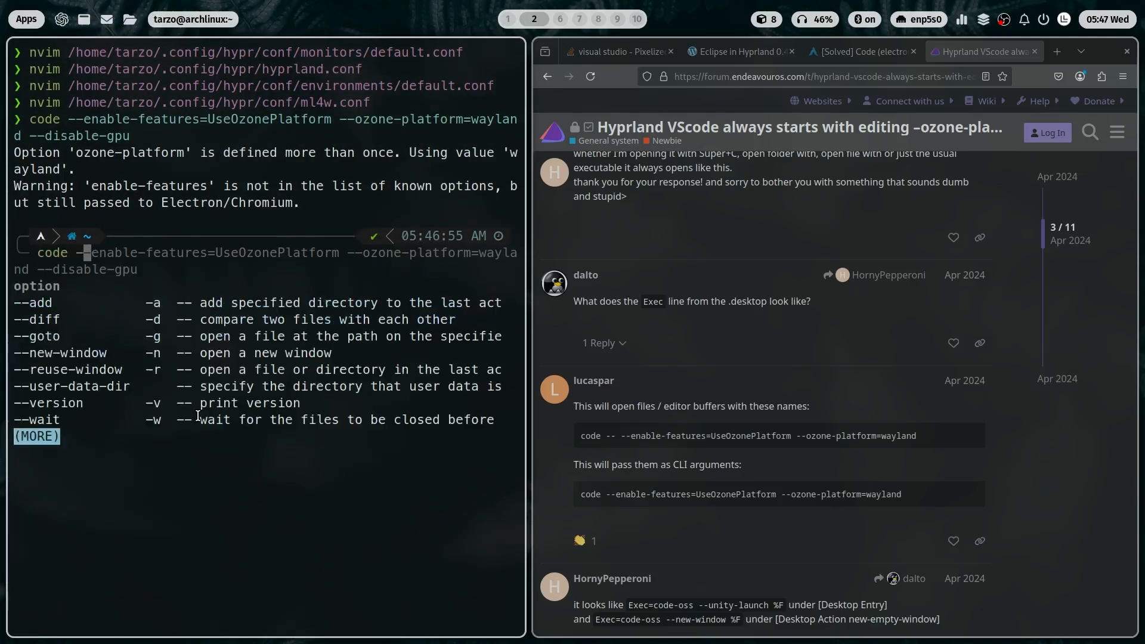
pyautogui.press('Return')
pyautogui.write('-ozone-platform=wayland')
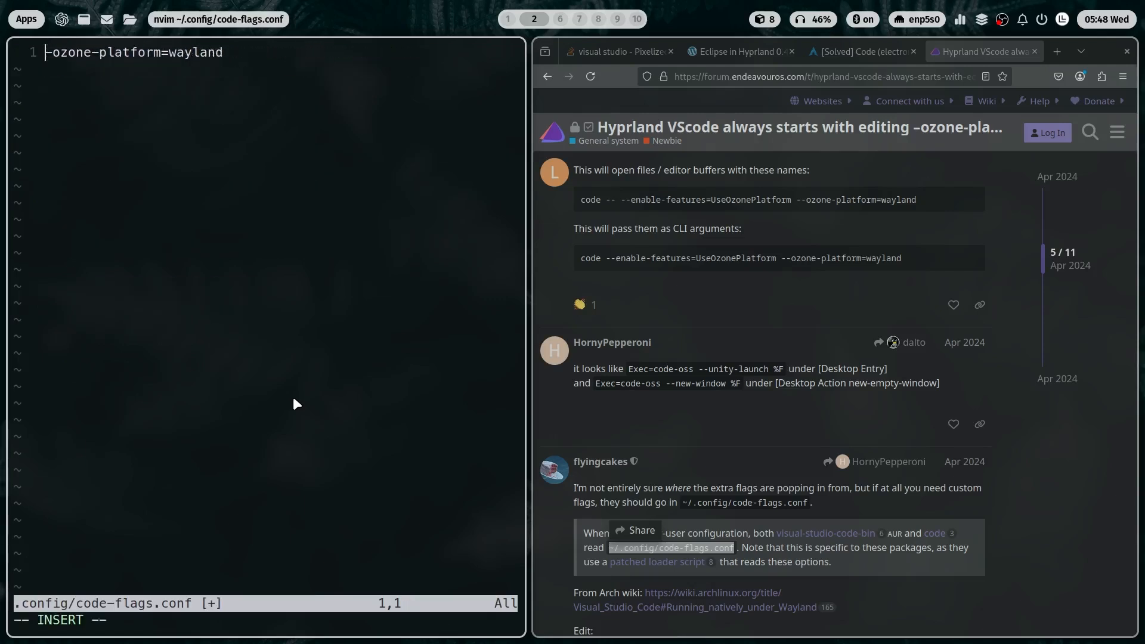
# Step: Write --disable-gpu into code-flags.conf, relaunch VS Code, and close the Hyprland forum tab
pyautogui.write('--disable-gpu')
pyautogui.write('code')
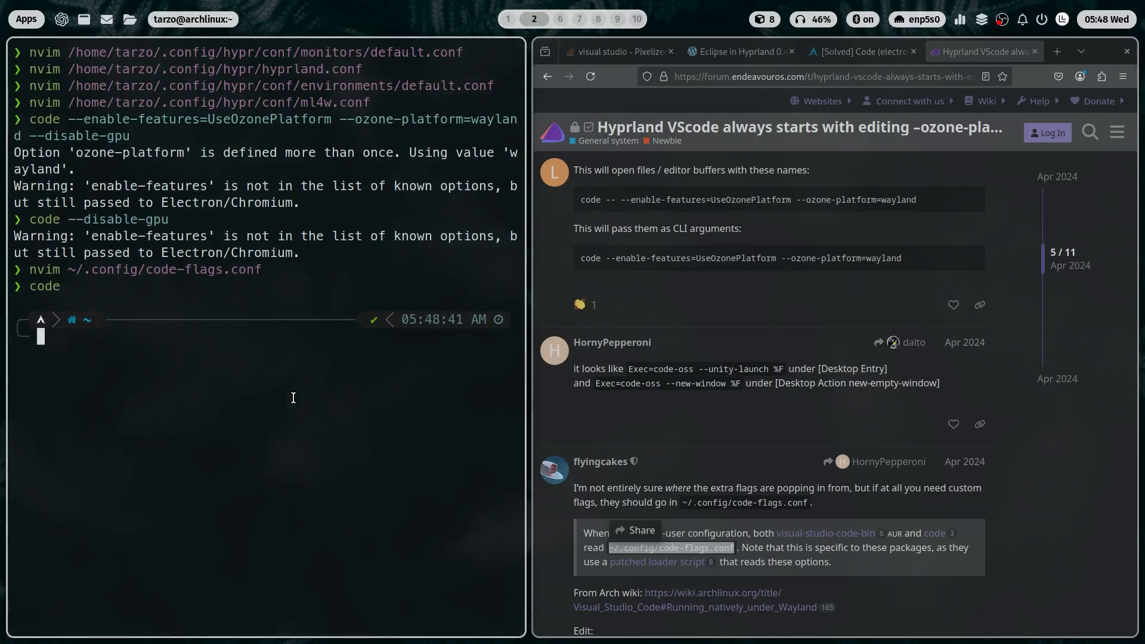
pyautogui.scroll(-3)
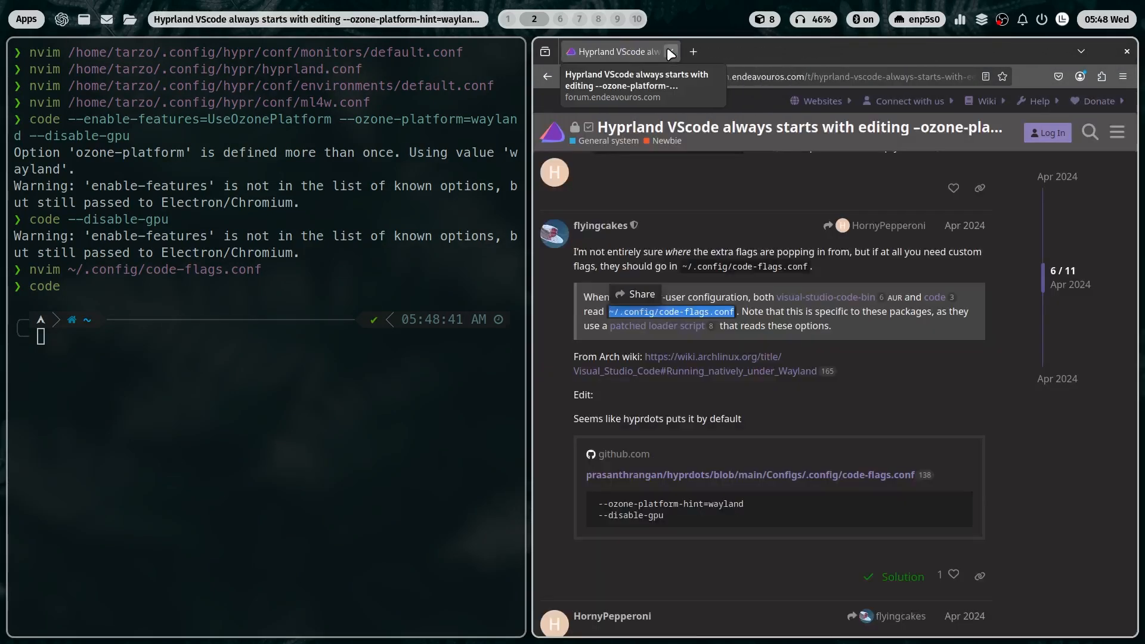
pyautogui.click(1128, 51)
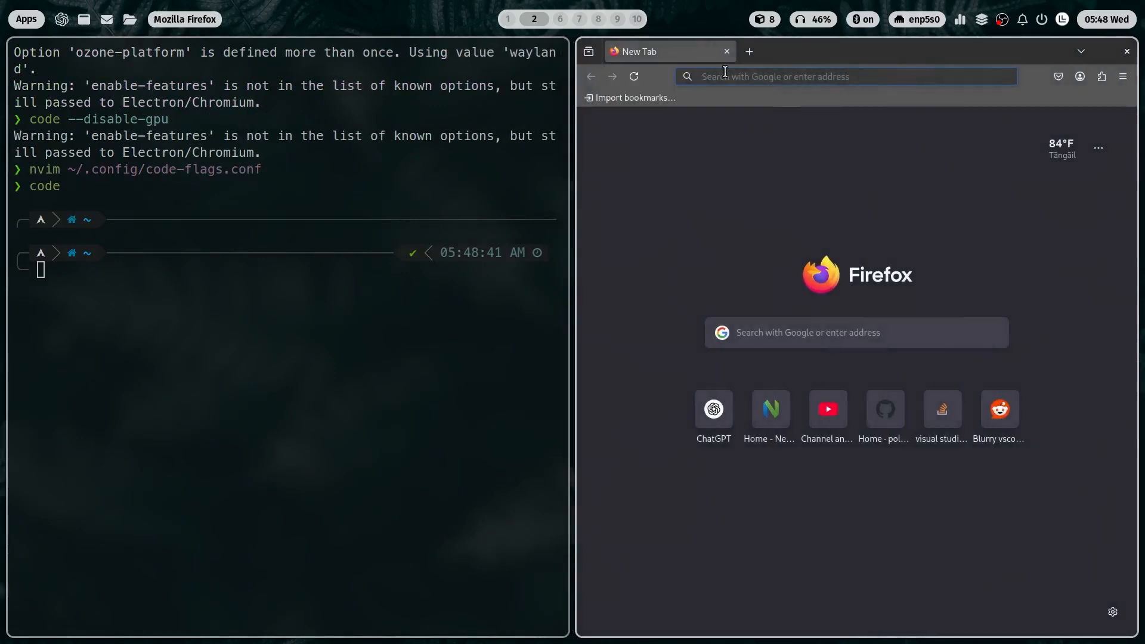
# Step: Search 'is it bad to run vs code' without hardware acceleration, then ask ChatGPT about Hyprland GPU acceleration
pyautogui.write('is it bad to run vscode without hardware acceleration')
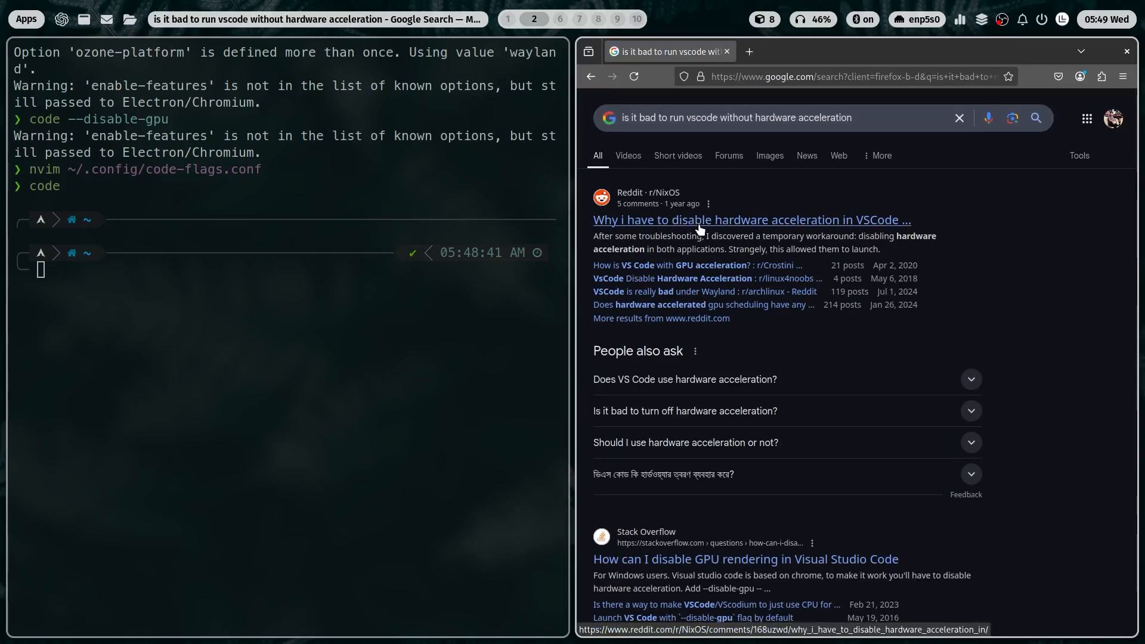
pyautogui.scroll(-3)
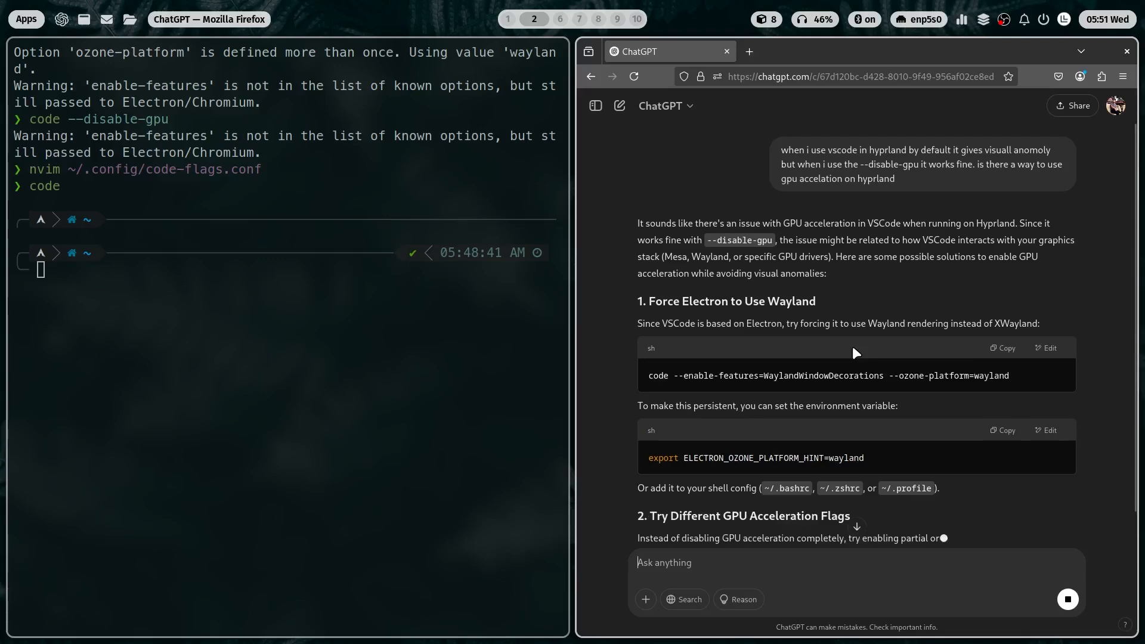
# Step: Leave code-flags.conf unchanged, try --enable-gpu-rasterization, and update mesa and vulkan-radeon drivers
pyautogui.scroll(-3)
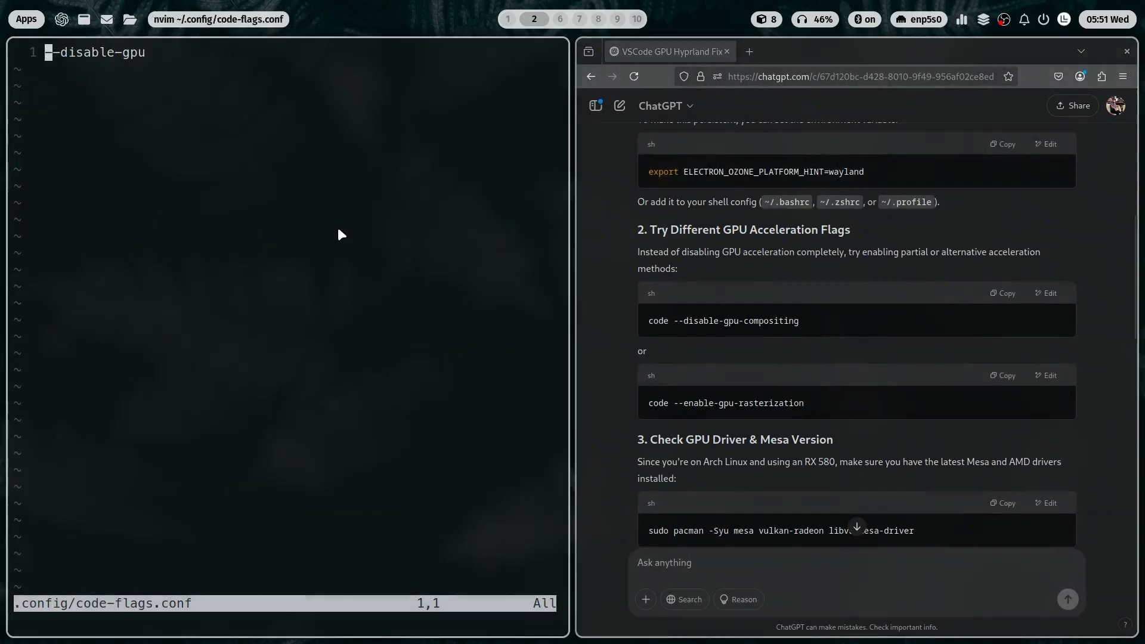
pyautogui.press('Return')
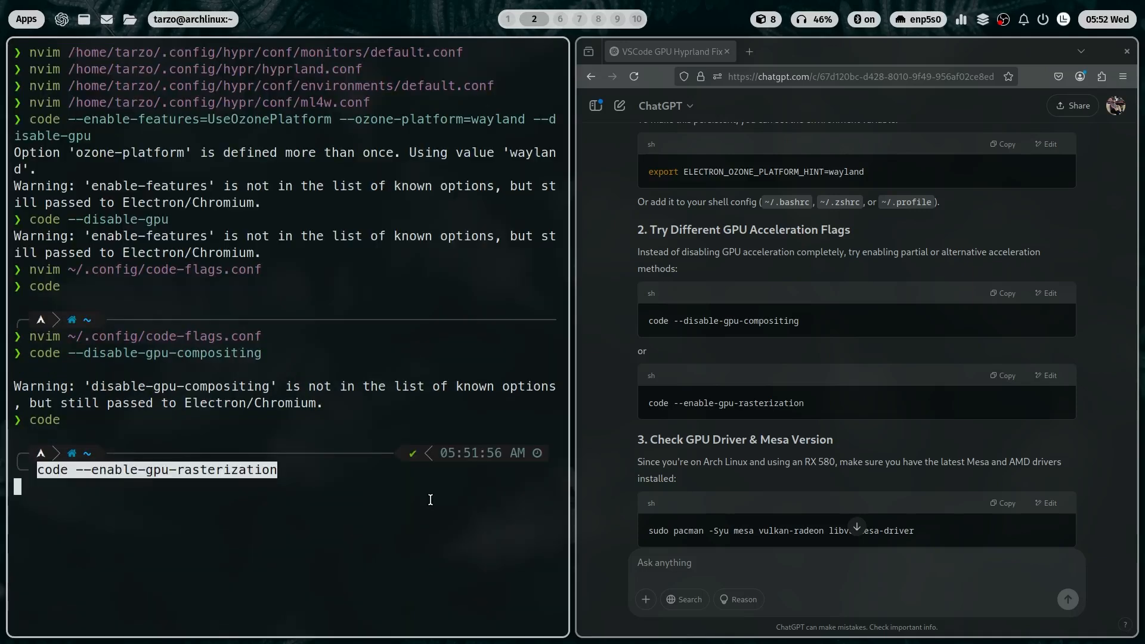
pyautogui.press('Return')
pyautogui.write('clear')
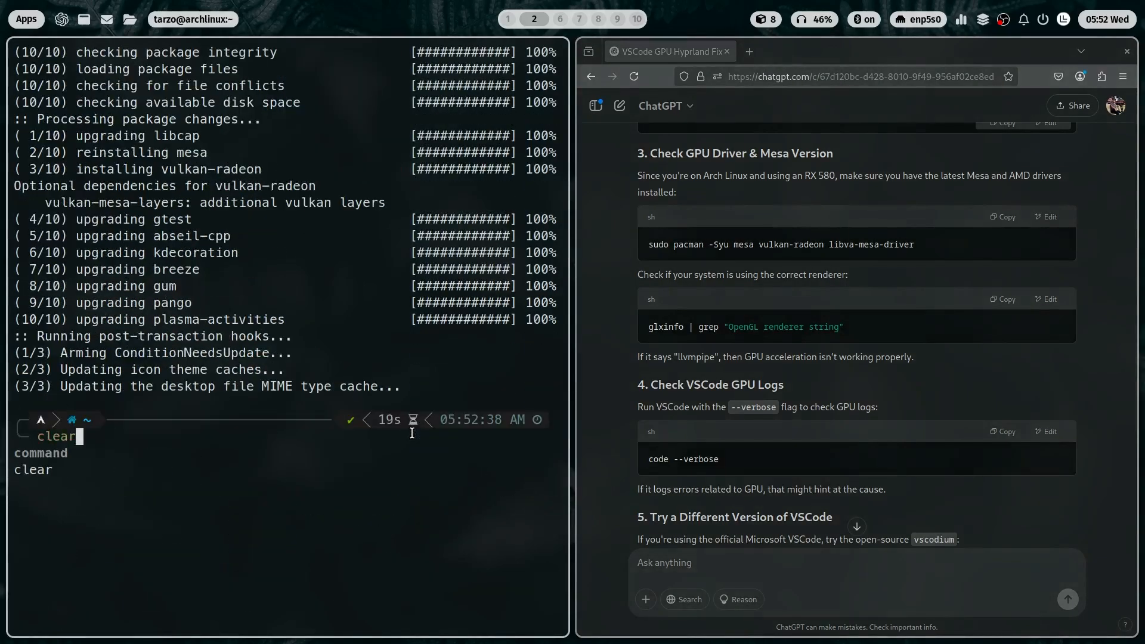
# Step: Clear the terminal, send glxinfo's OpenGL renderer string to ChatGPT, and run code --verbose
pyautogui.press('Return')
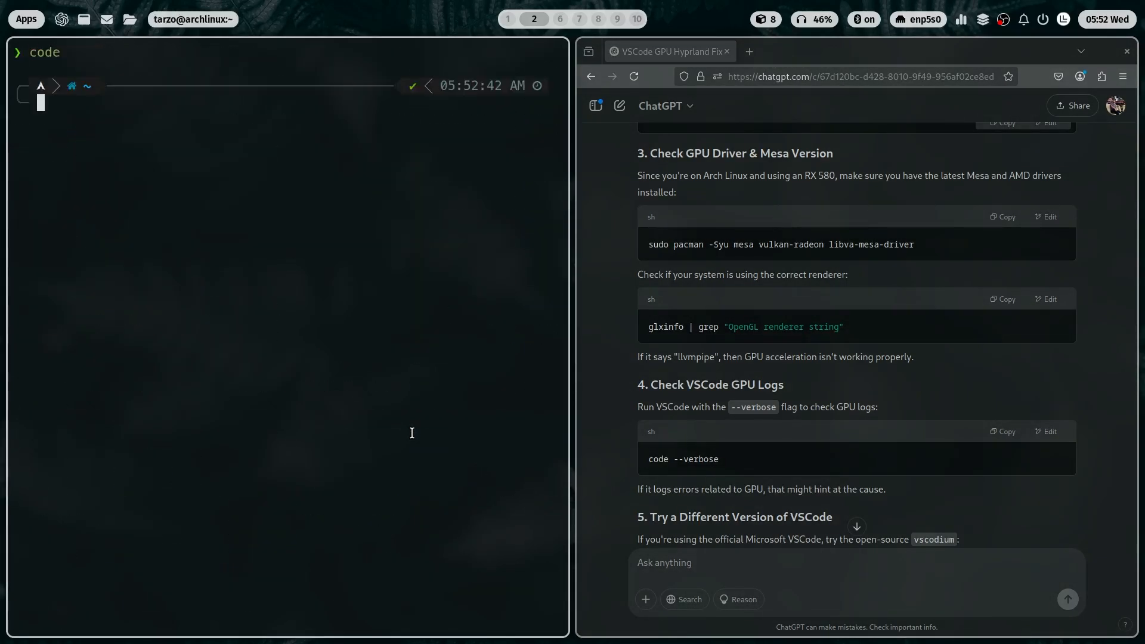
pyautogui.press('Return')
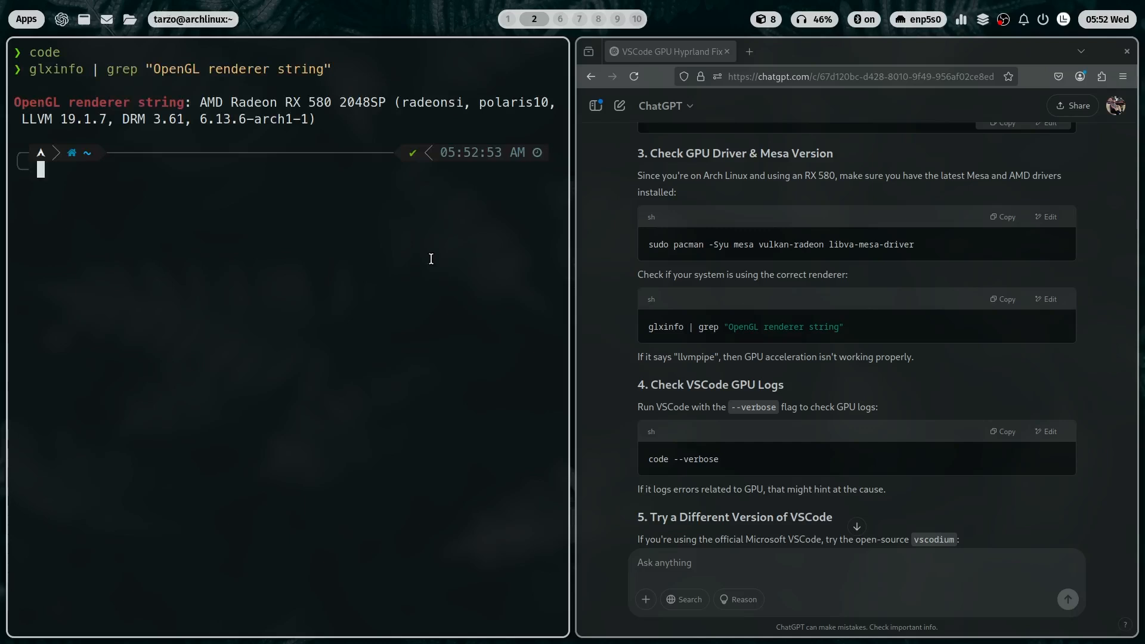
pyautogui.moveTo(373, 225)
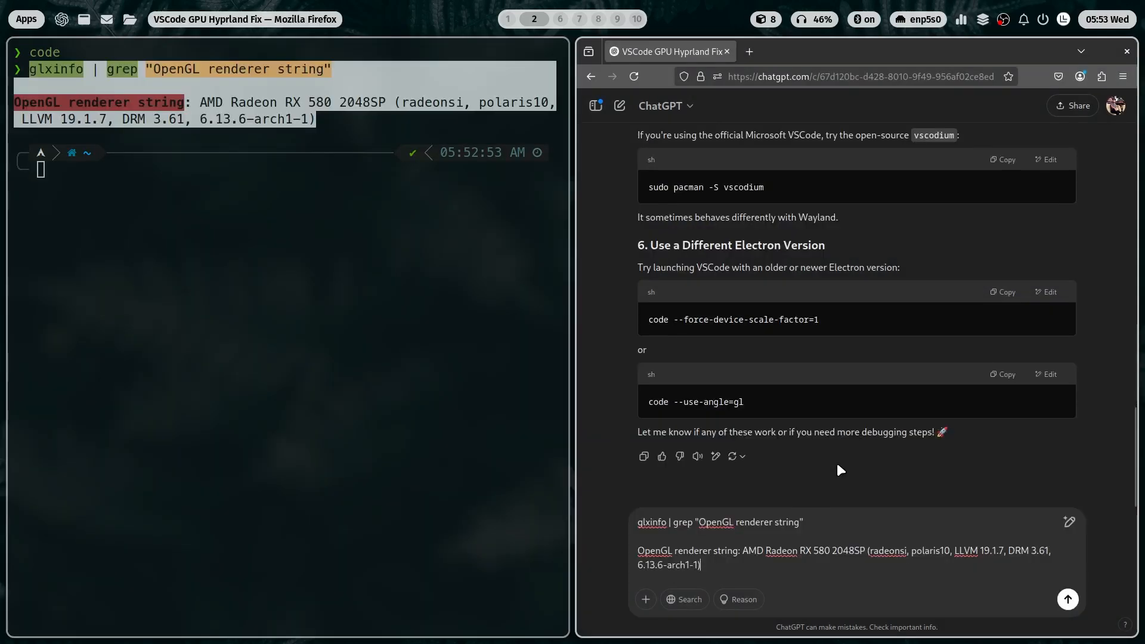
pyautogui.click(1067, 599)
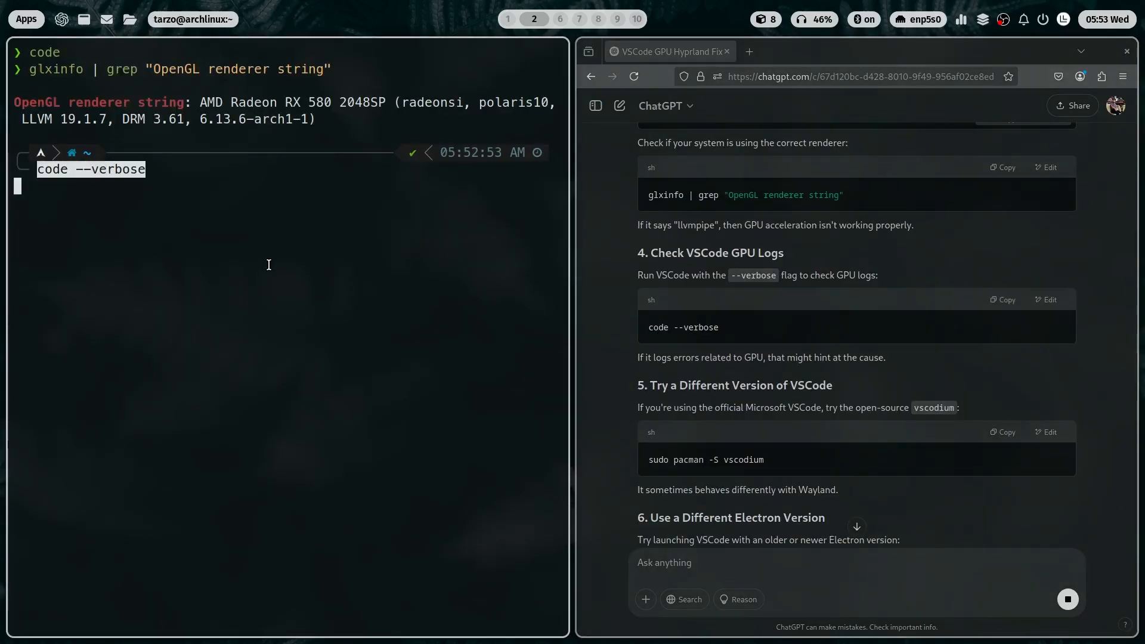
pyautogui.press('Return')
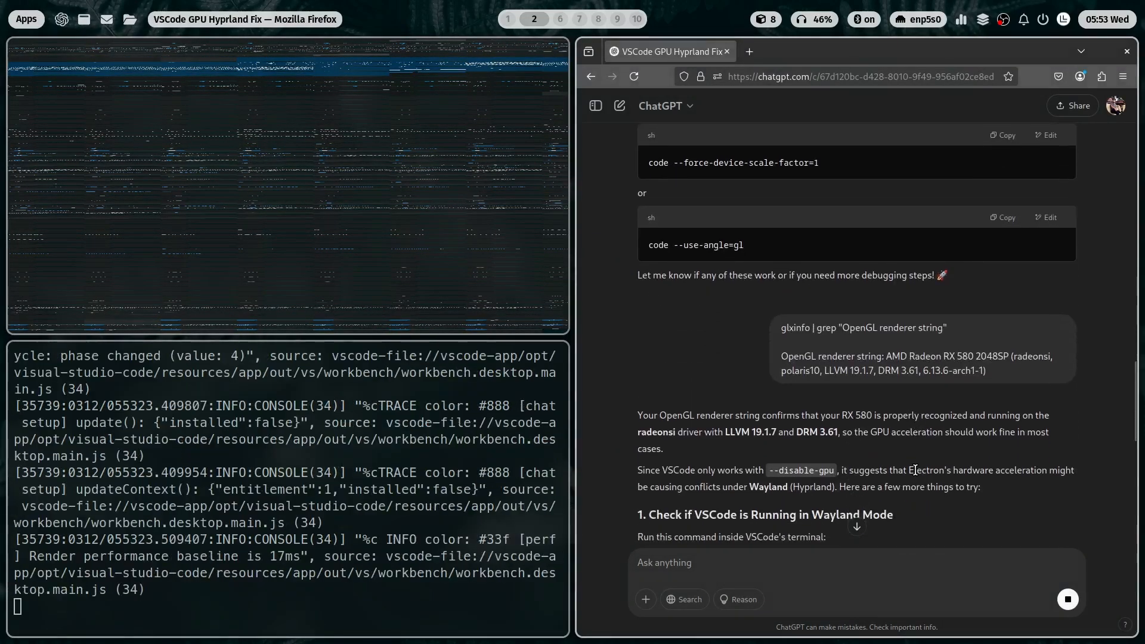
# Step: Copy ChatGPT's command and launch VS Code with --enable-features=Vulkan and --use-gl=desktop
pyautogui.scroll(-3)
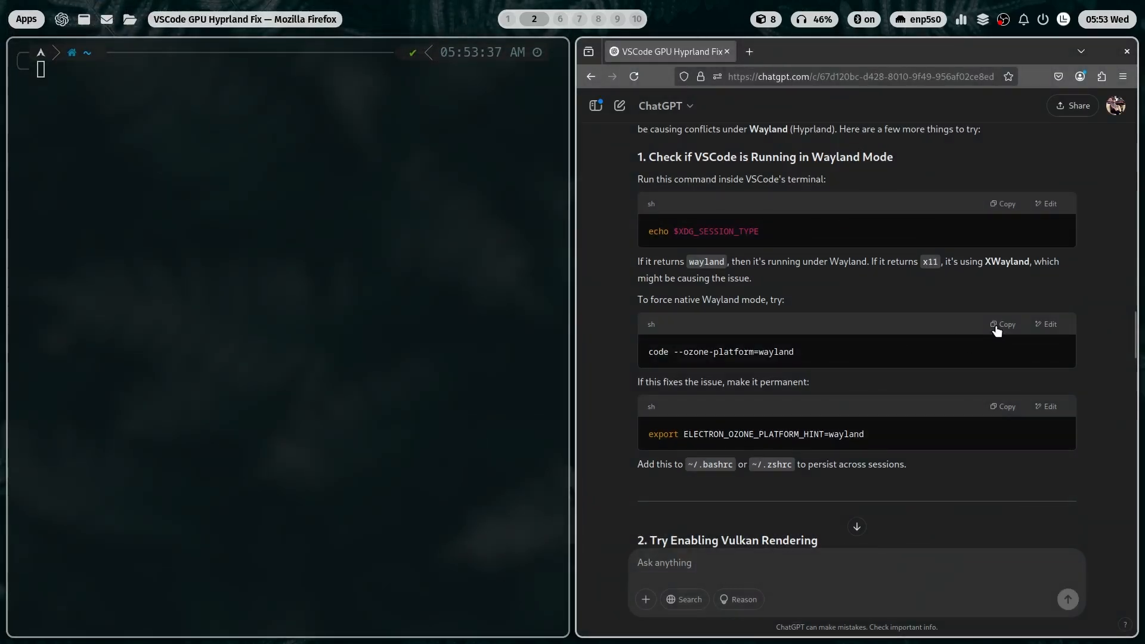
pyautogui.click(1006, 324)
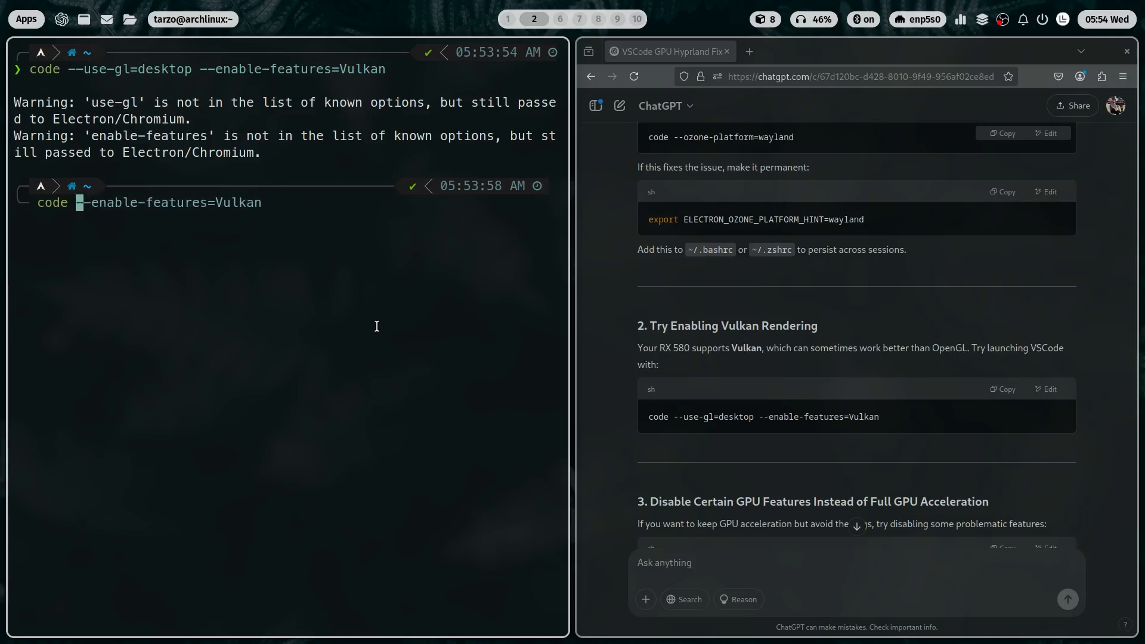
pyautogui.press('Return')
pyautogui.write('code --use-gl=desktop')
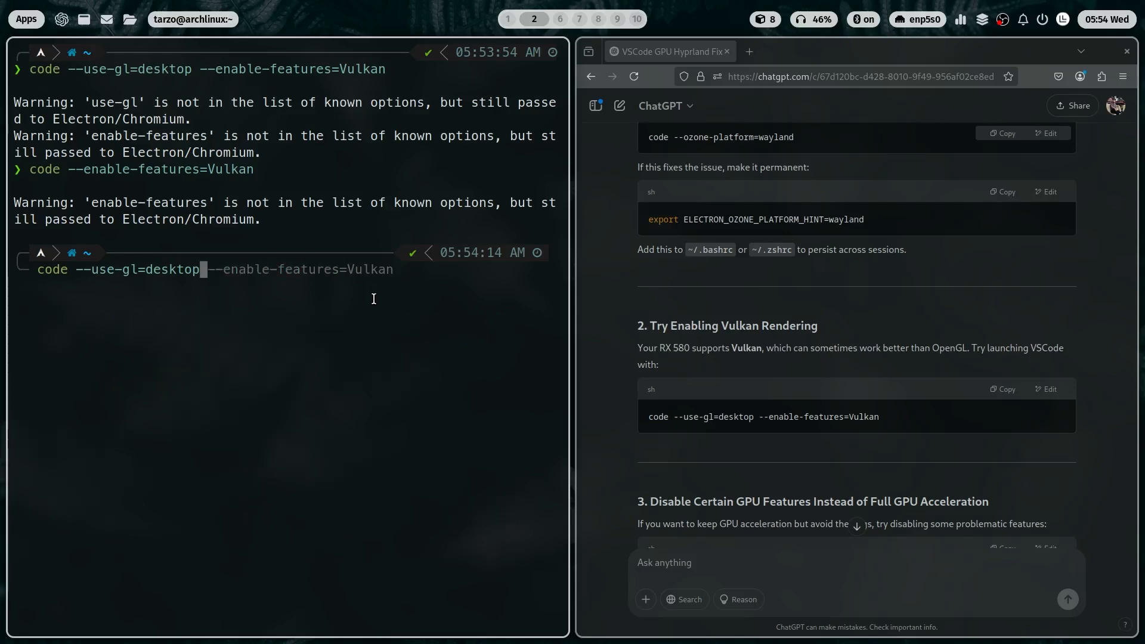
pyautogui.press('Return')
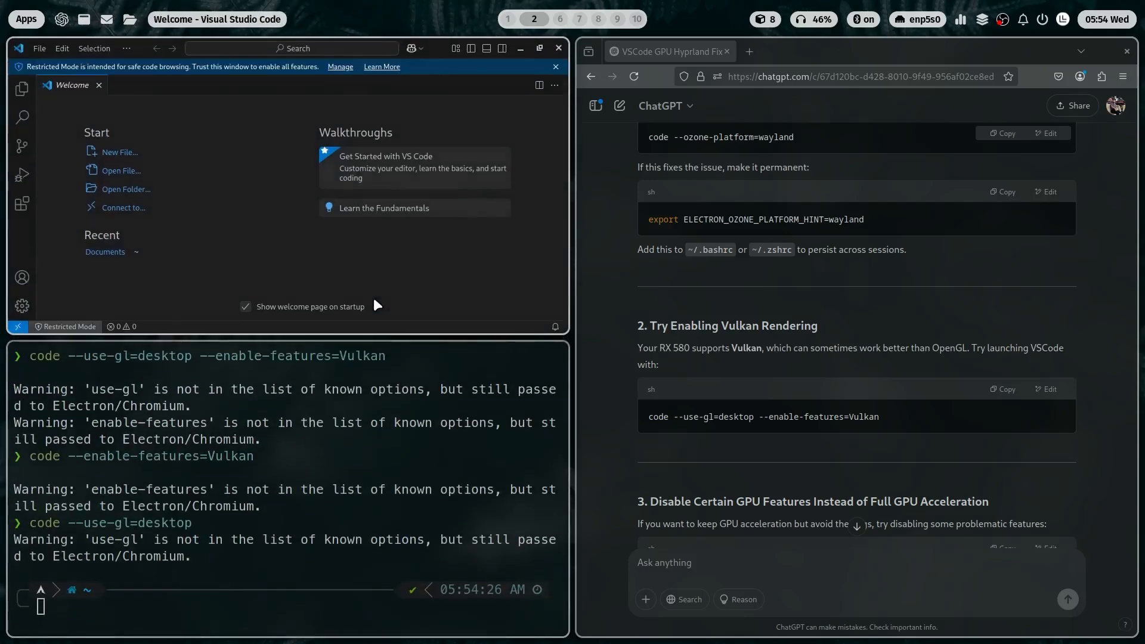
pyautogui.moveTo(349, 287)
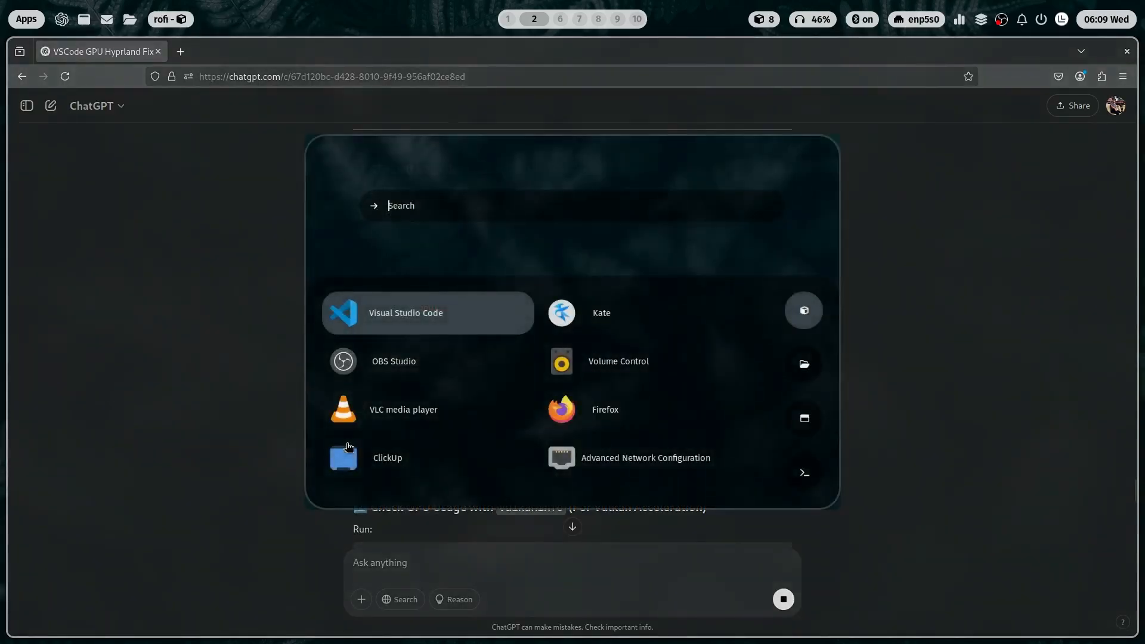
# Step: Start VS Code, open Developer Tools, and run chrome.gpuInfo() in the console
pyautogui.click(406, 312)
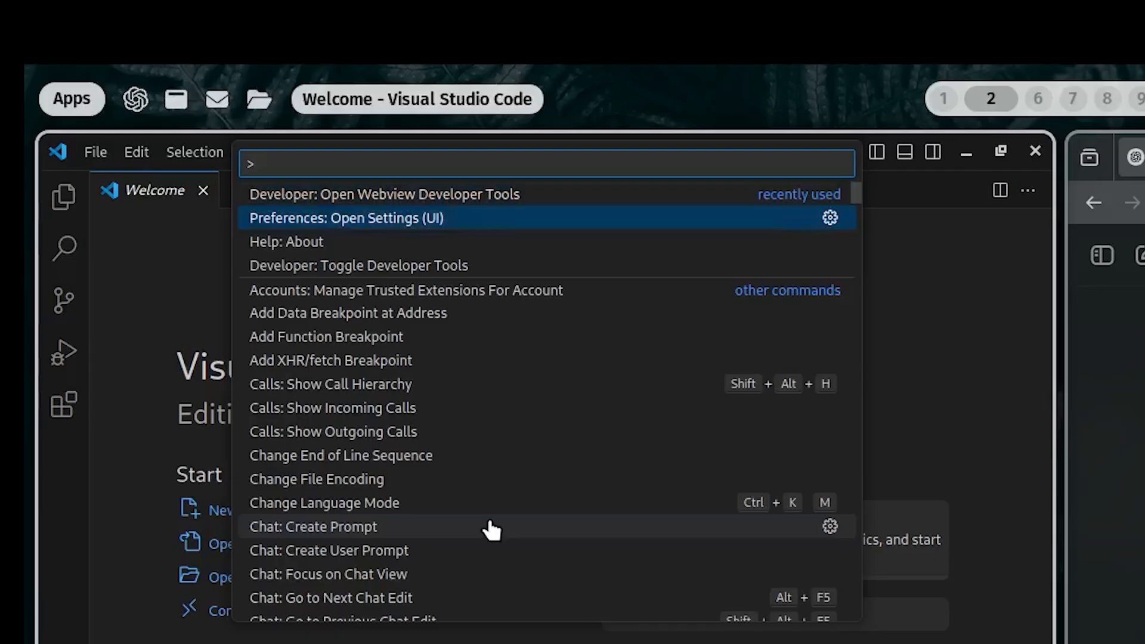
pyautogui.click(384, 194)
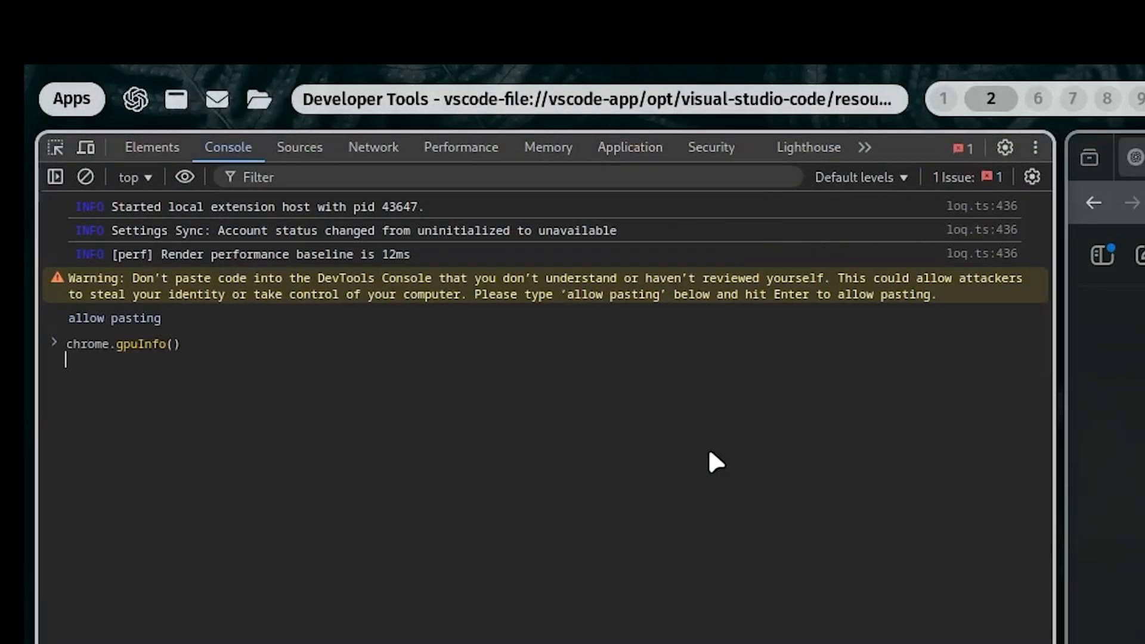
pyautogui.press('Return')
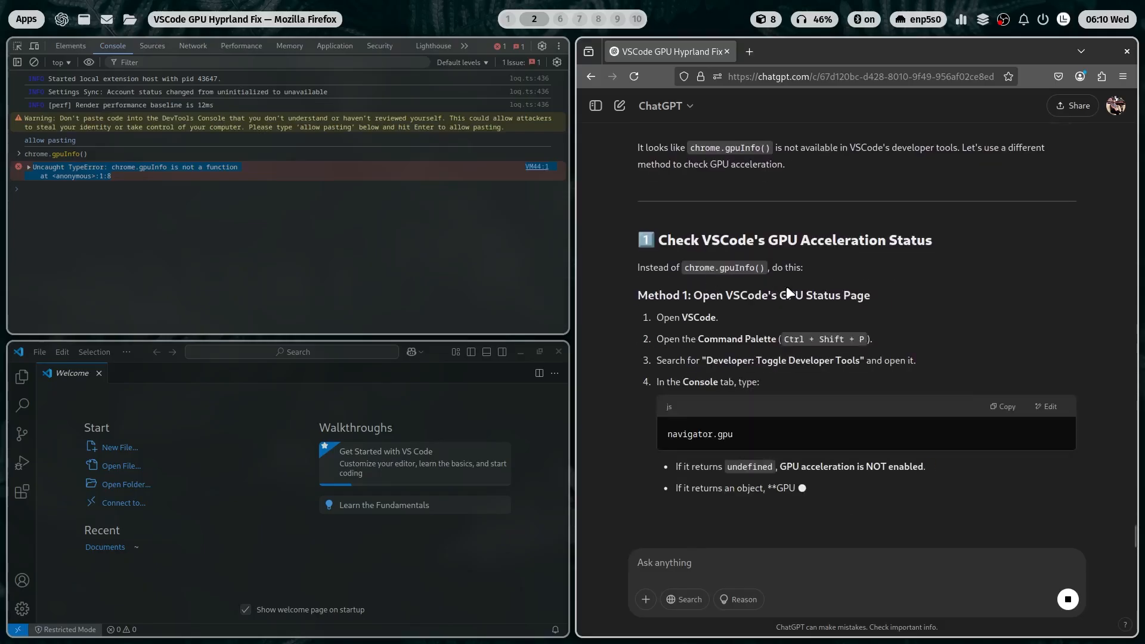
pyautogui.press('Return')
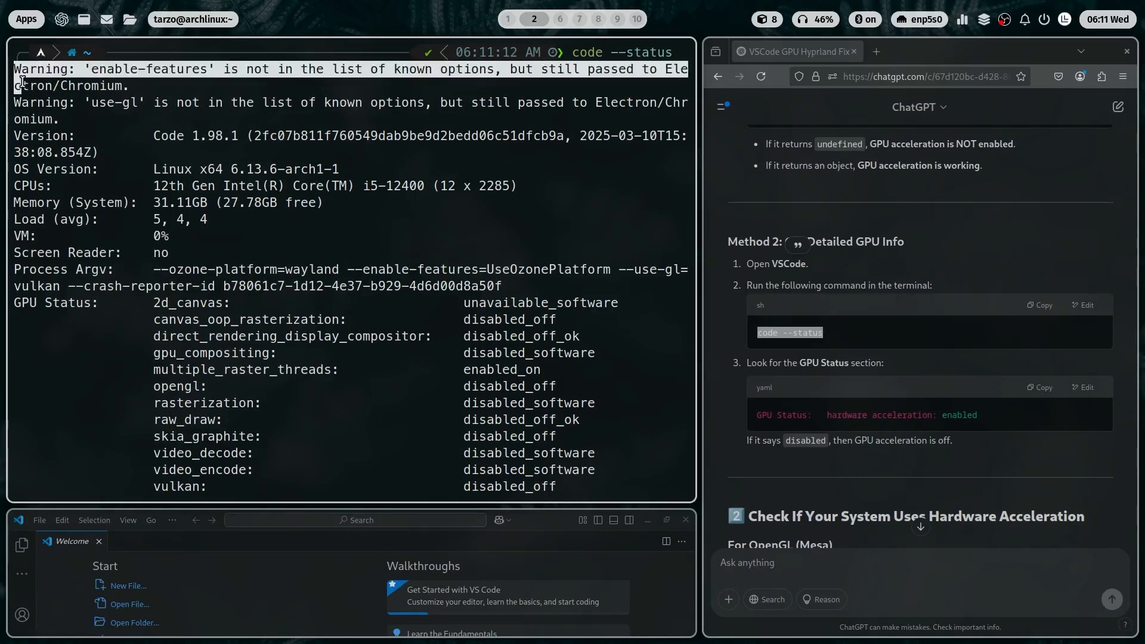
# Step: Scroll down through the code --status output in the terminal
pyautogui.scroll(-3)
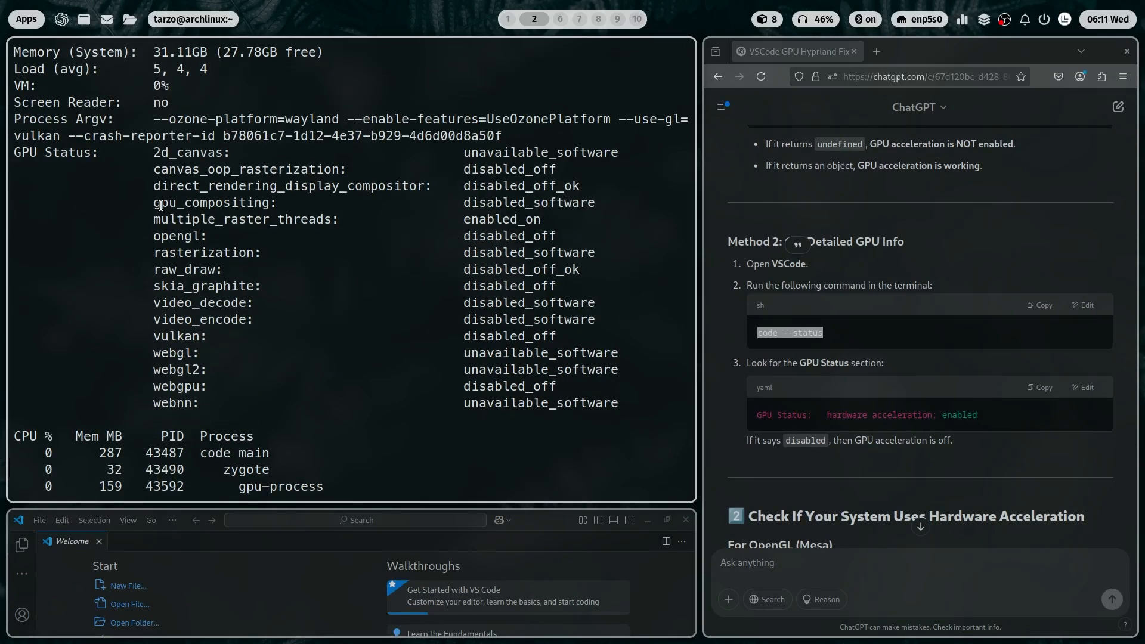
pyautogui.scroll(-3)
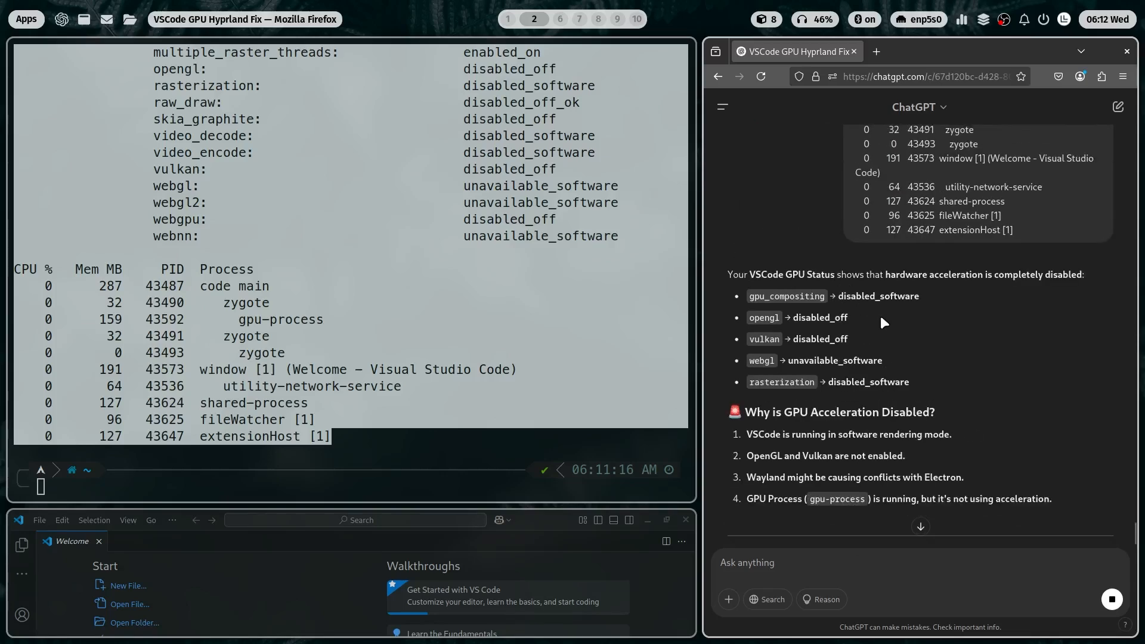
pyautogui.scroll(-3)
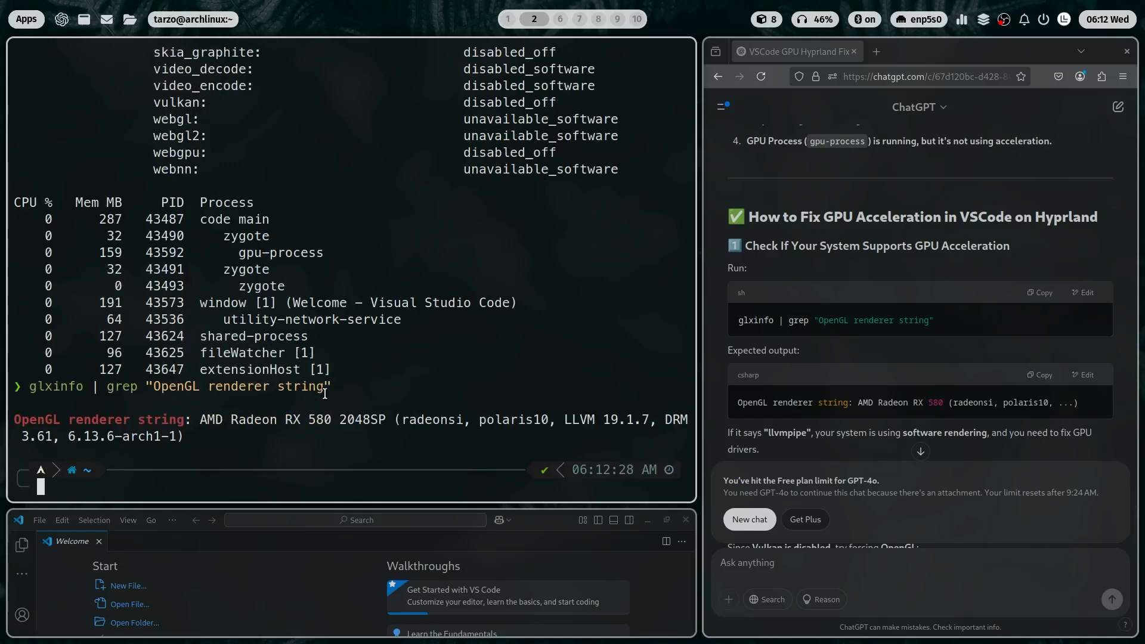
pyautogui.scroll(-3)
pyautogui.write('code;')
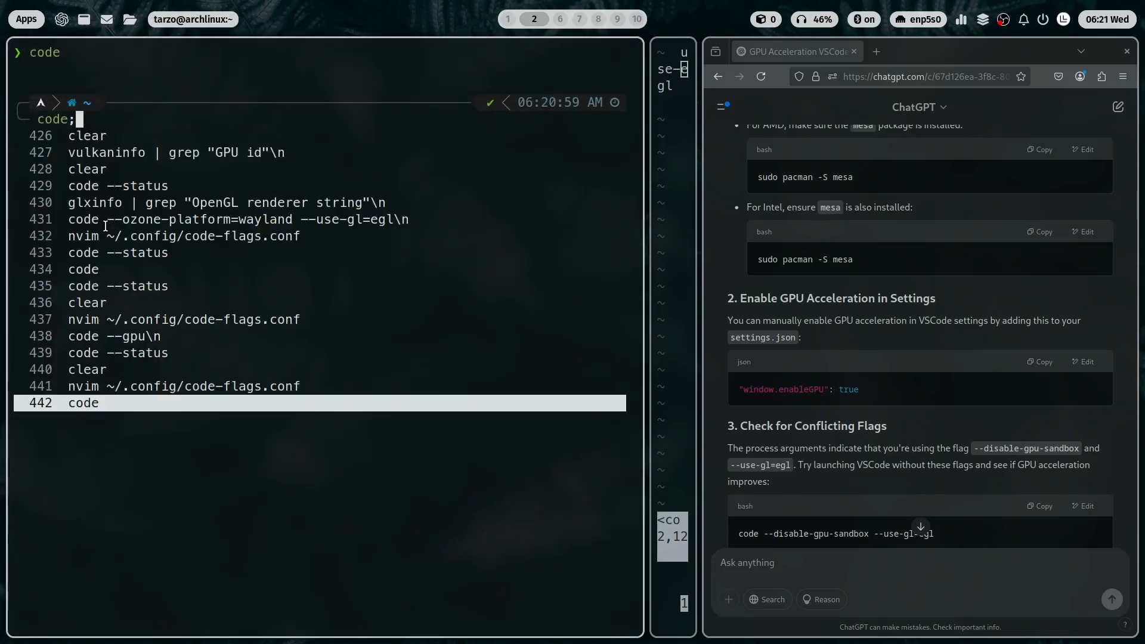
# Step: Pick the code launch command from the shell history
pyautogui.click(157, 257)
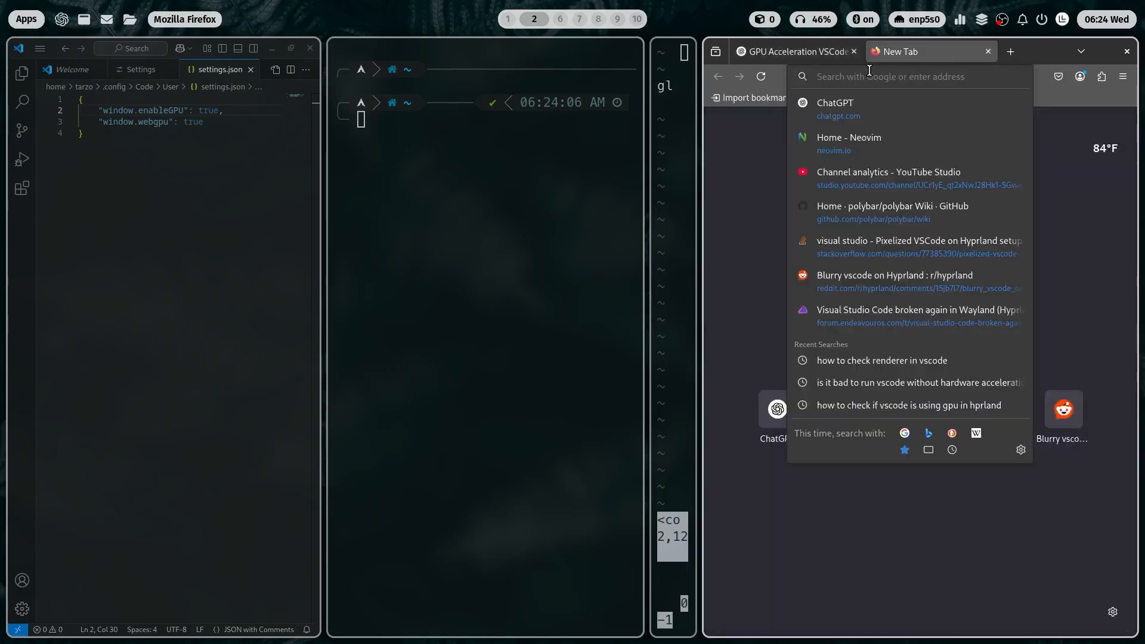
# Step: Search 'webgpu disabled in vscode' and open the GitHub vscode issue result
pyautogui.press('Return')
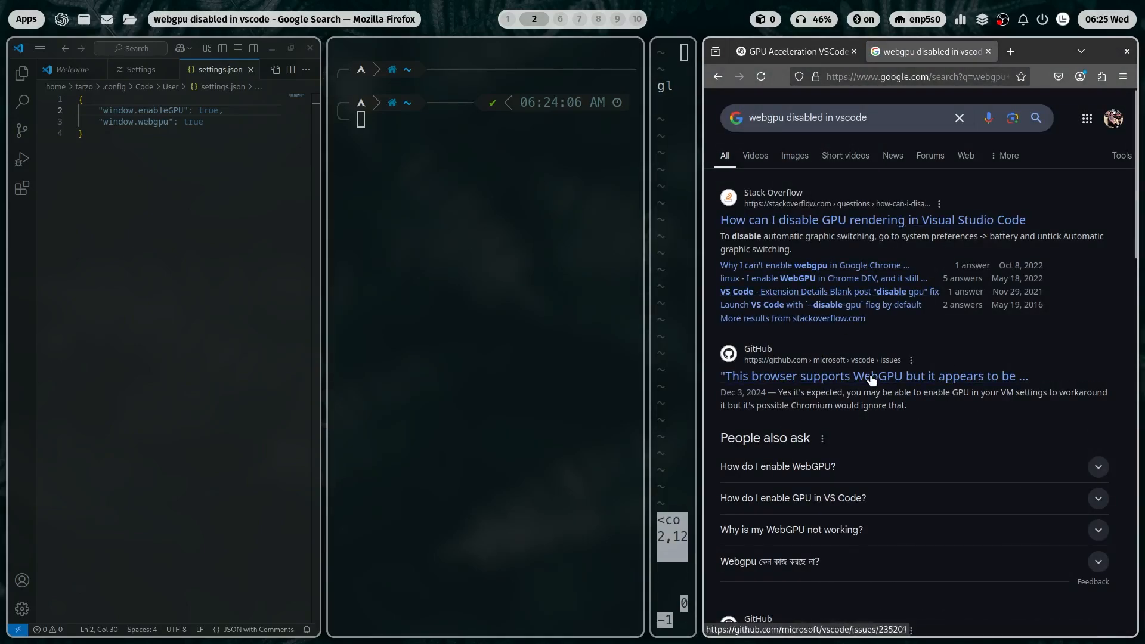
pyautogui.click(872, 376)
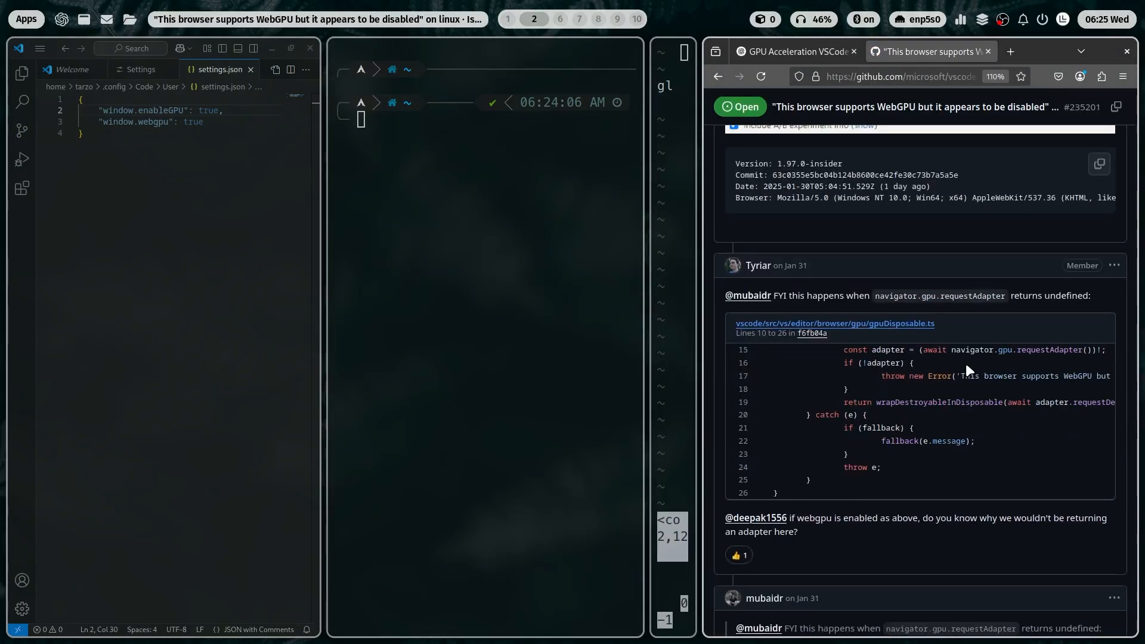
pyautogui.click(139, 69)
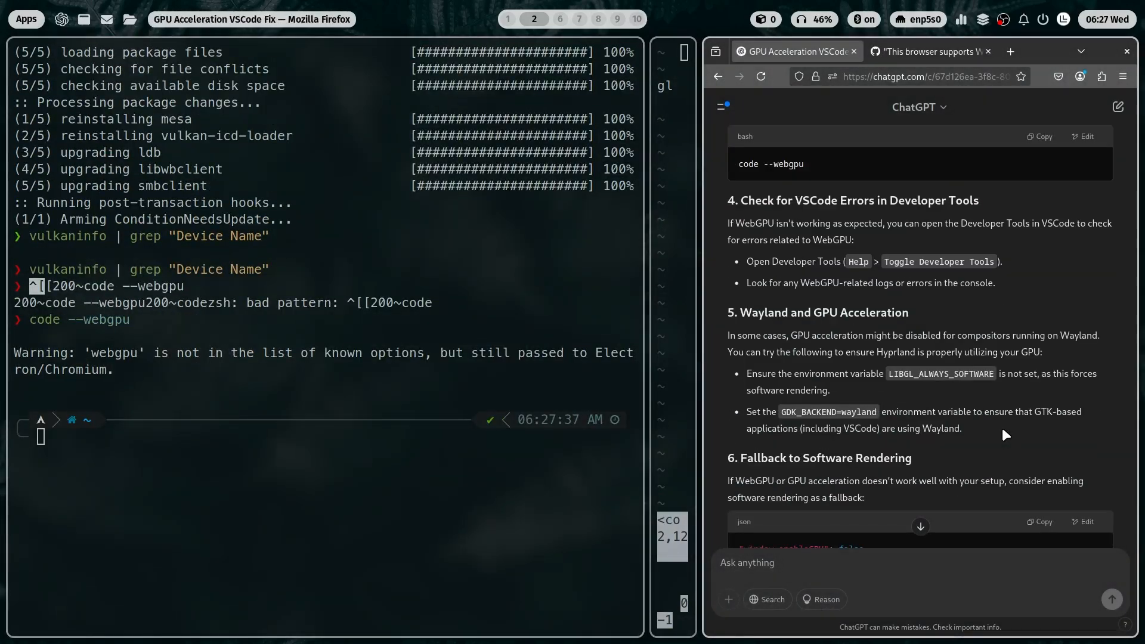
# Step: Type the nvim command to open the ~/.config code-flags file
pyautogui.write('nvim ~/.config/hy')
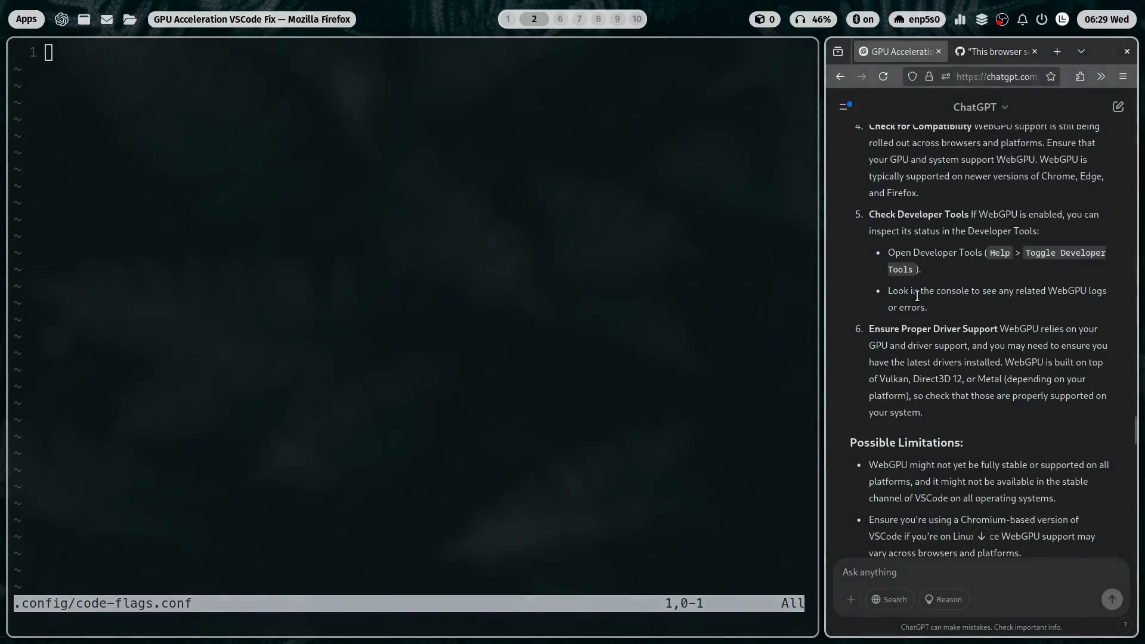
pyautogui.moveTo(1005, 270)
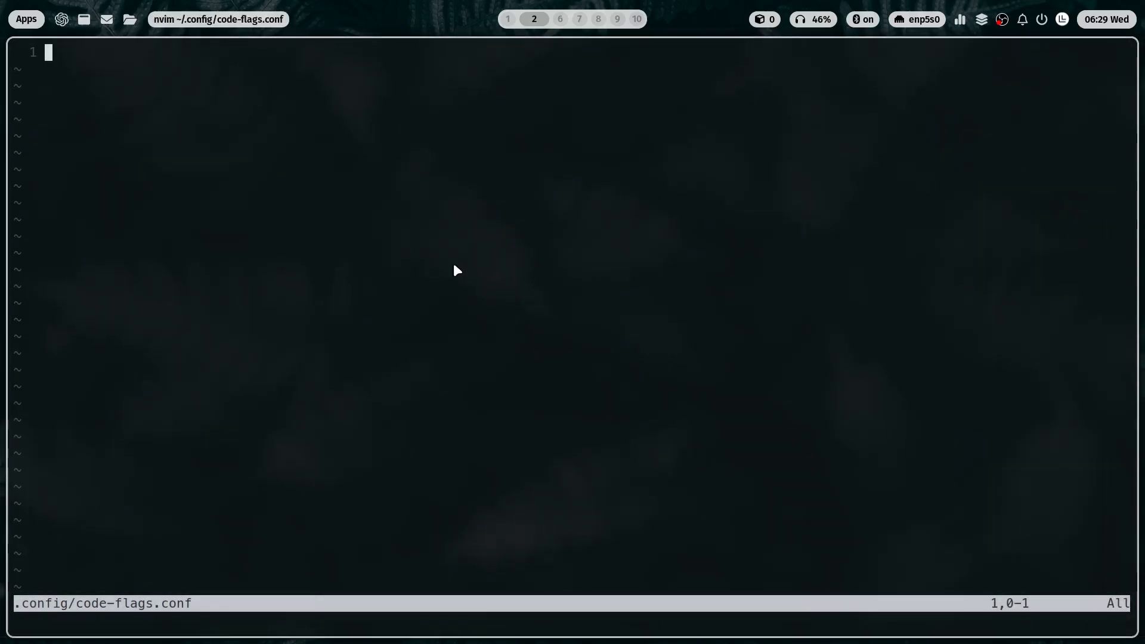
# Step: Cancel the stray :q, then insert the --disable-gpu flag, correcting typos
pyautogui.write(':q')
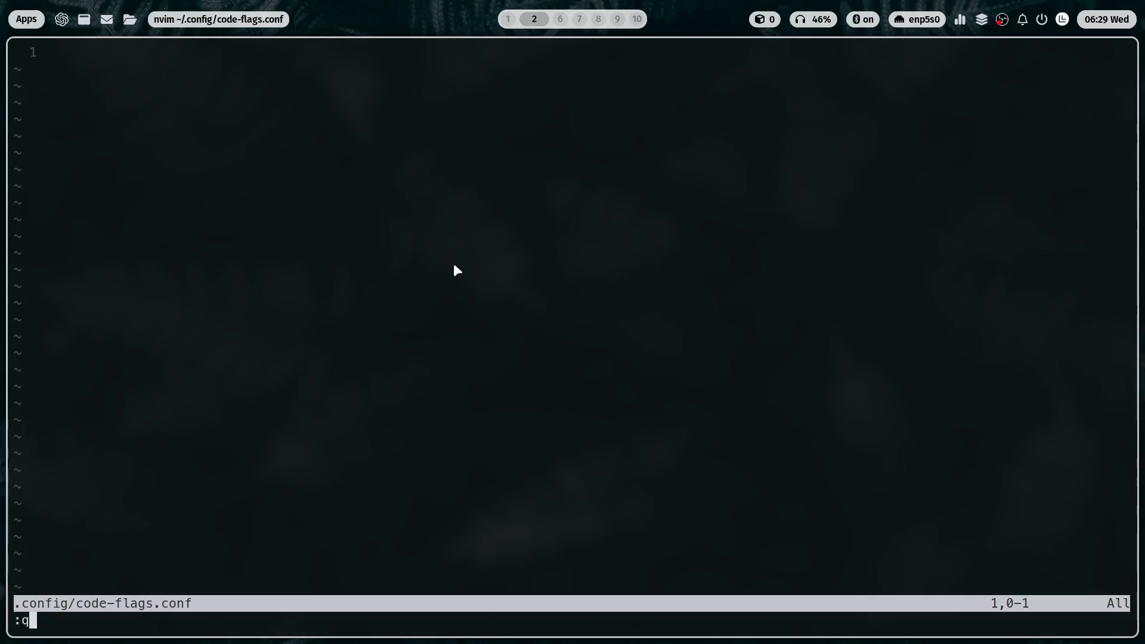
pyautogui.press('Escape')
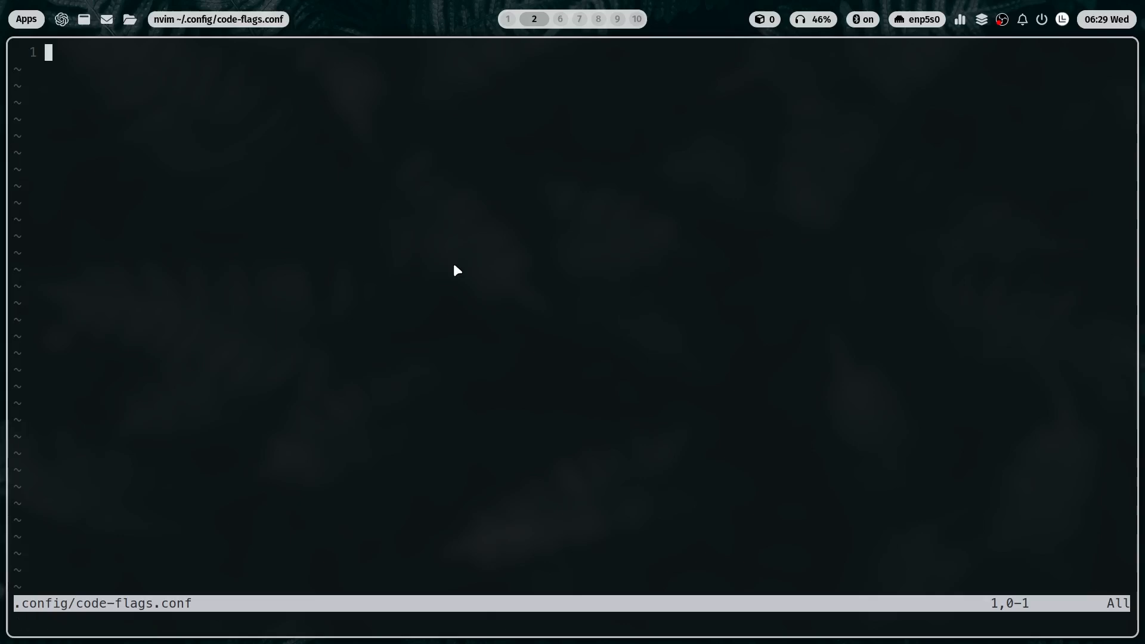
pyautogui.press('i')
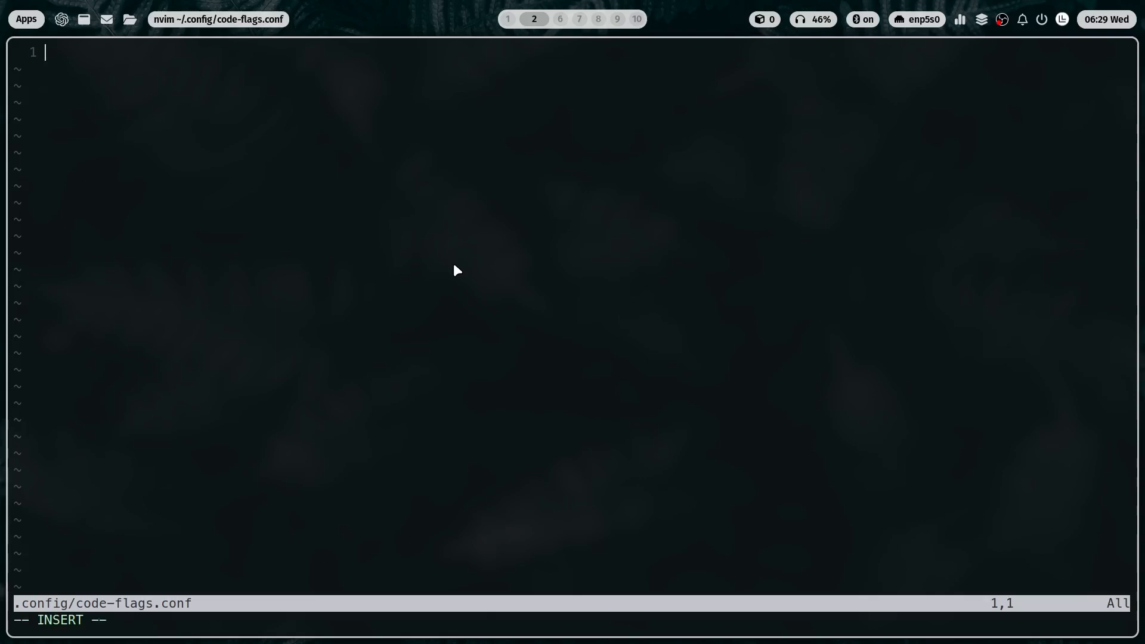
pyautogui.write('disabble')
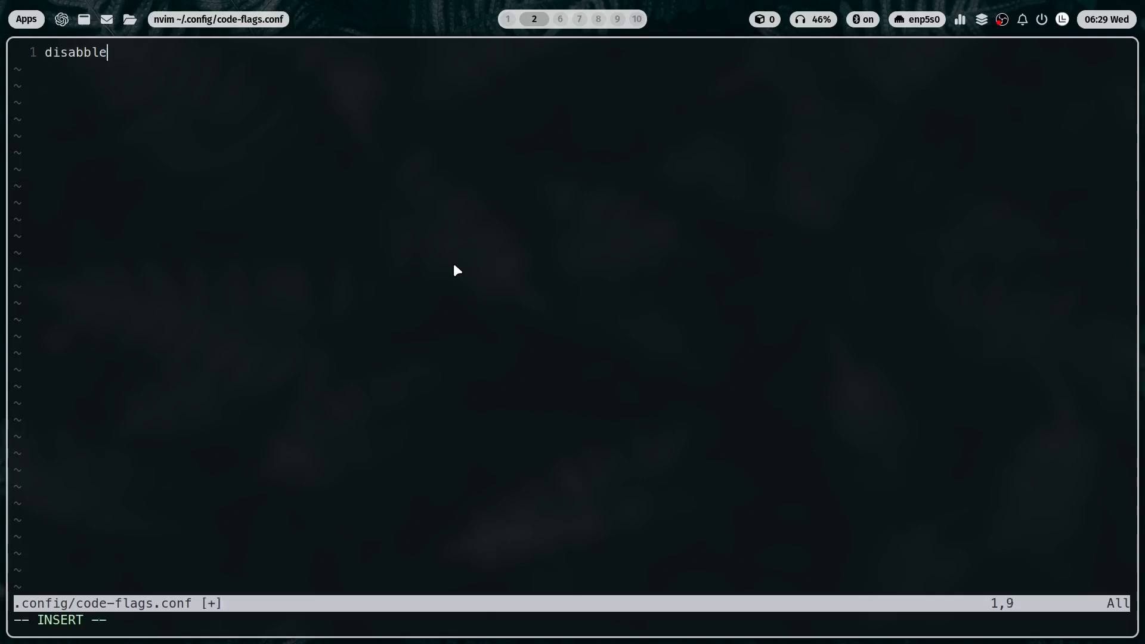
pyautogui.press('BackSpace')
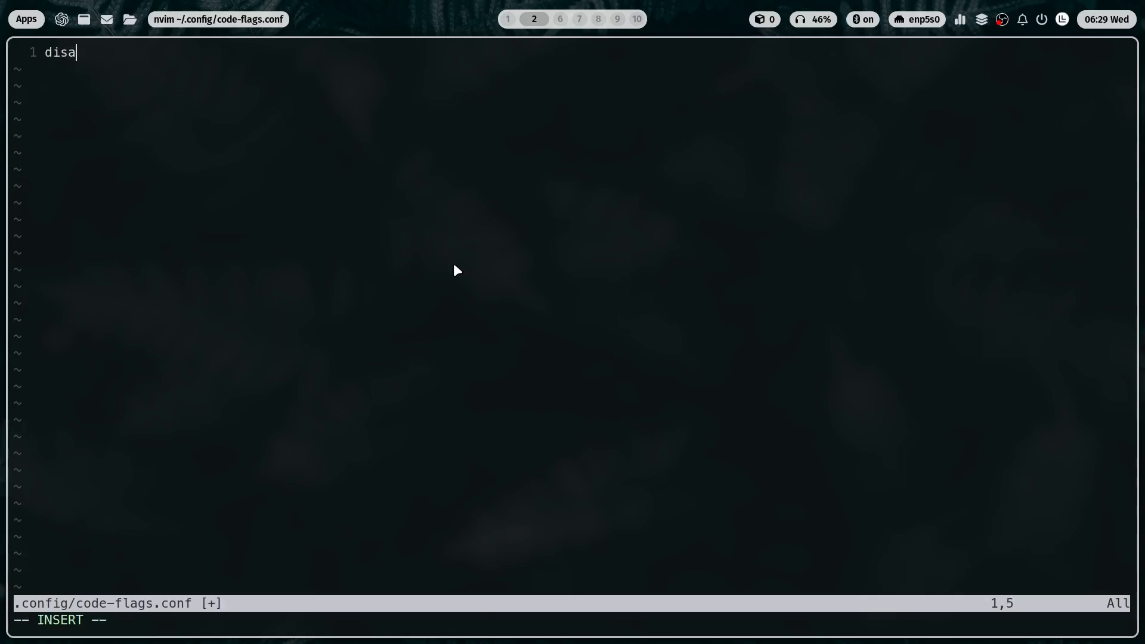
pyautogui.write('ble')
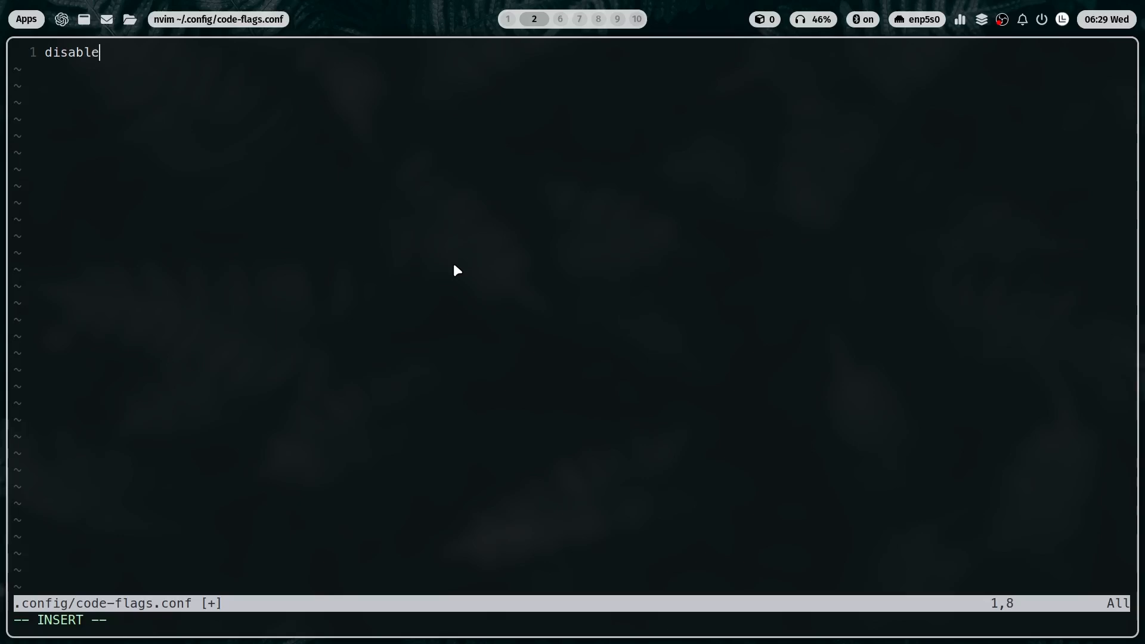
pyautogui.write('-g')
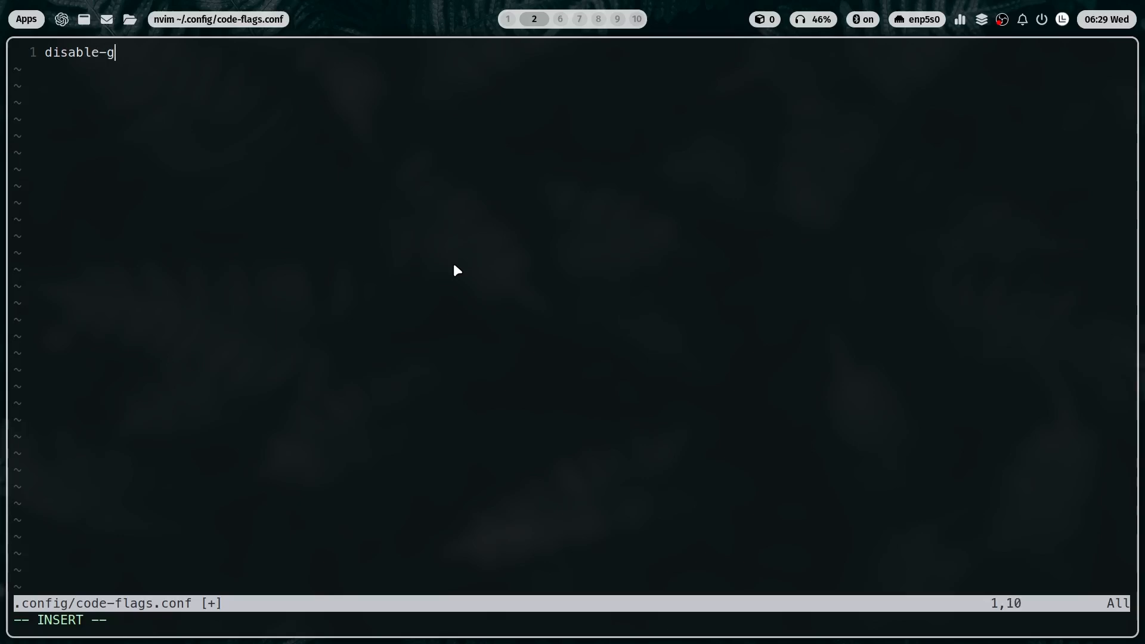
pyautogui.write('pu')
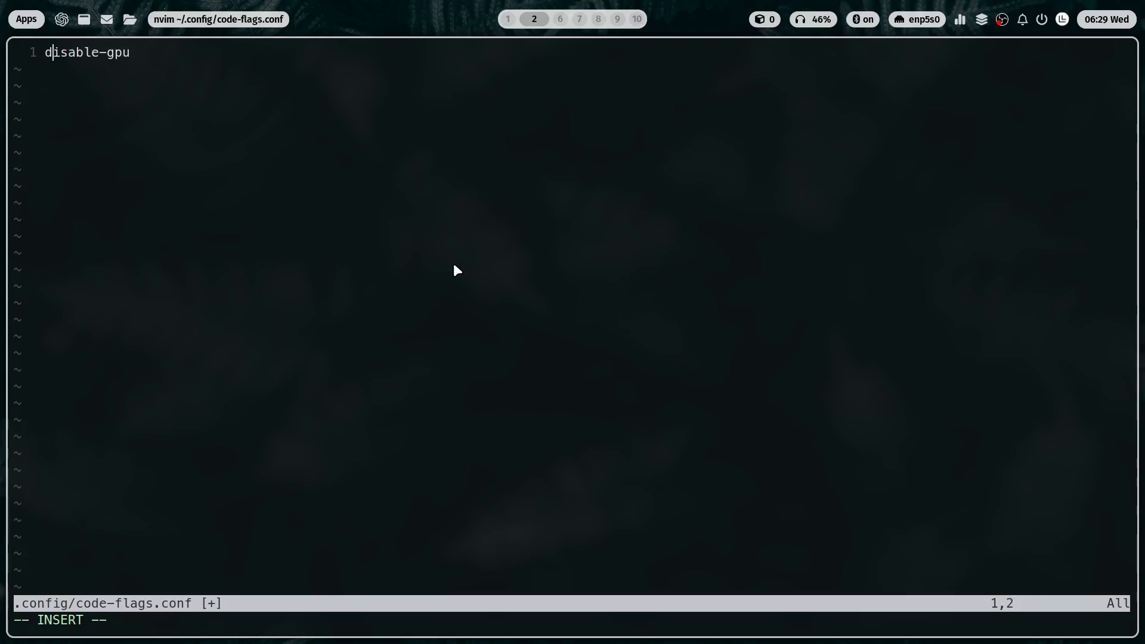
pyautogui.write('--')
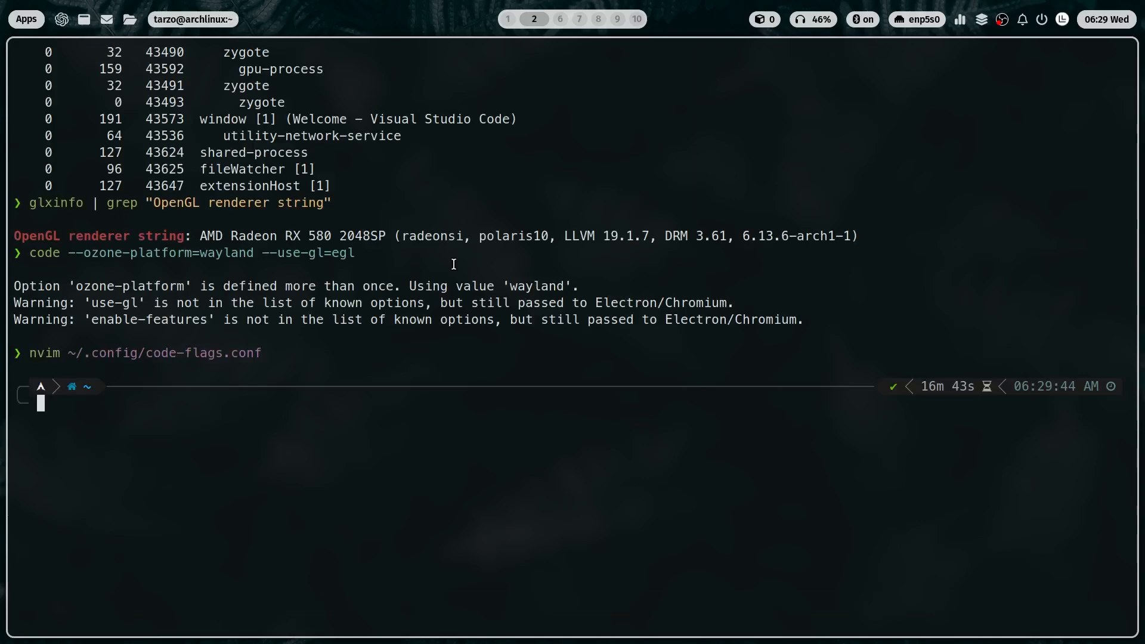
# Step: Run plain 'code' at the prompt to open the VS Code Welcome window
pyautogui.write('code')
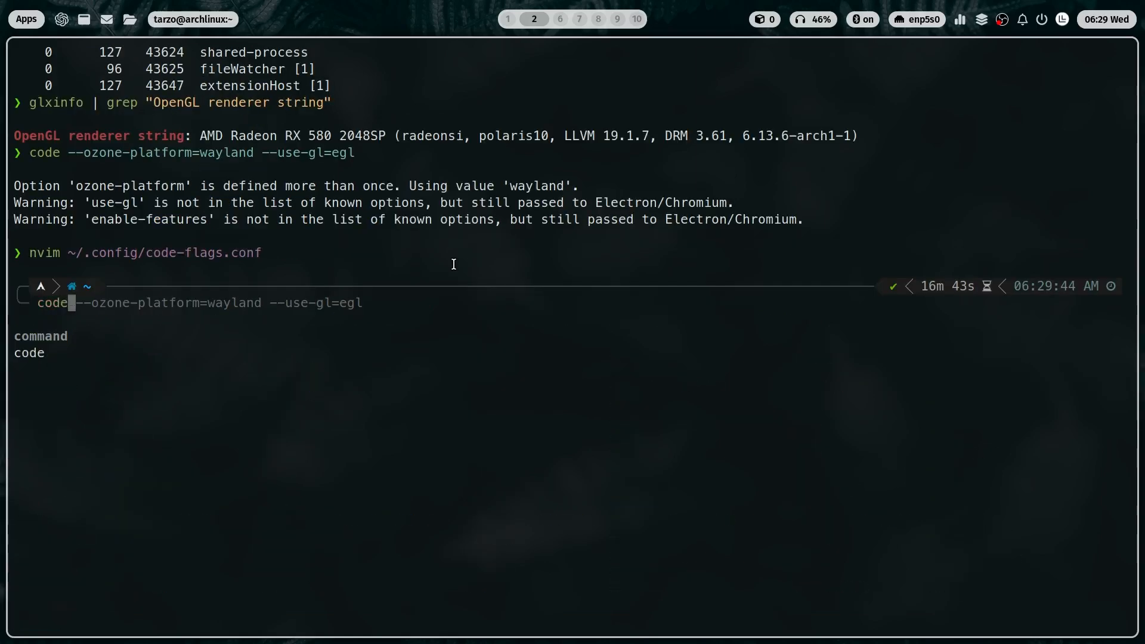
pyautogui.press('Return')
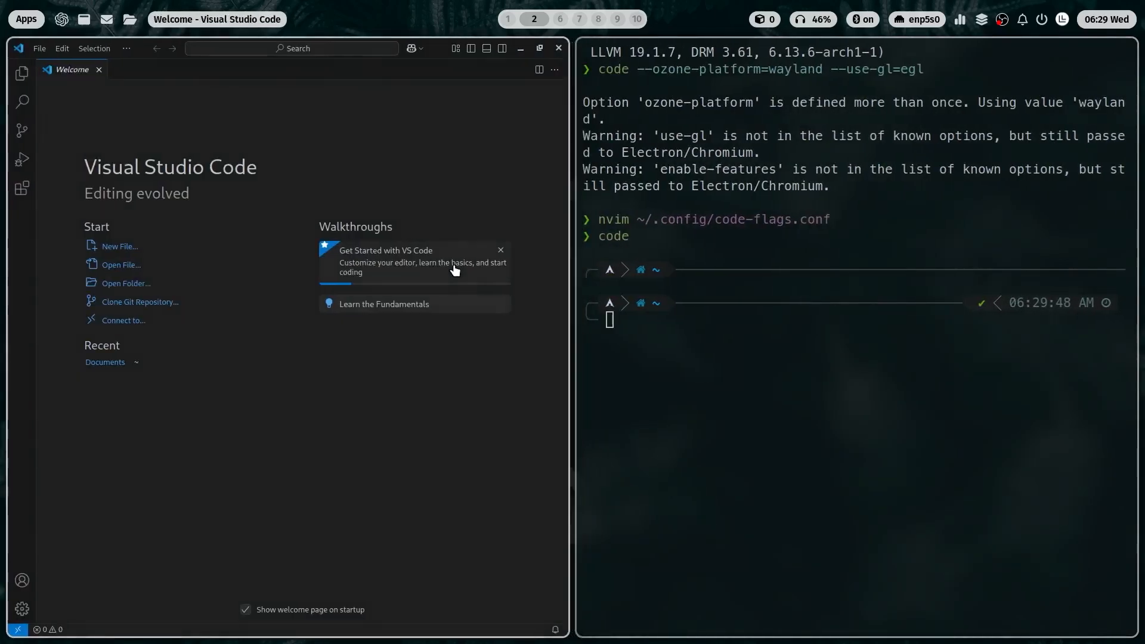